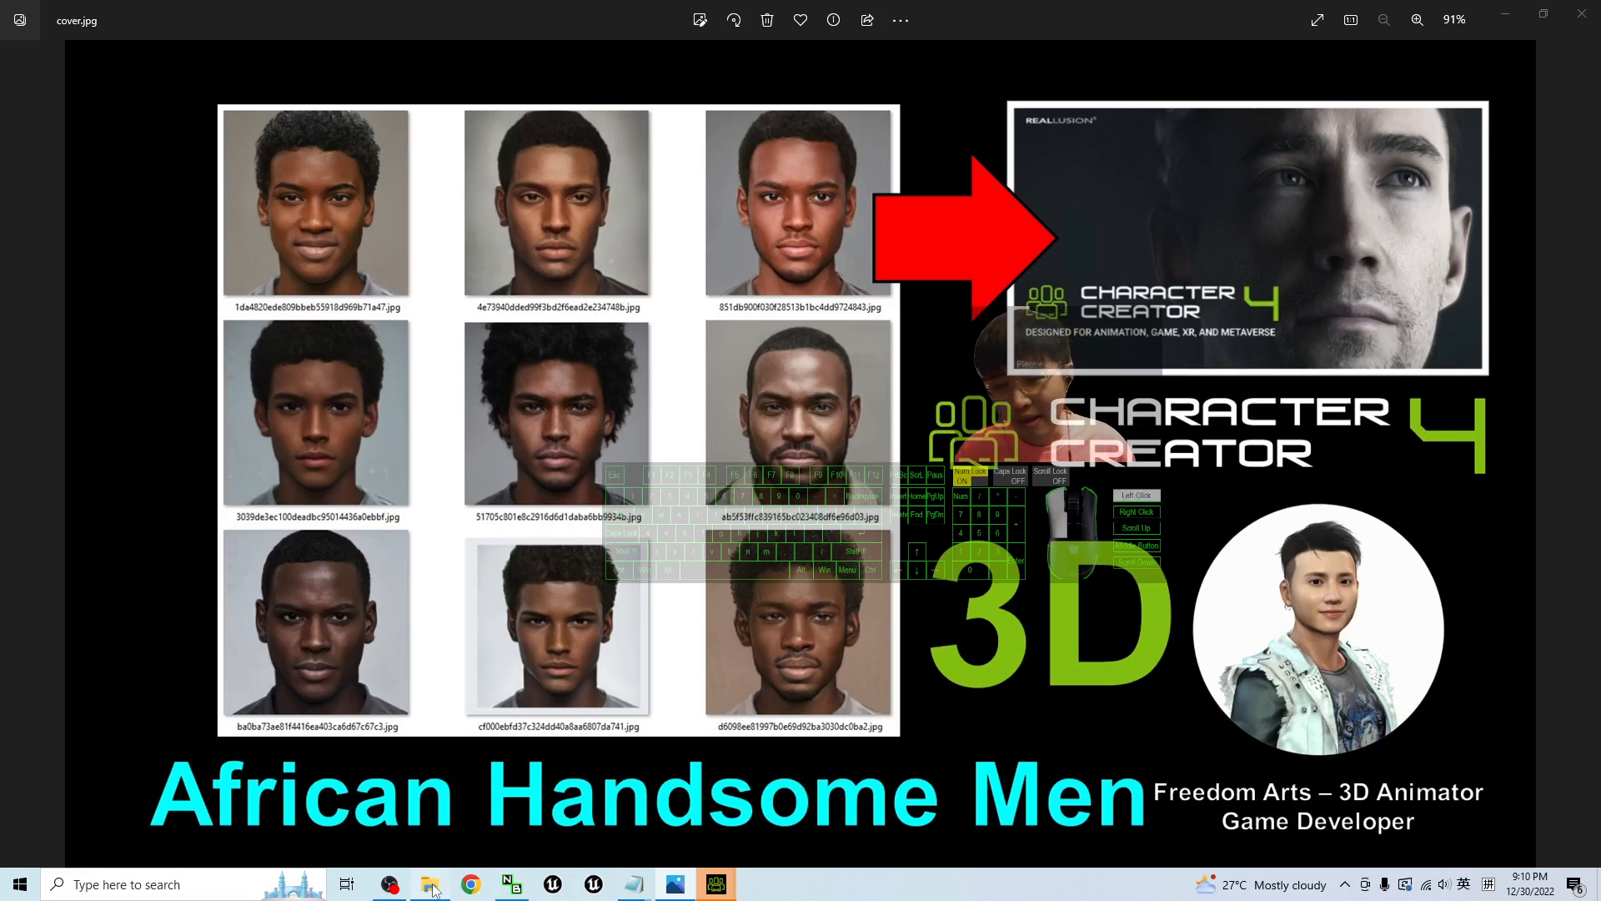
- Close the photo preview and browse the African Handsome Men Headshot Pack 01 folder's nine JPGs
left_click(428, 884)
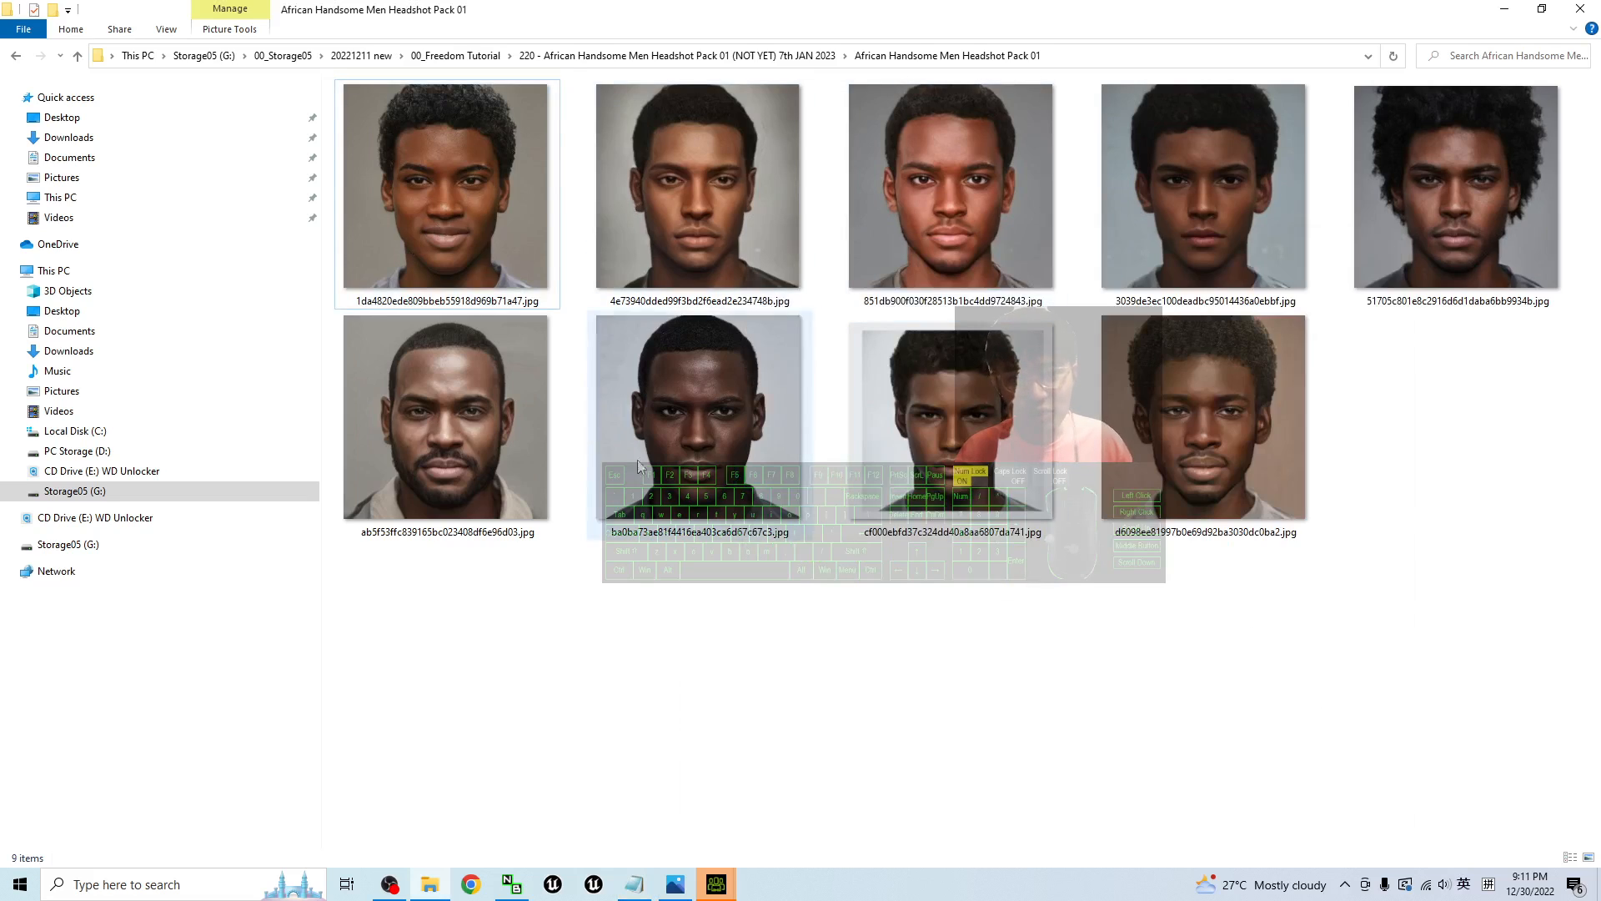
left_click(949, 189)
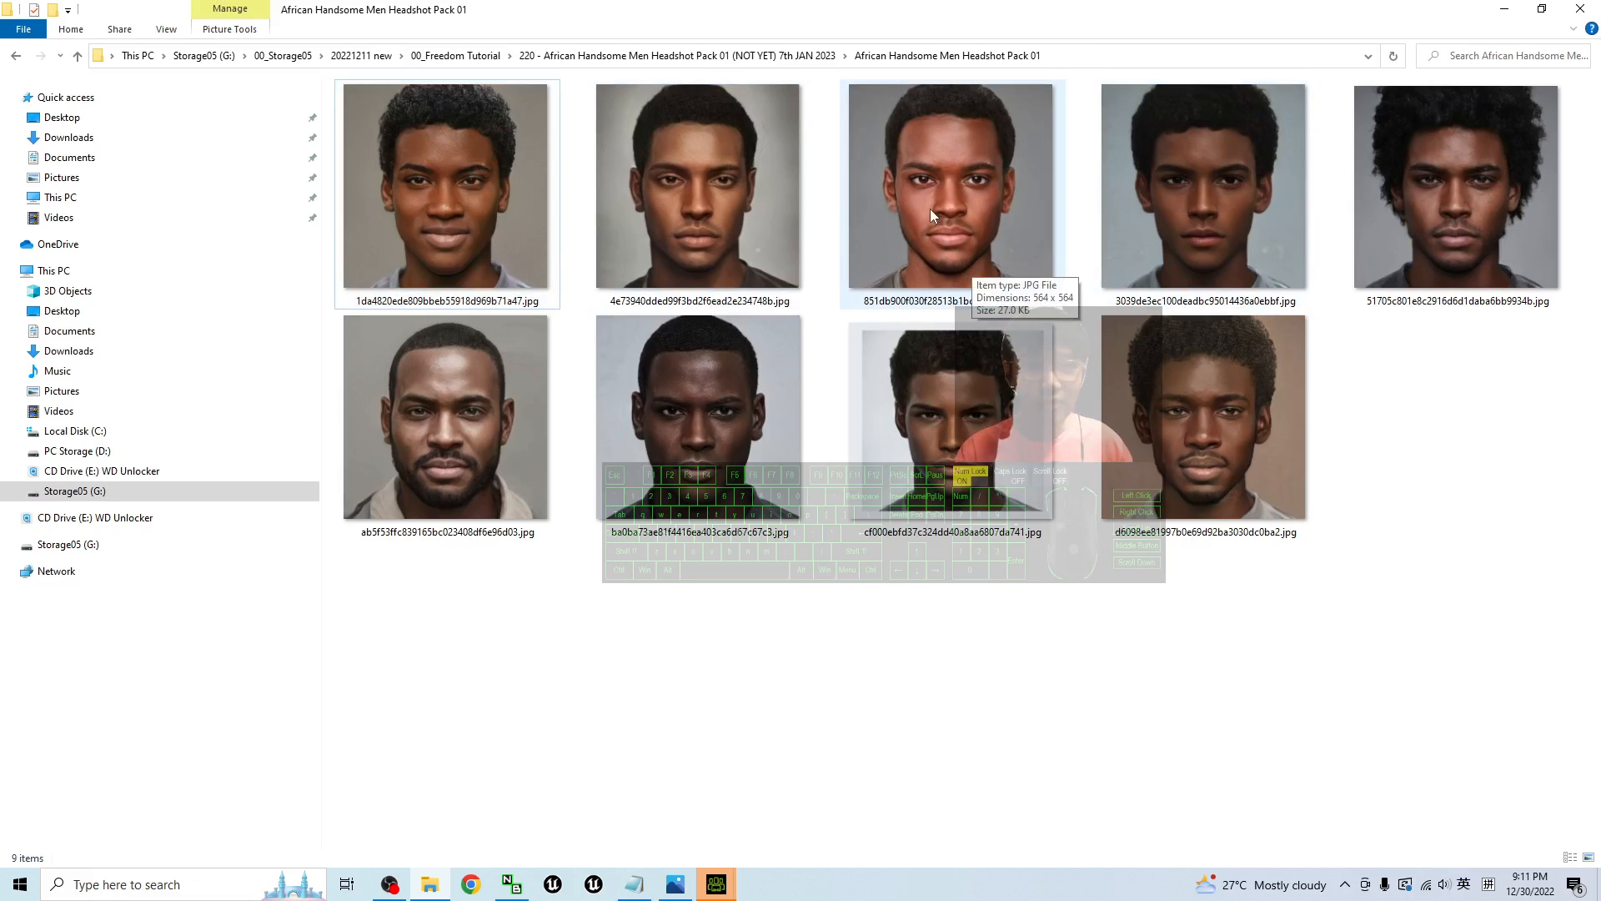
double_click(951, 183)
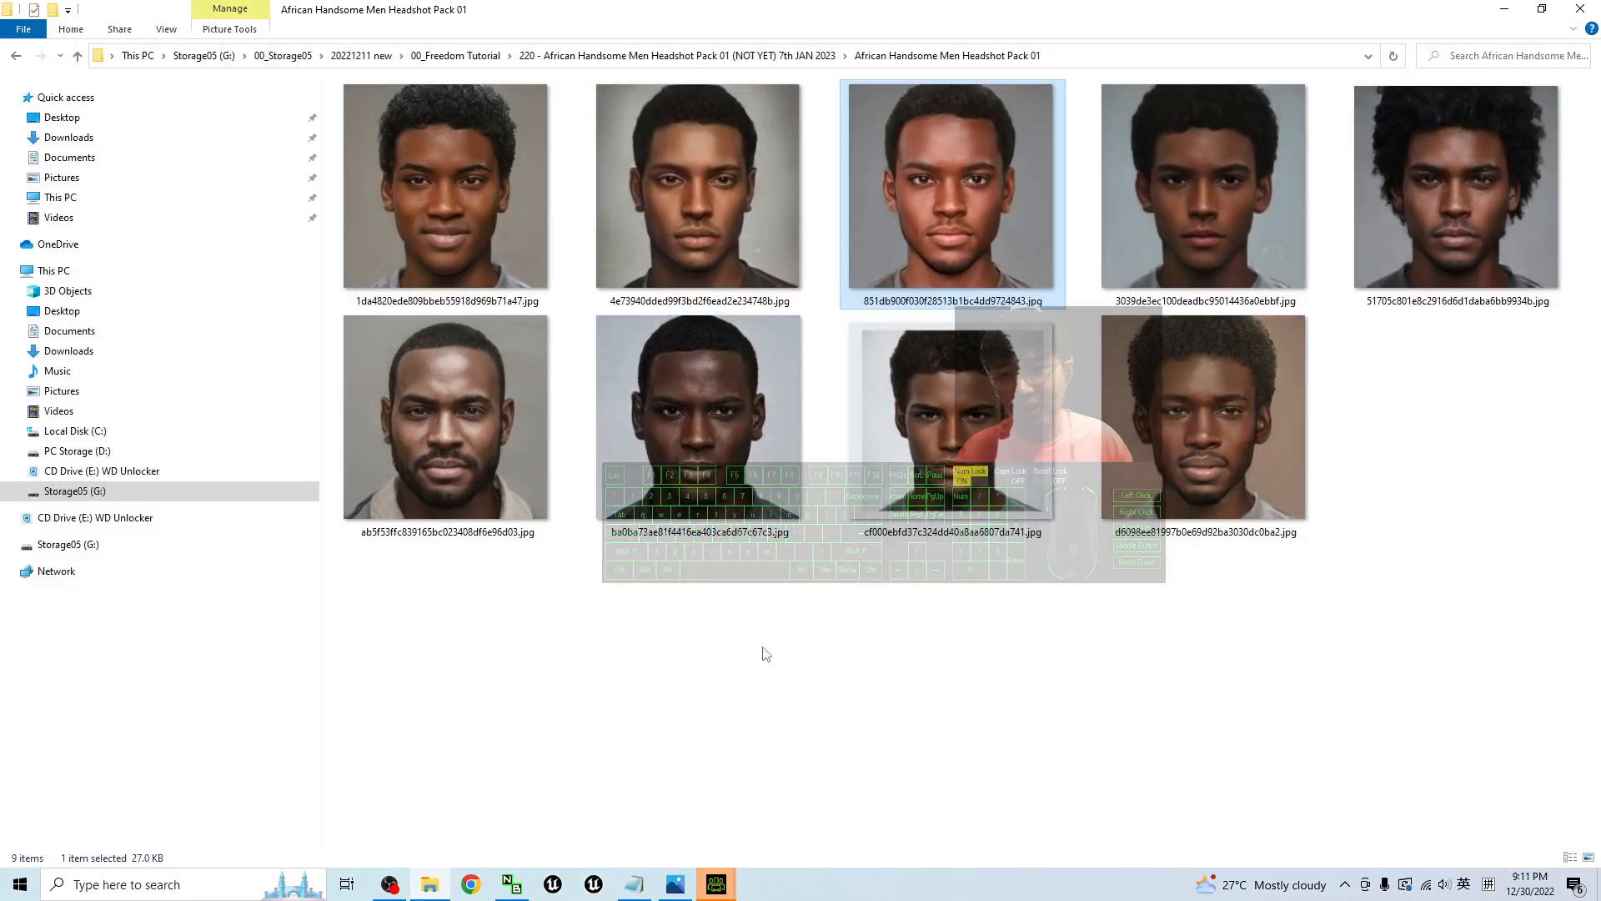
double_click(444, 415)
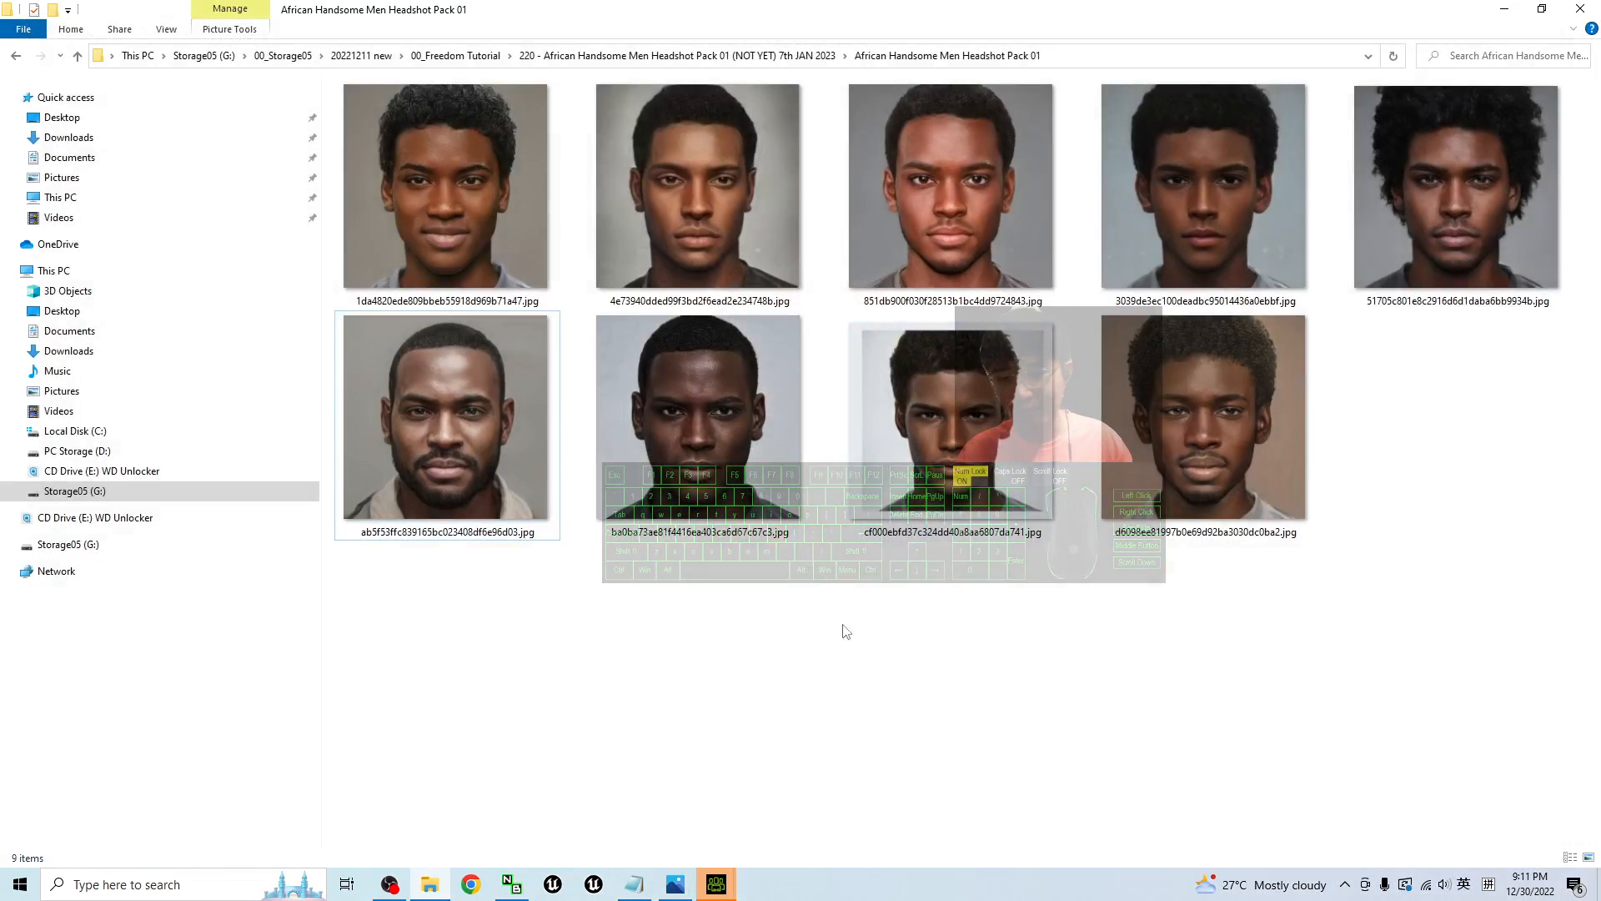
mouse_move(715, 884)
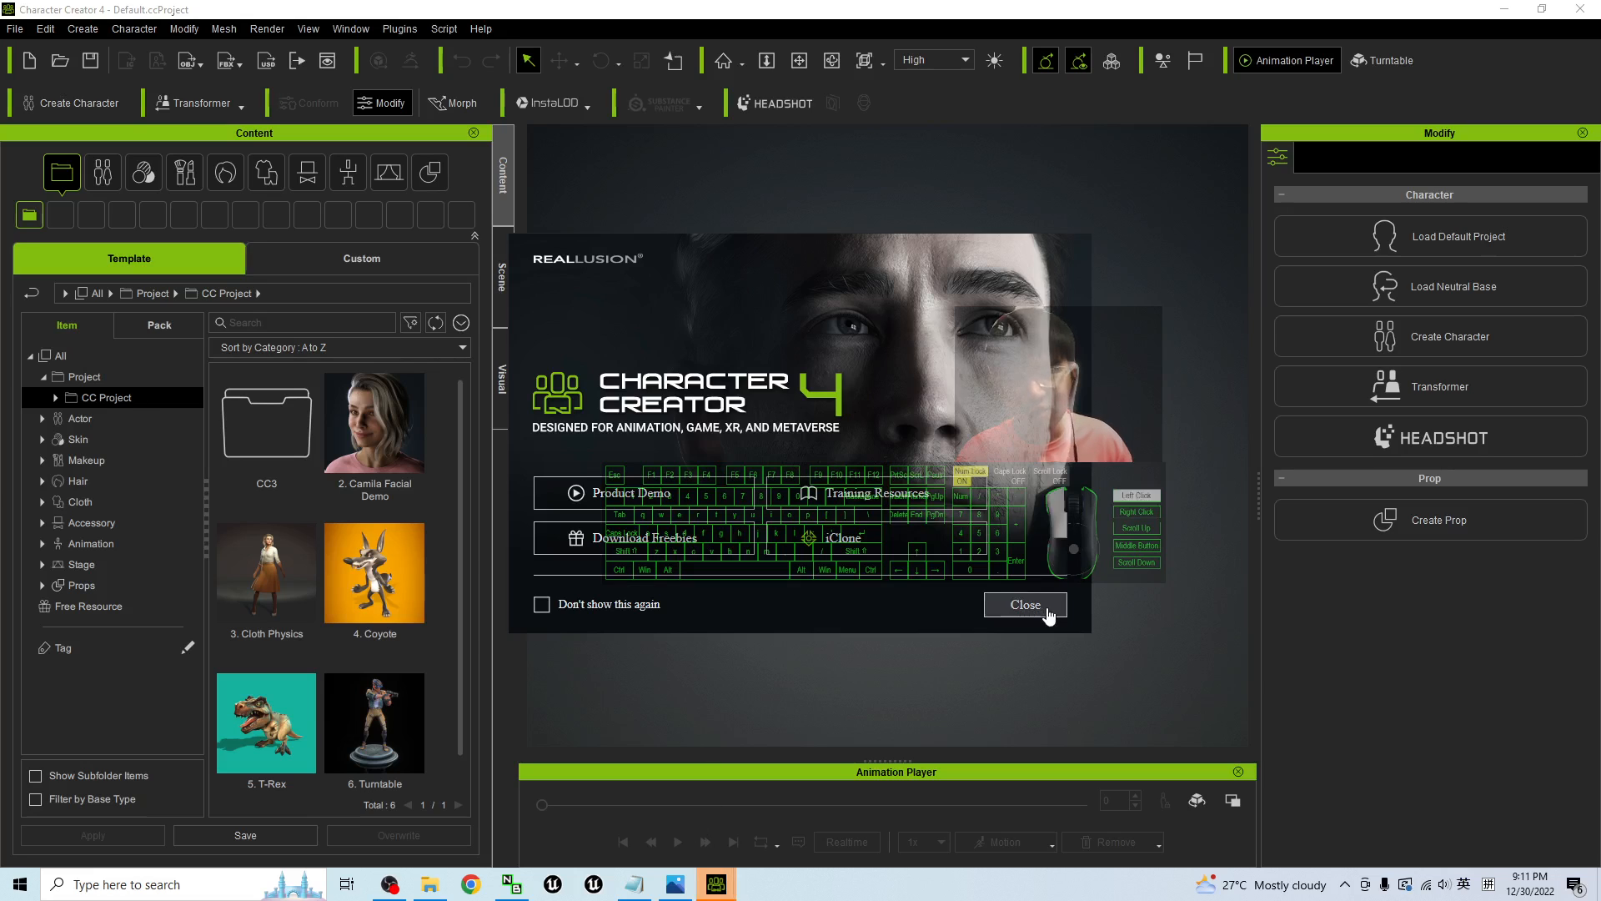
- Dismiss the welcome screen, open Headshot in AUTO mode, and bring back the photo folder
left_click(1025, 604)
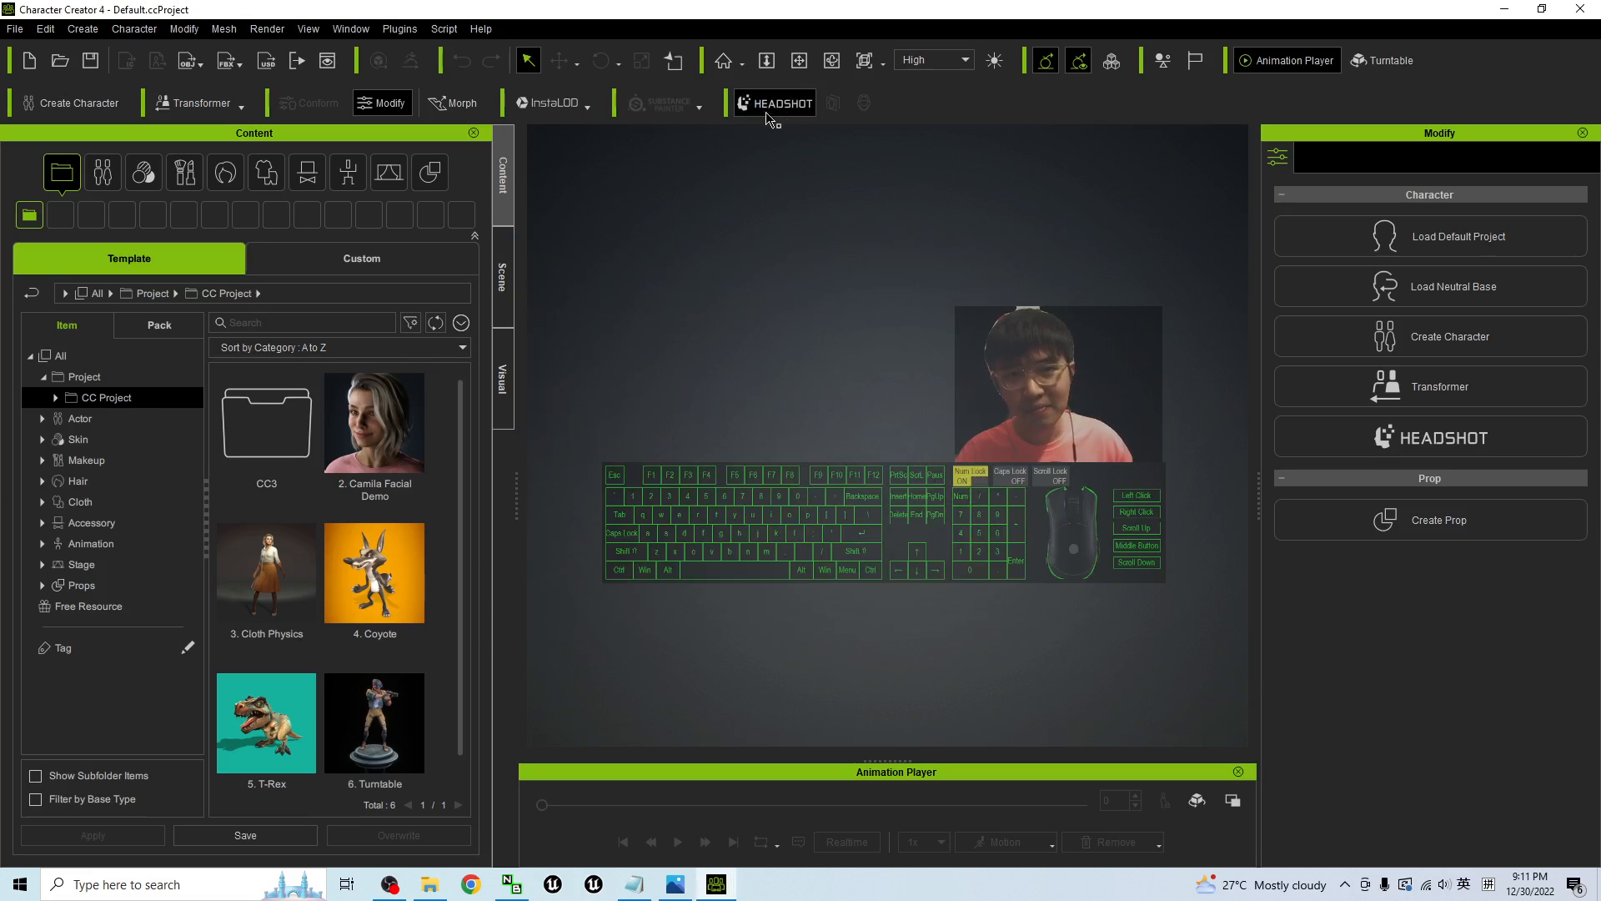
left_click(774, 102)
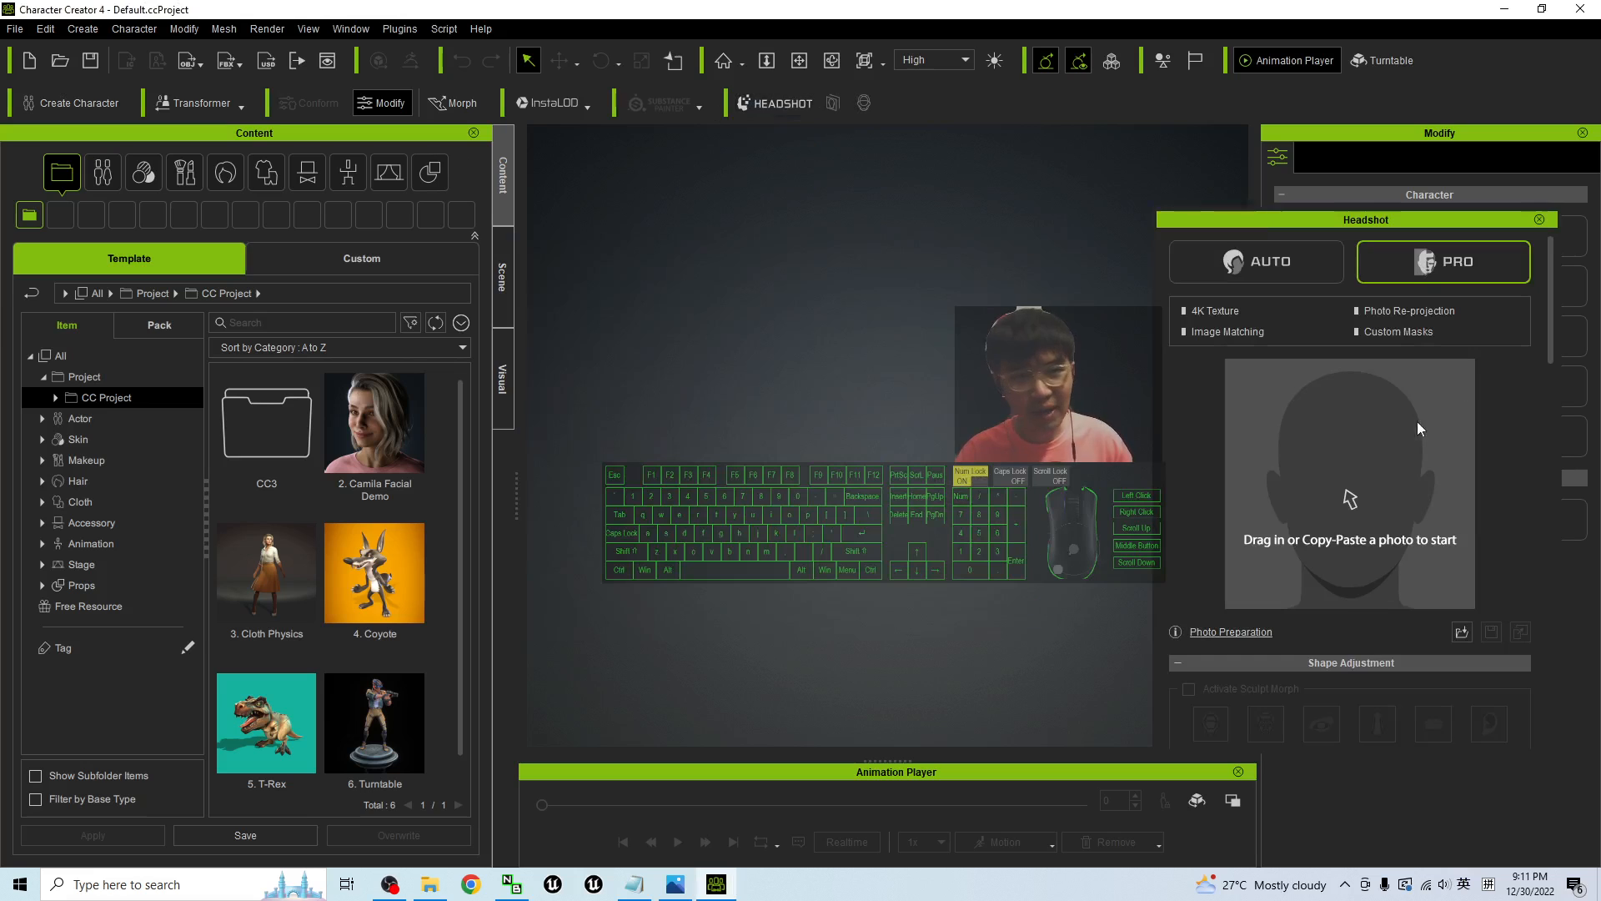
left_click(1256, 261)
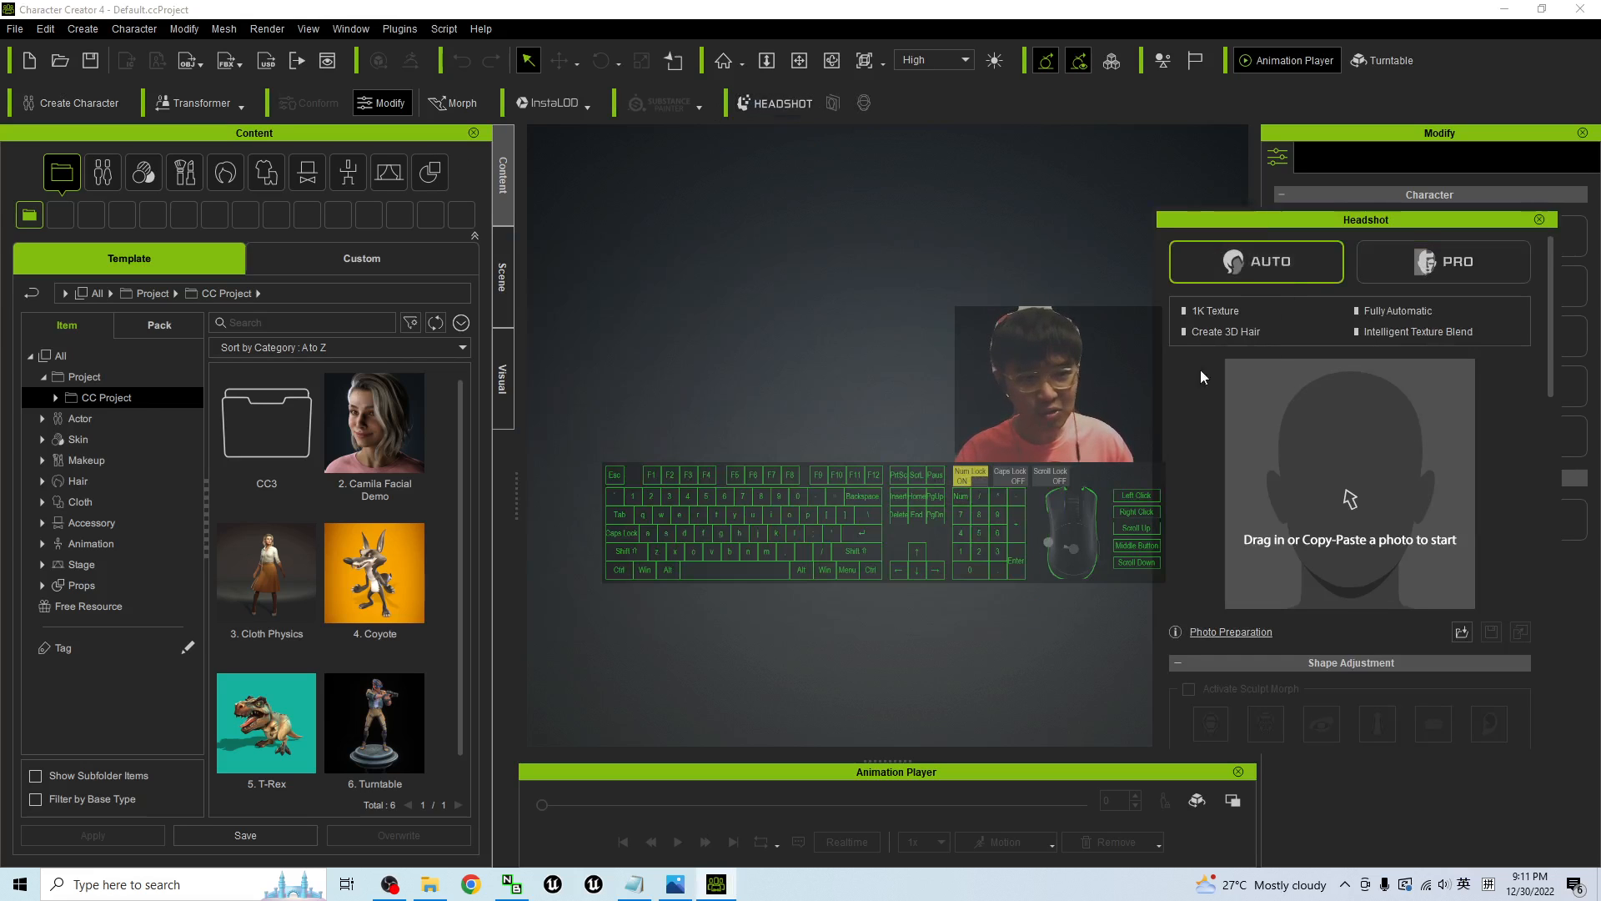
left_click(429, 884)
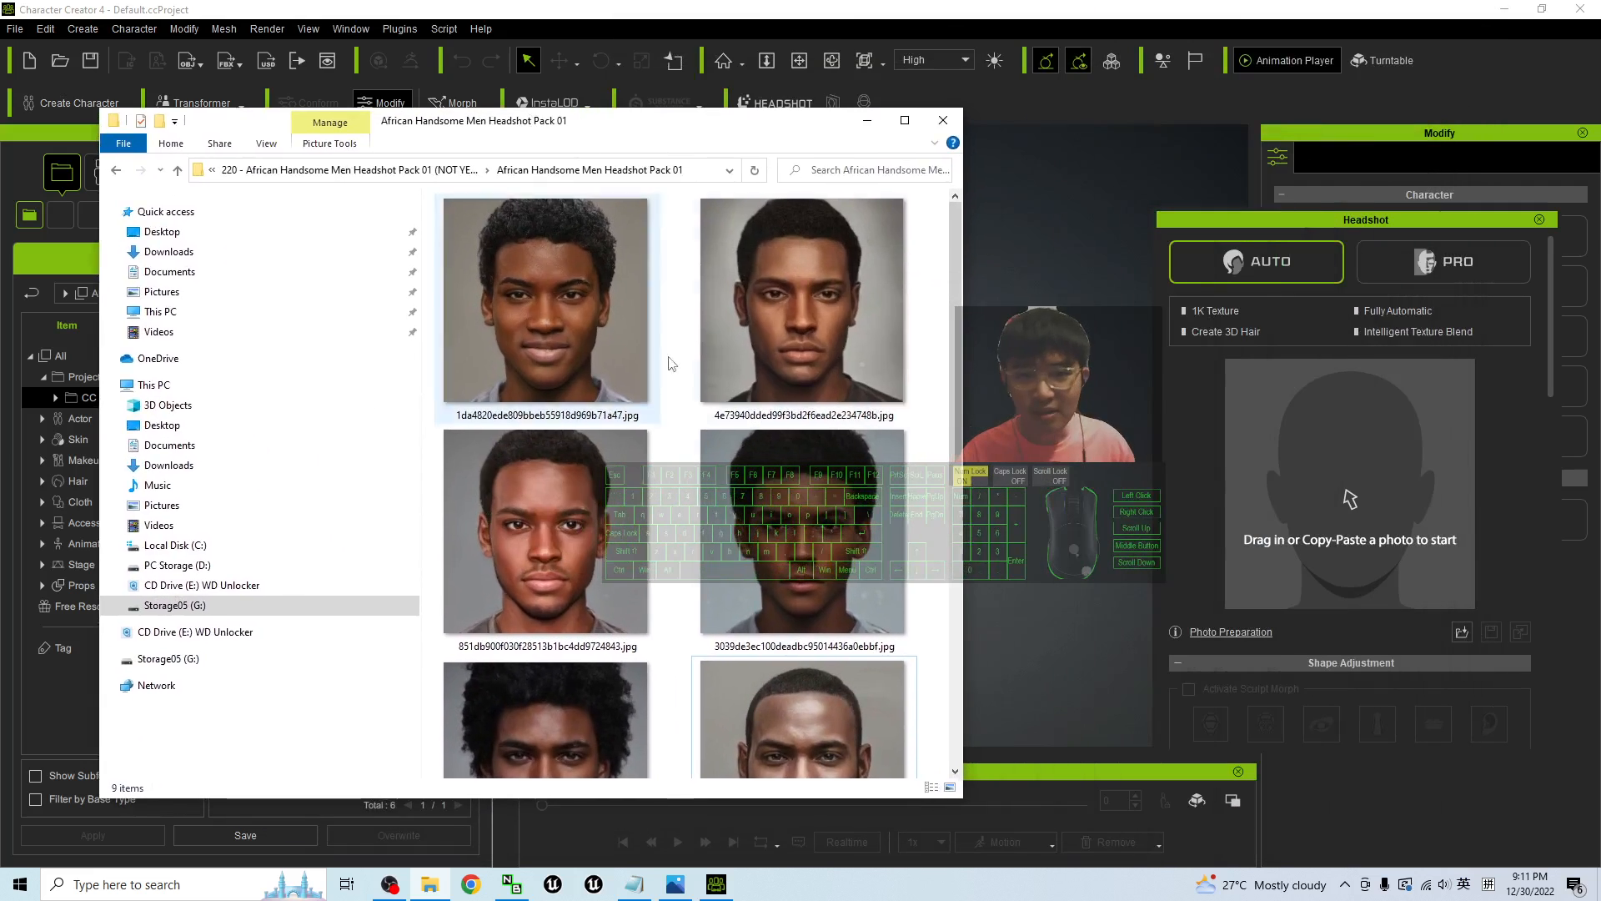
- Scroll the headshot thumbnails and load the curly-haired man's photo into the Headshot drop area
scroll("down", 3)
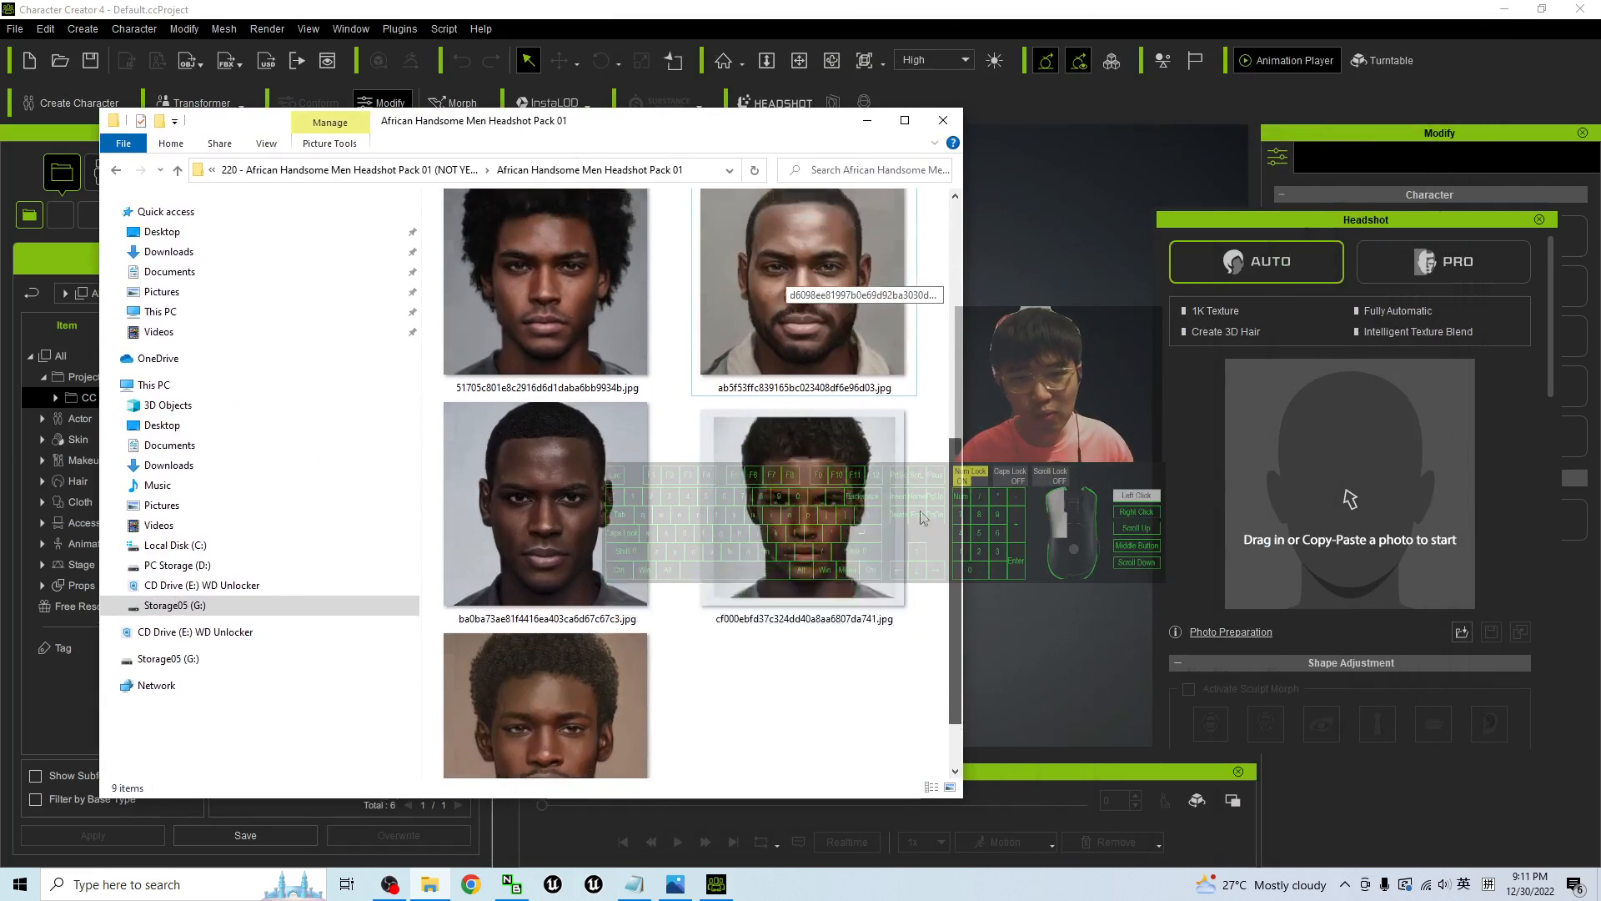
scroll("down", 3)
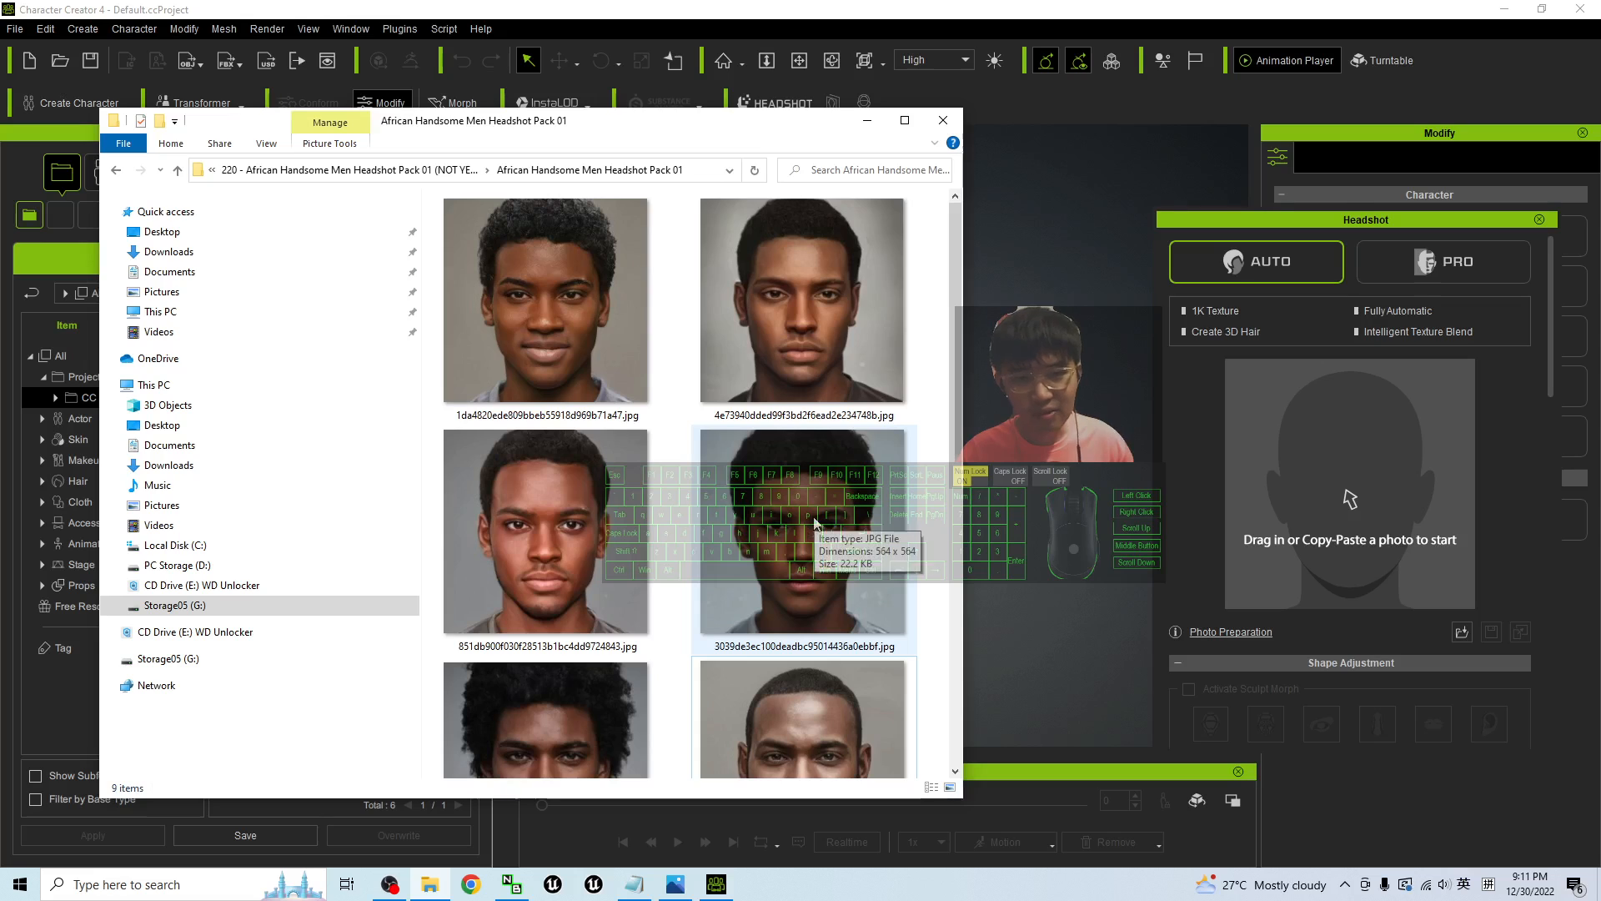
scroll("down", 3)
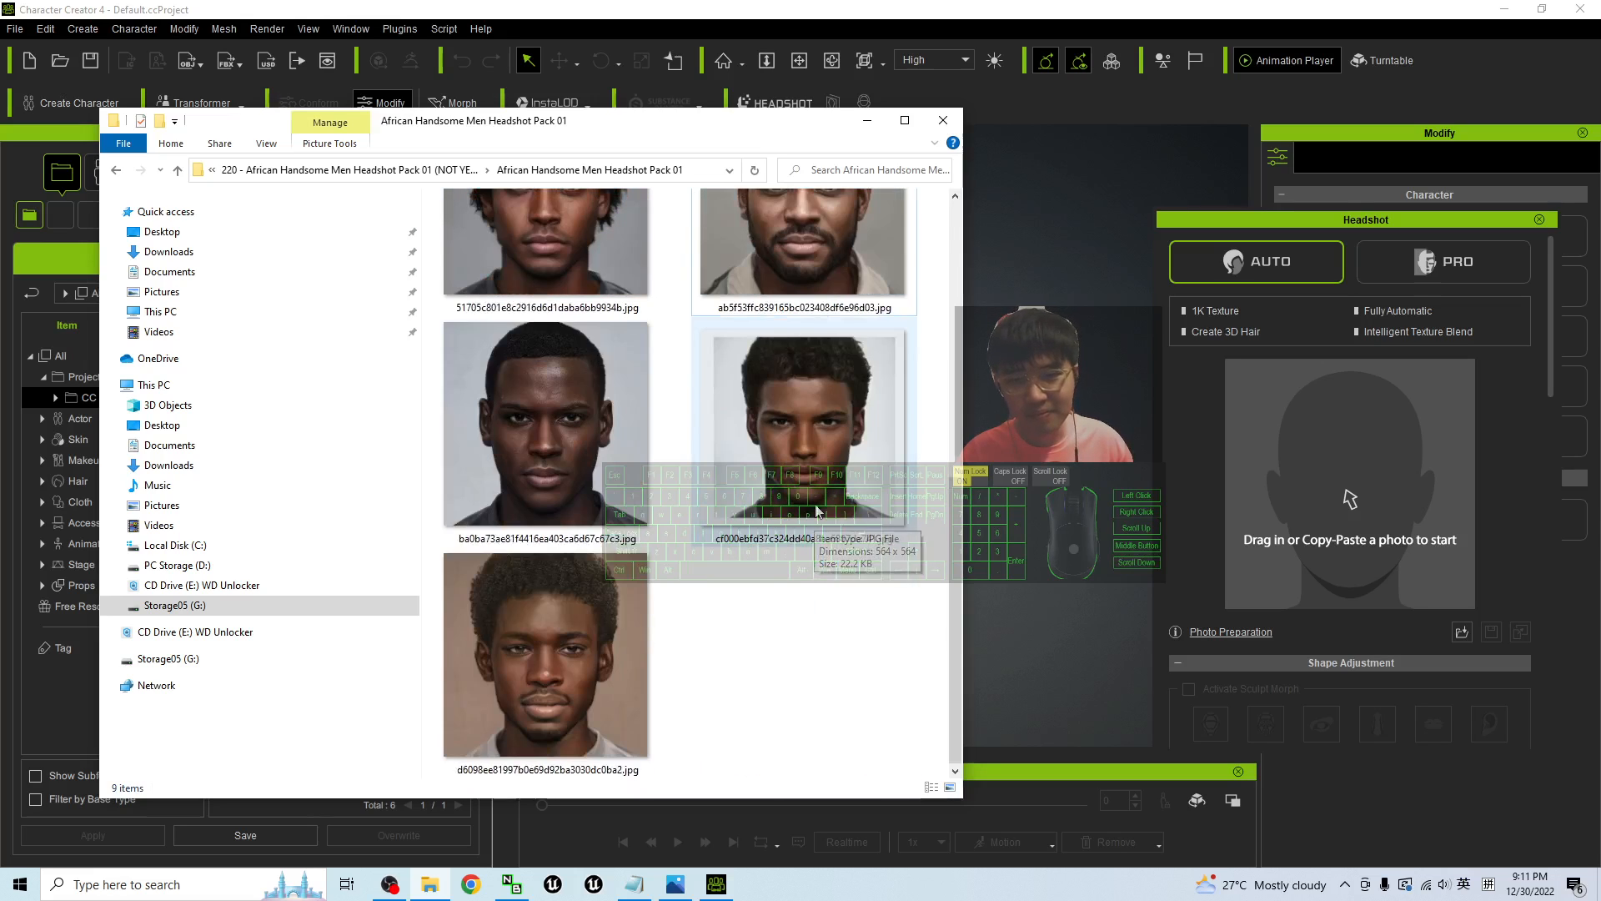
scroll("down", 3)
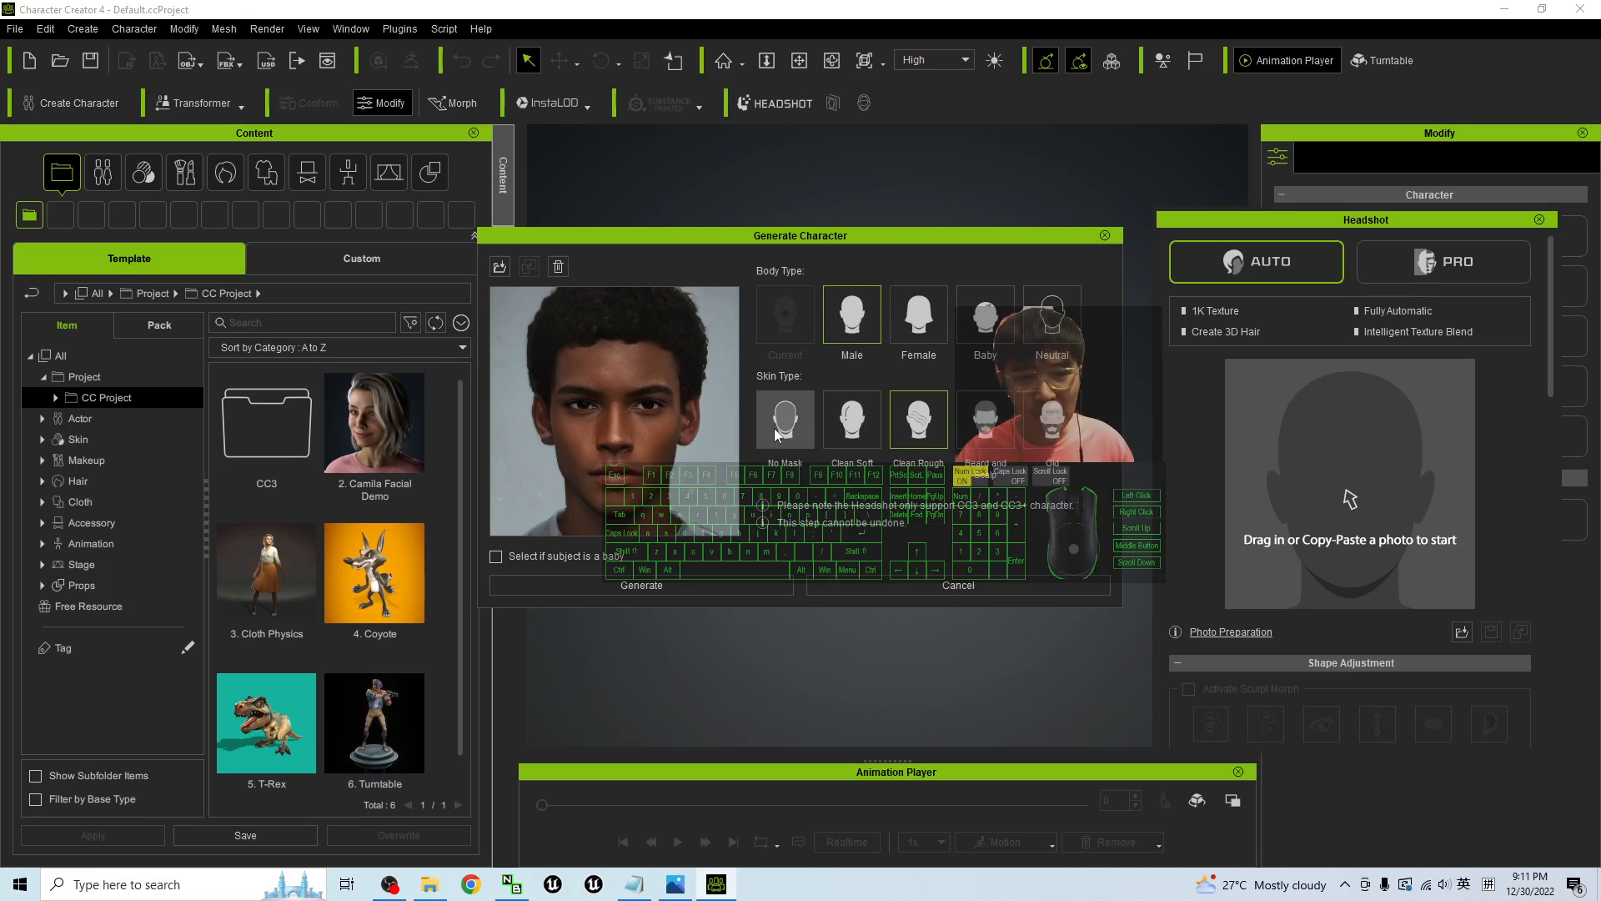
- Generate a Male character from the photo using the No Mask skin type
left_click(784, 419)
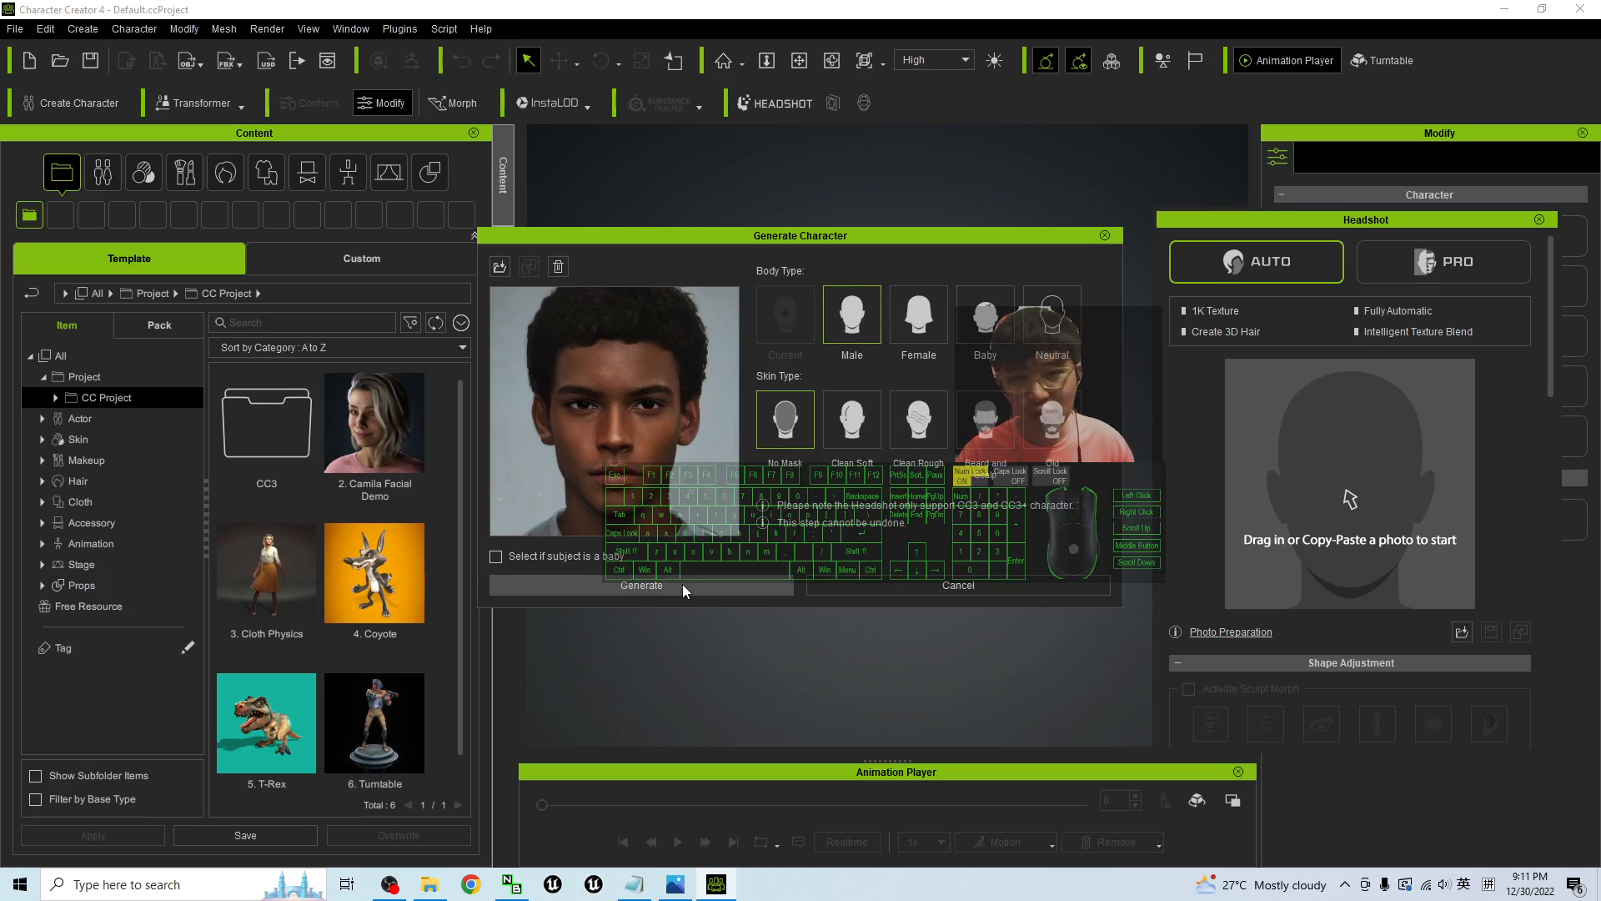
left_click(641, 585)
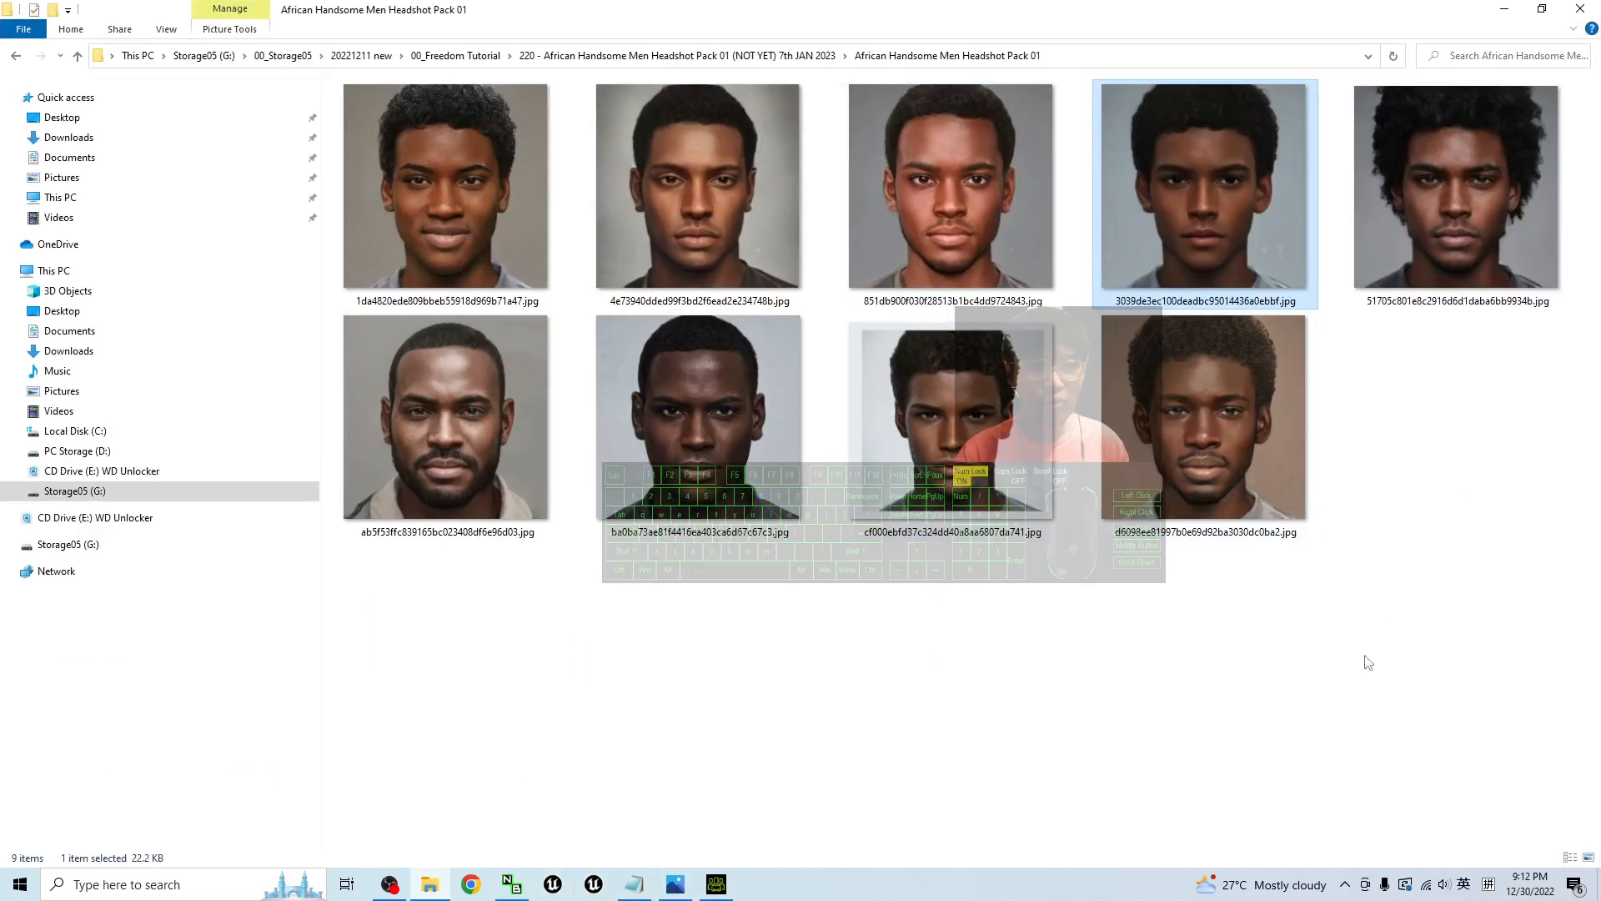
key("ctrl+a")
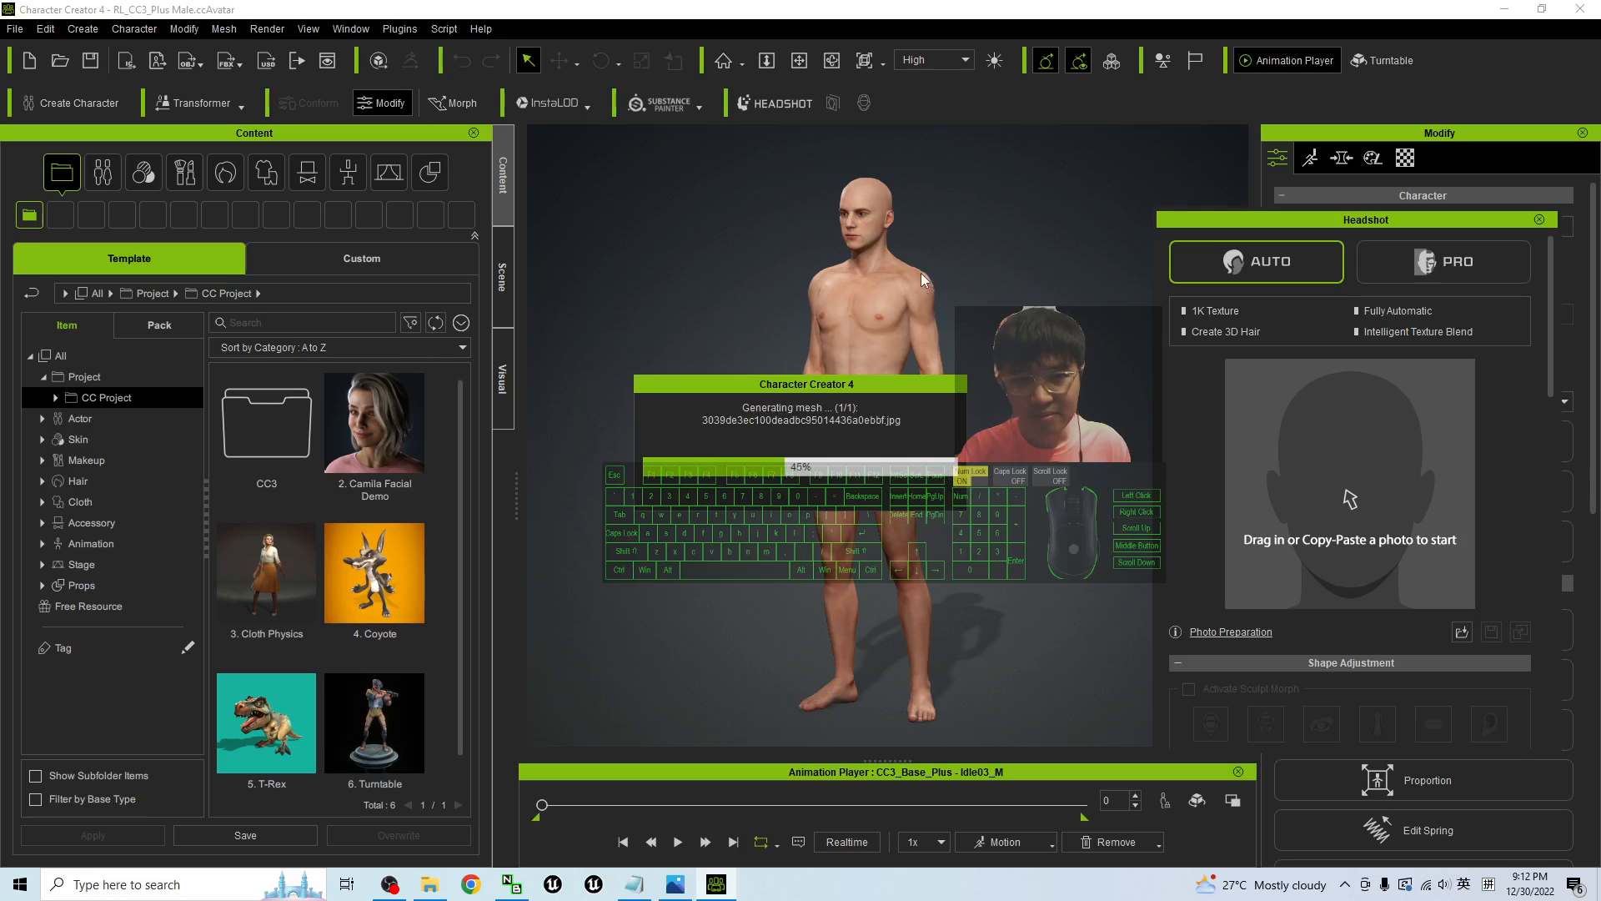
mouse_move(869, 290)
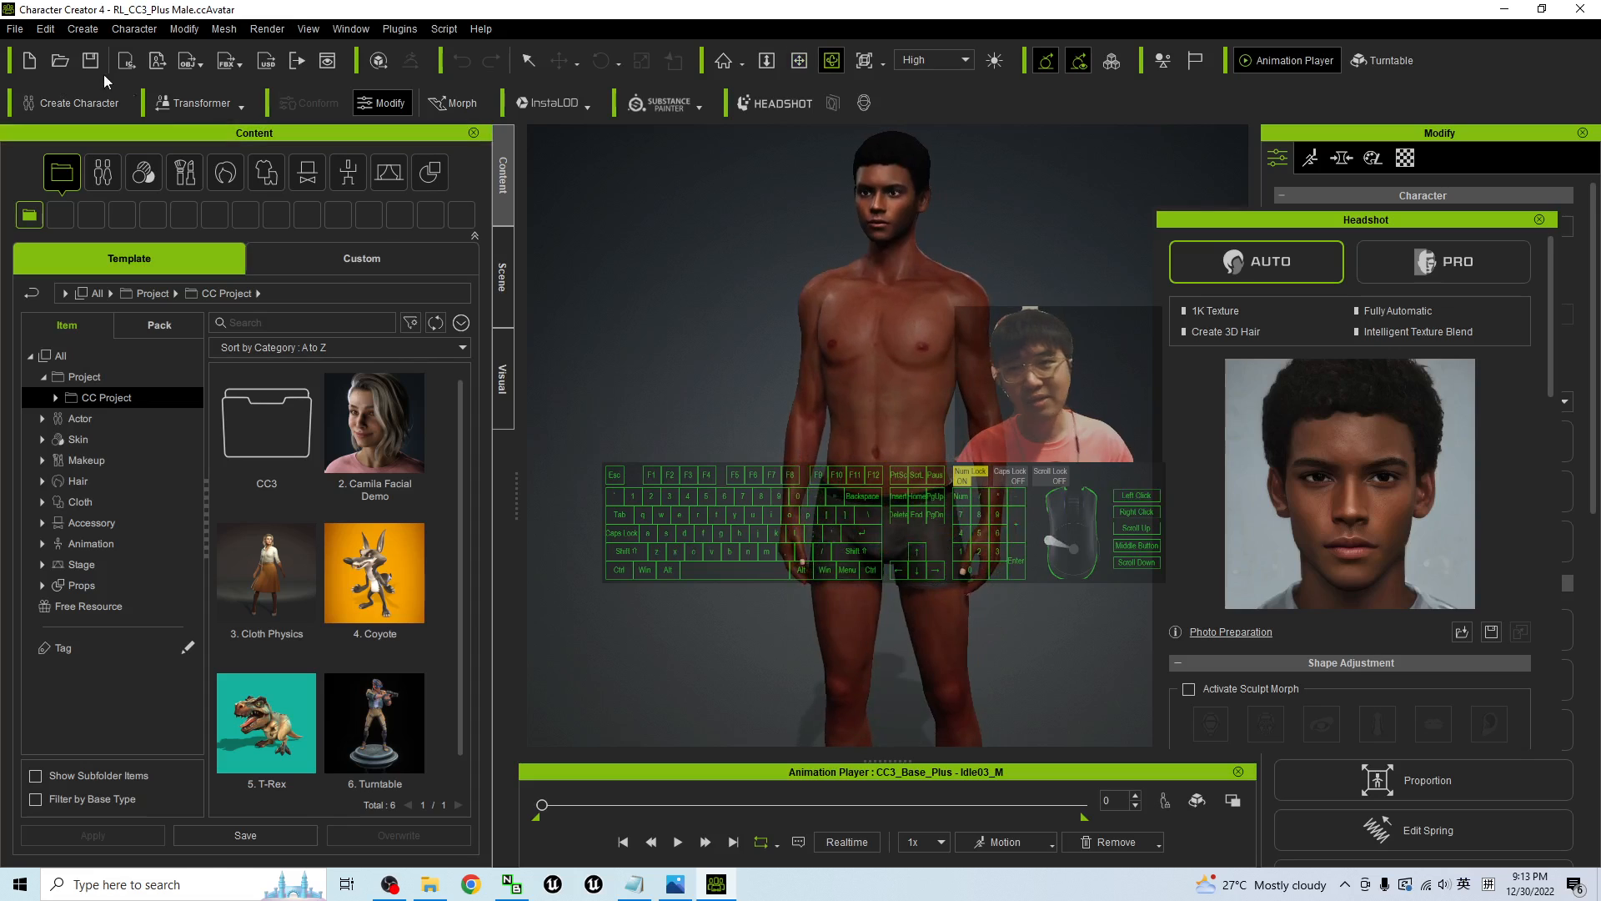
- Apply the Calibration T-Pose from Animation > Pose content to the avatar
left_click(347, 172)
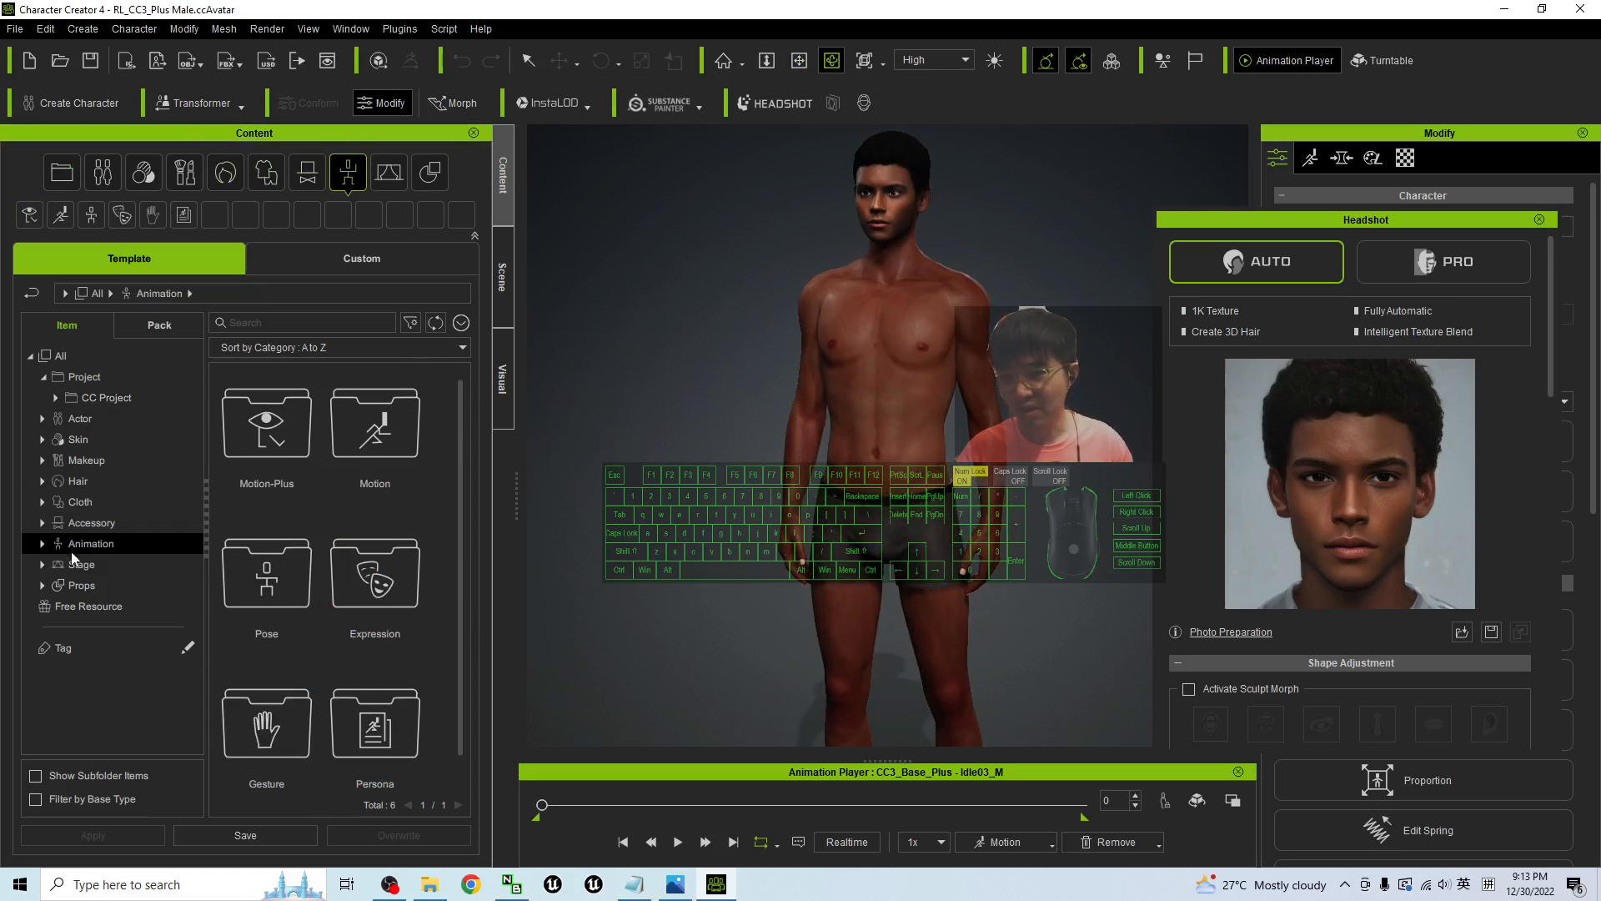
left_click(43, 543)
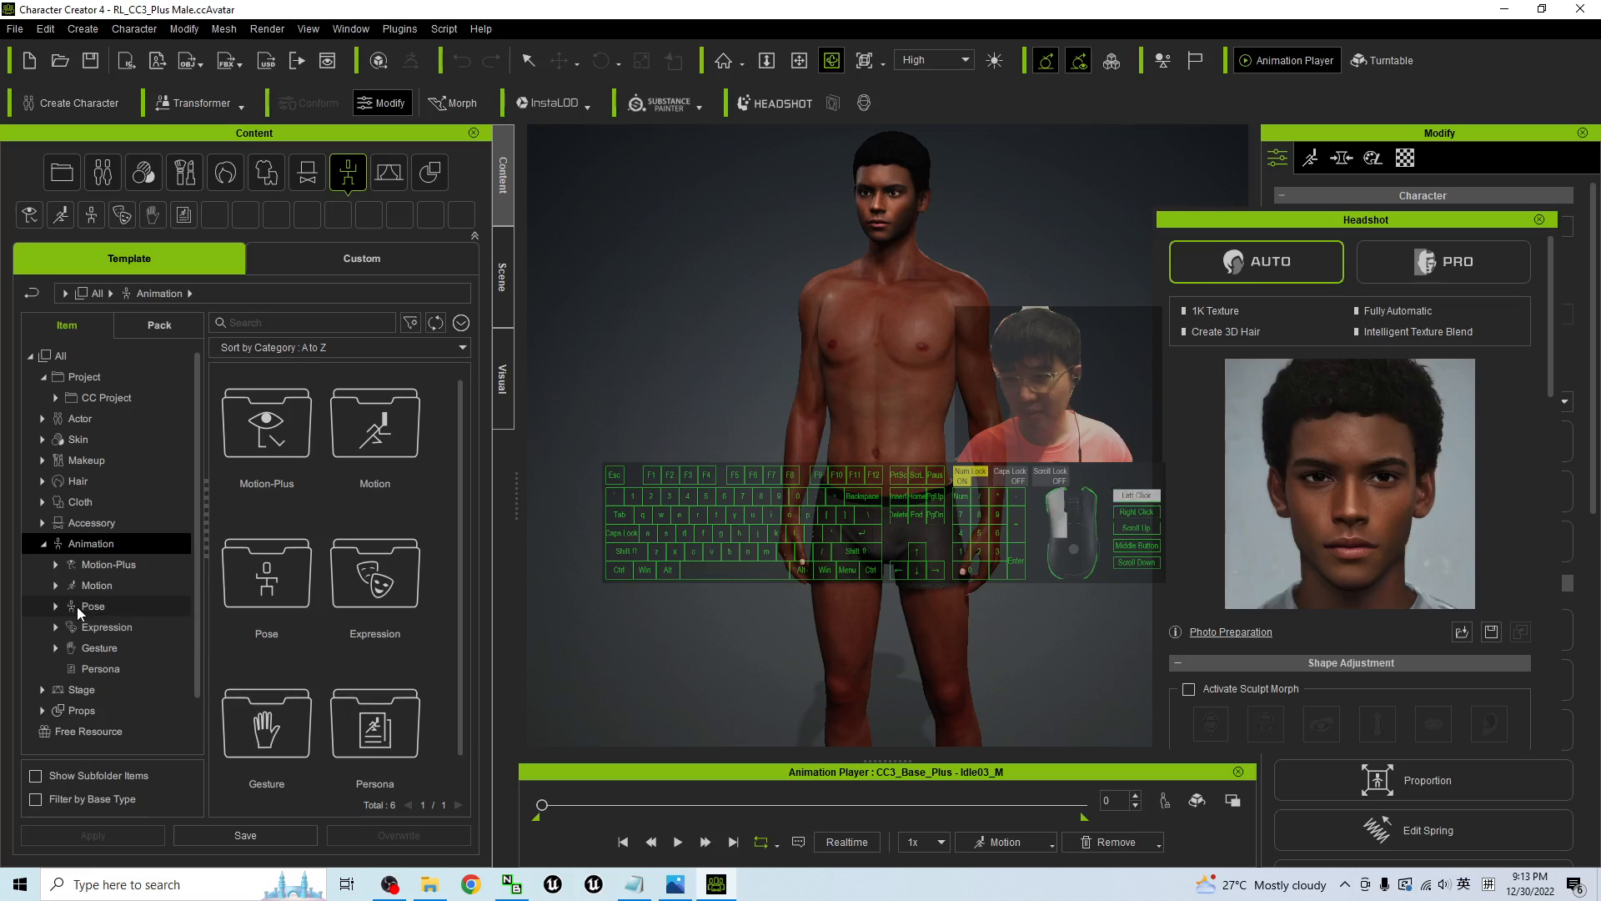
left_click(91, 606)
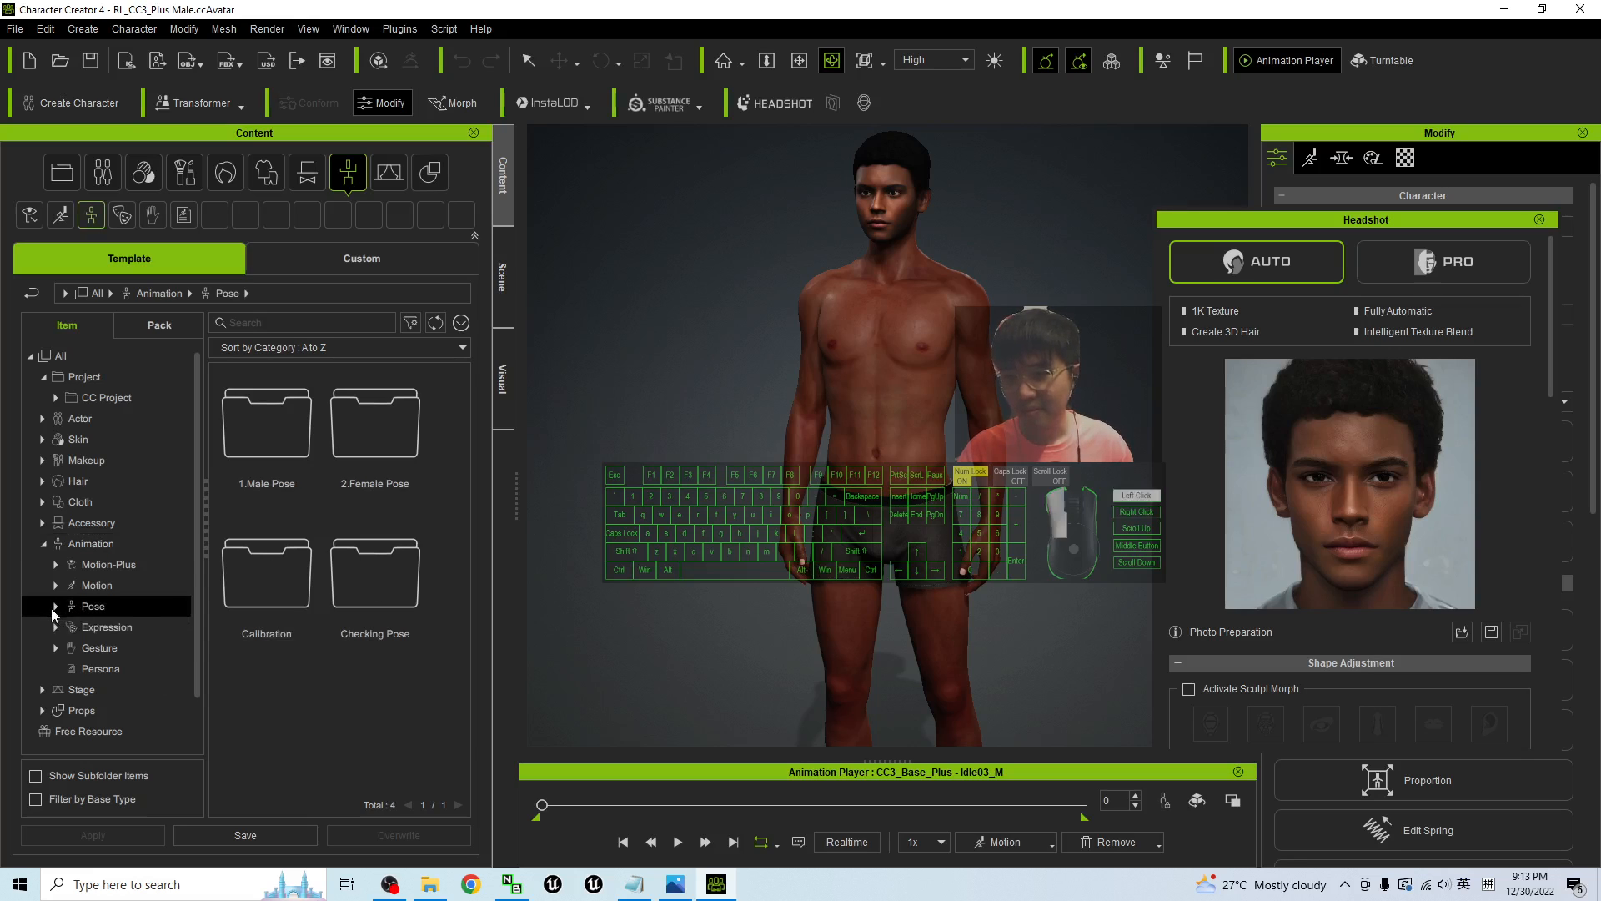
left_click(57, 605)
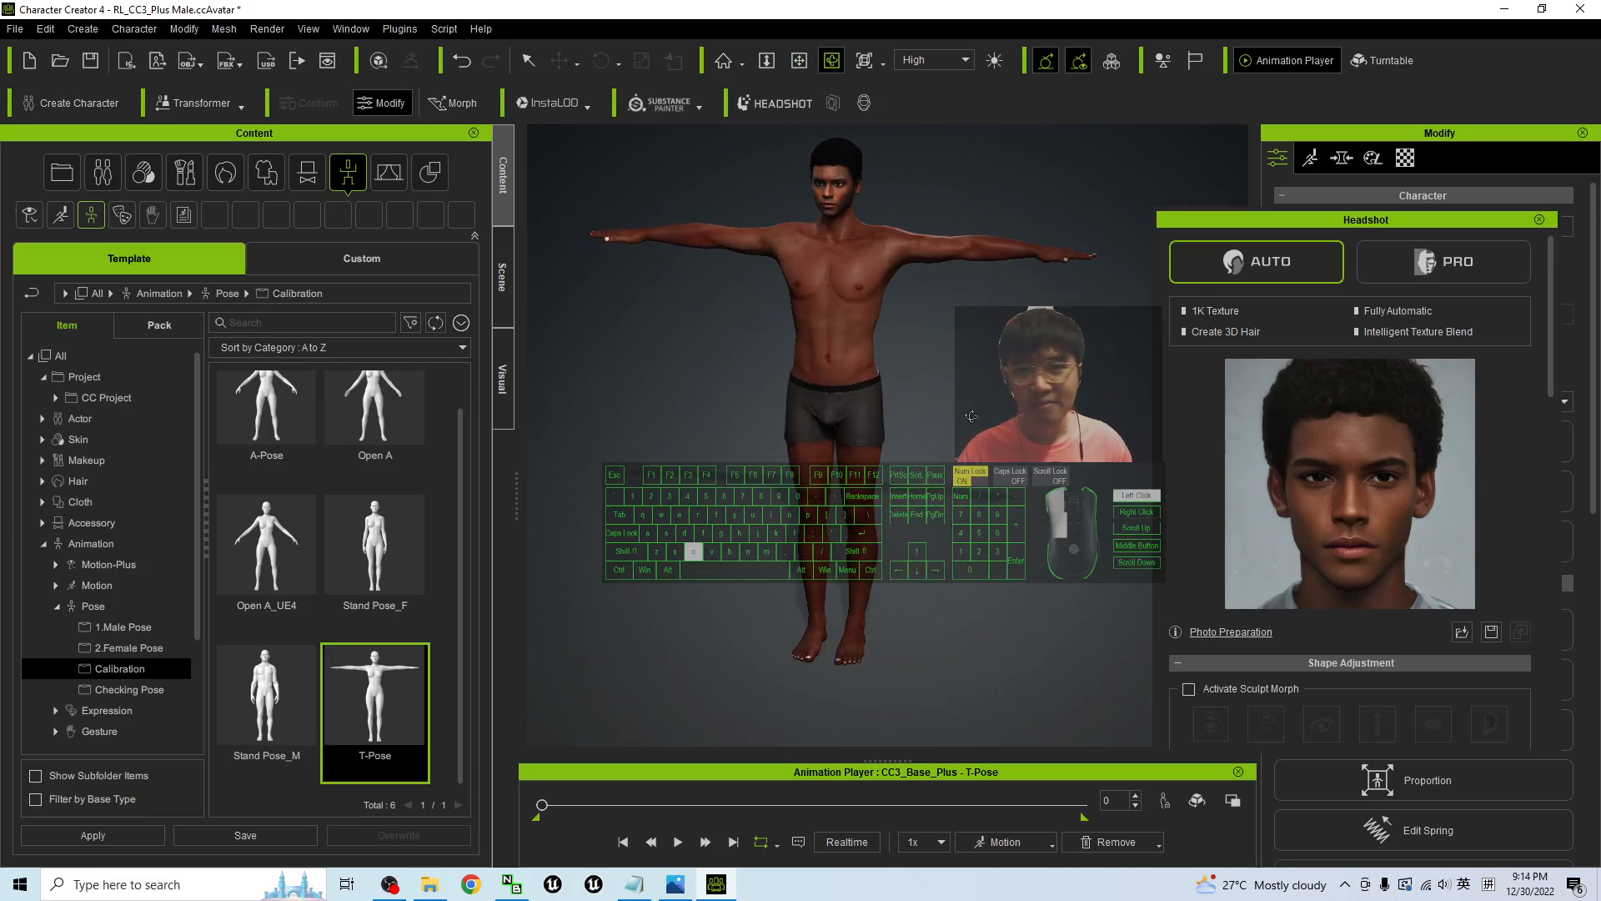
left_click(265, 172)
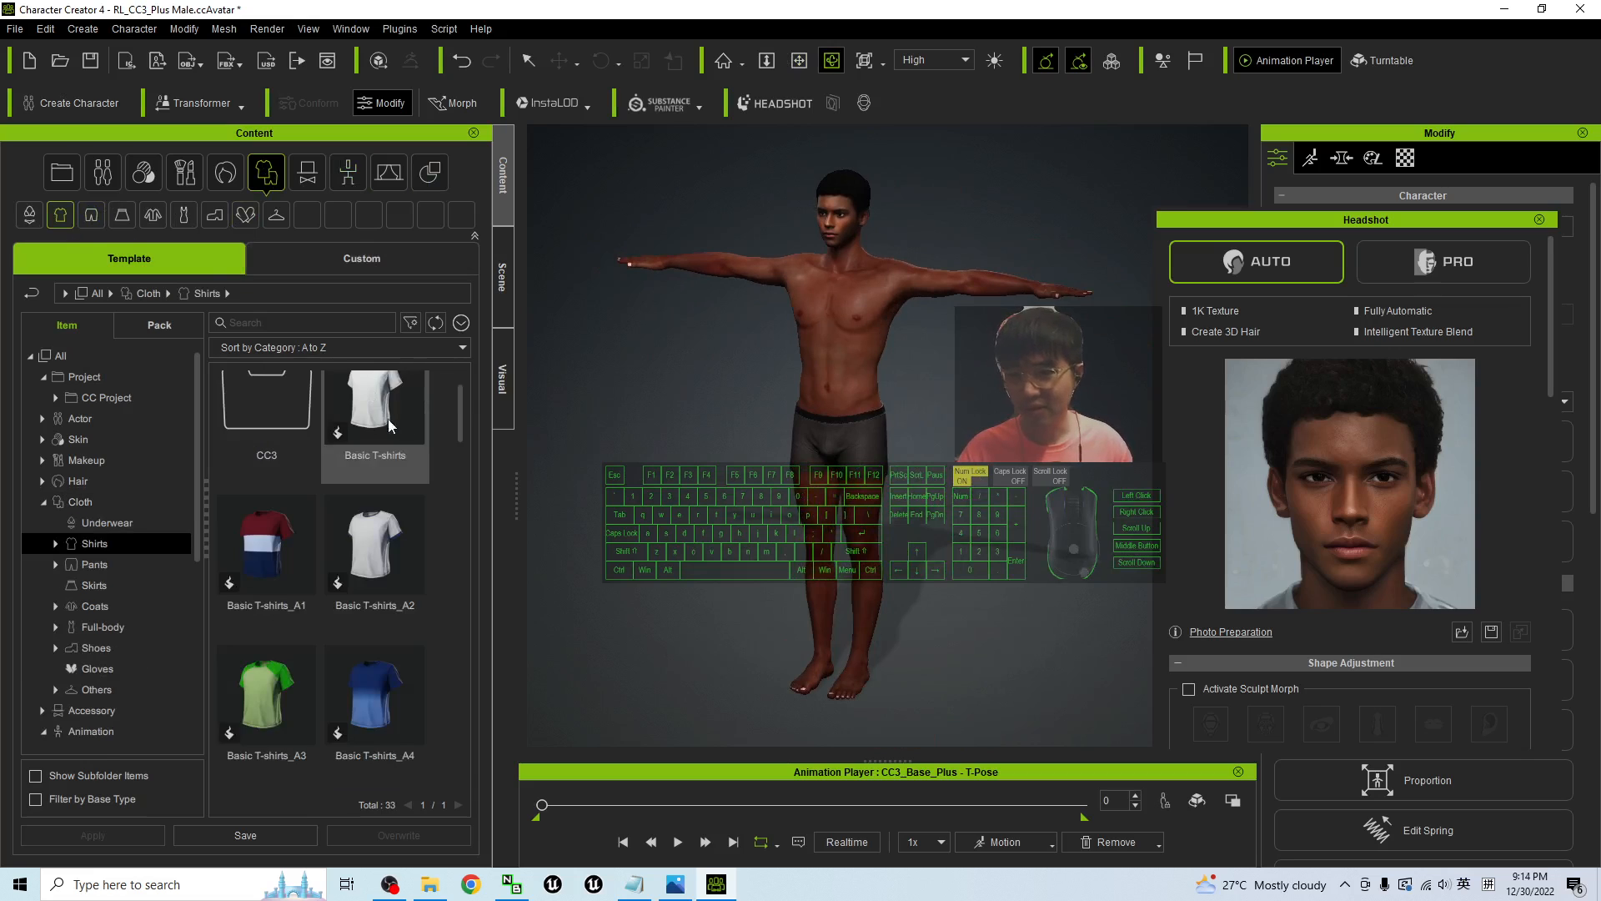
- Dress the avatar in Basic T-shirts_A3, then browse Pants and Canvas Shoes_A2
scroll("down", 3)
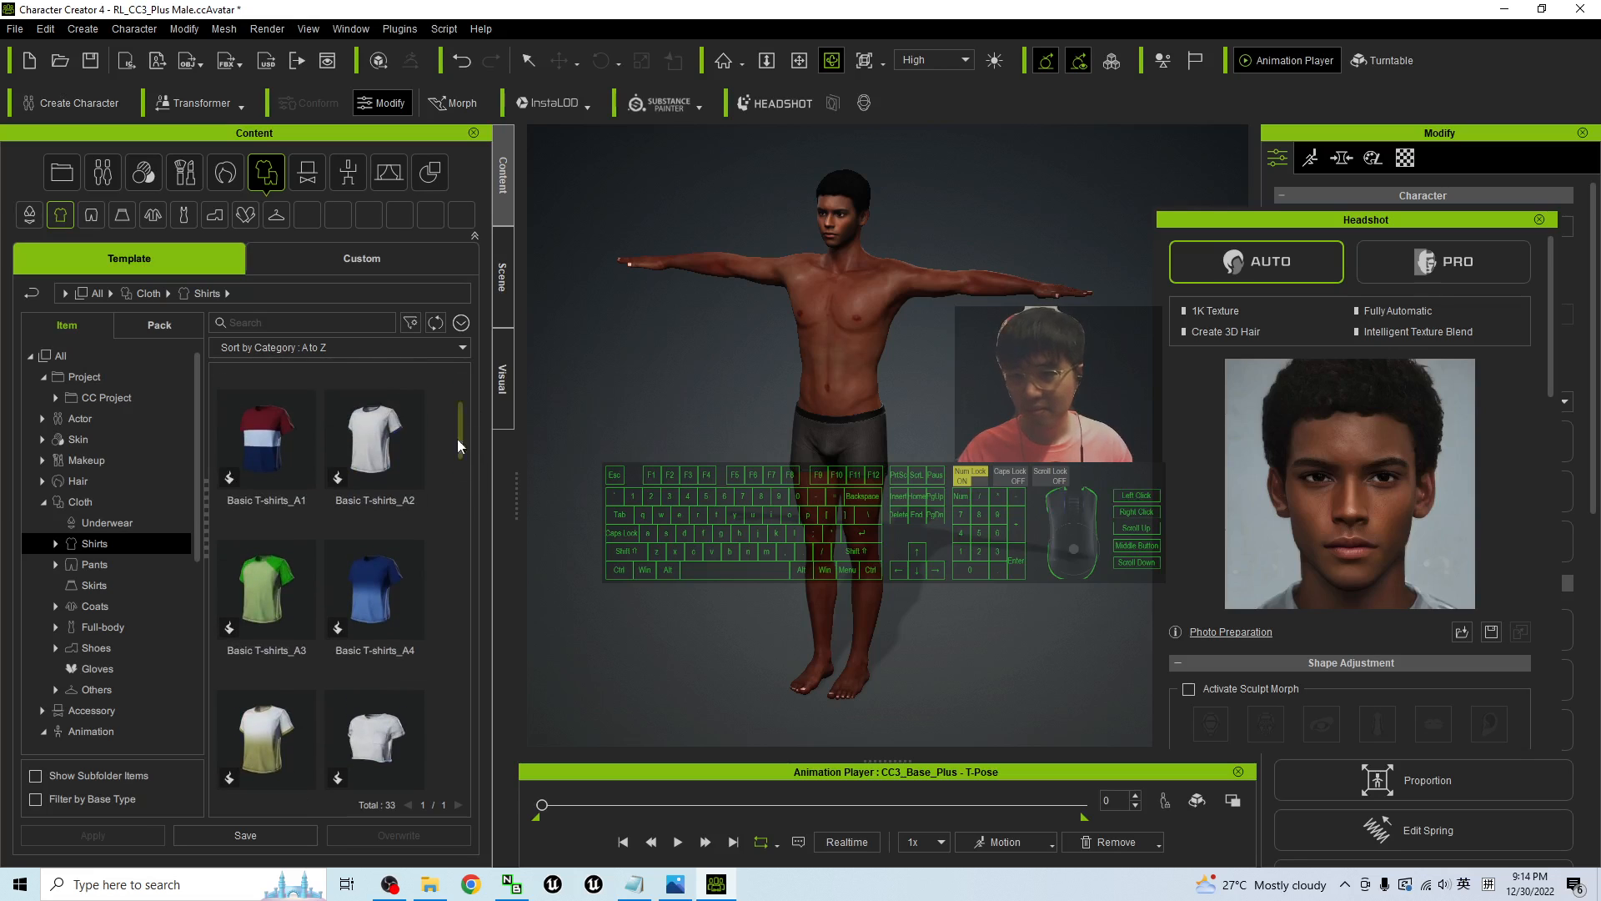
double_click(266, 590)
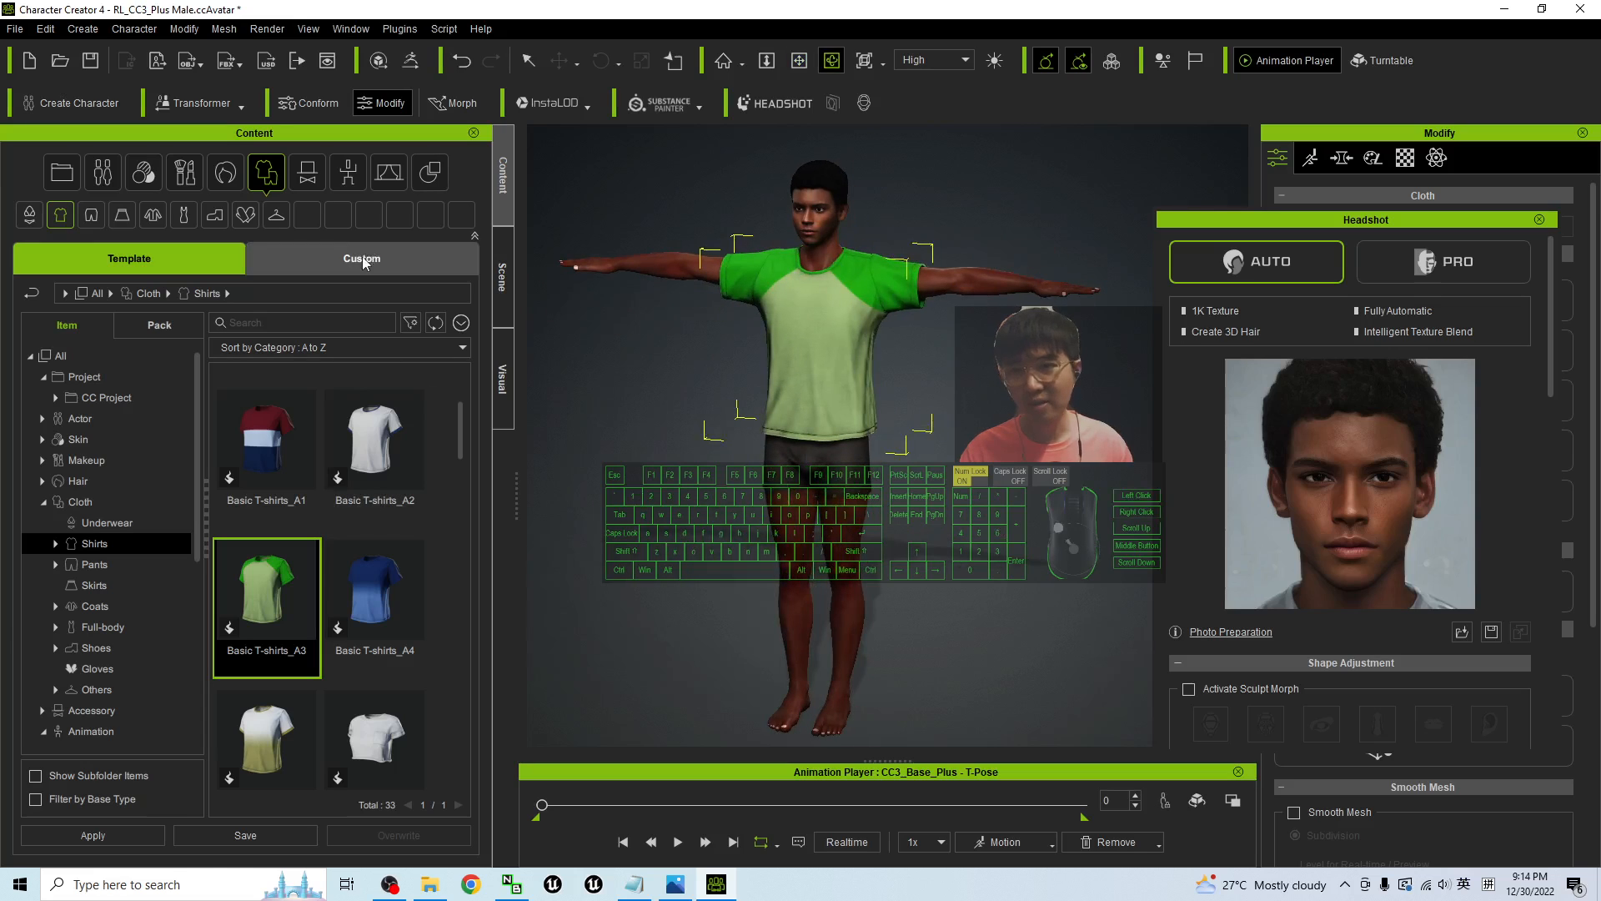
left_click(90, 214)
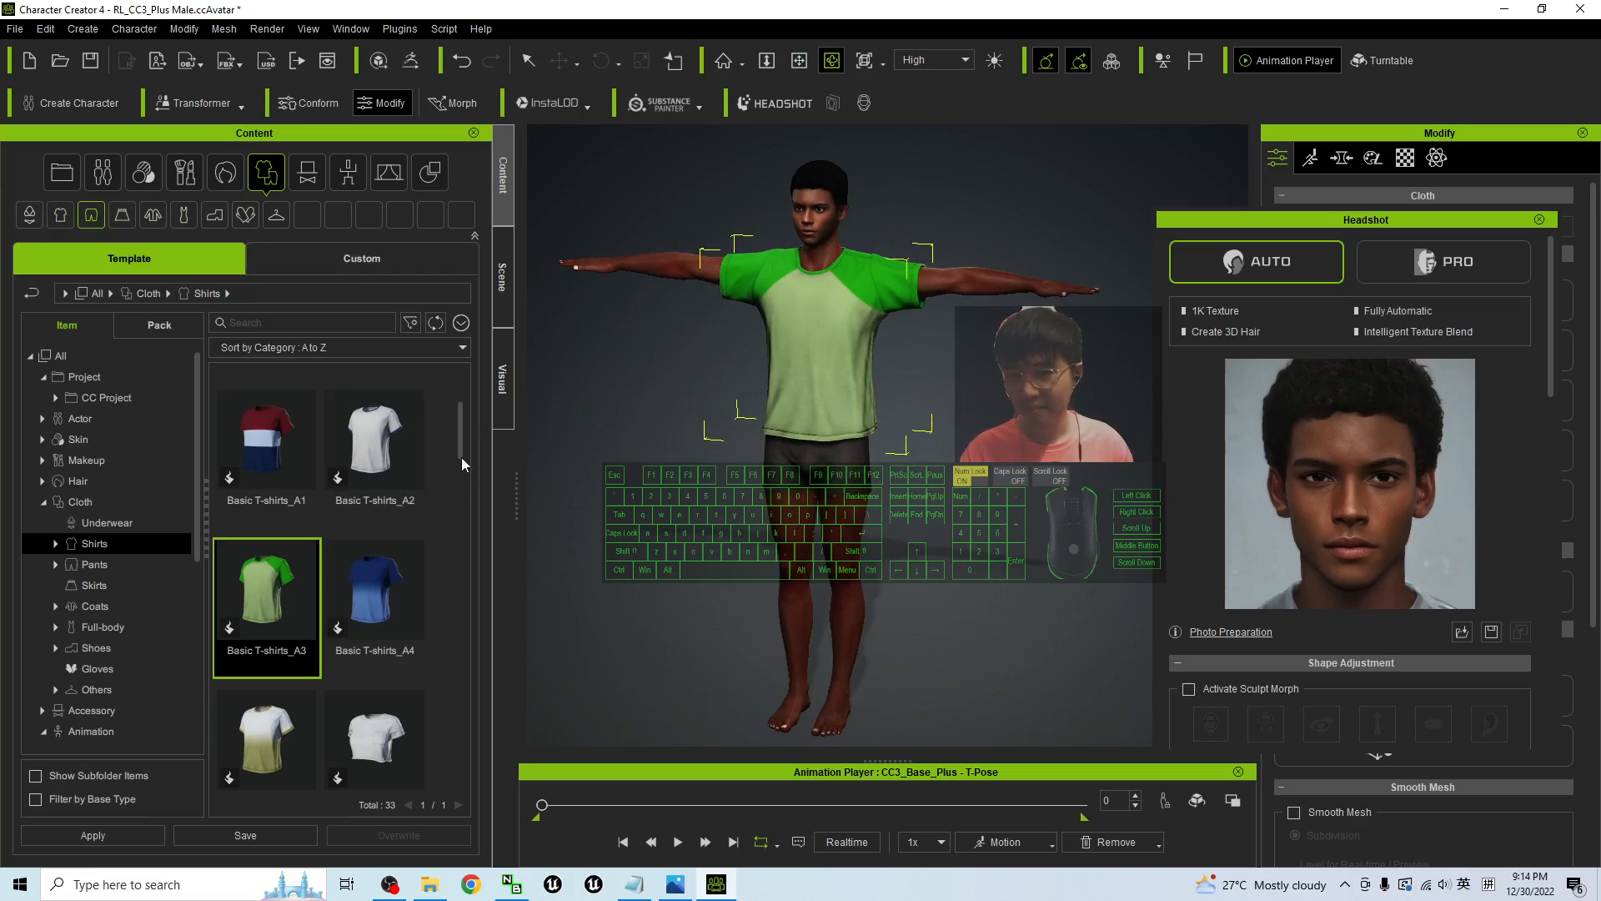
left_click(93, 565)
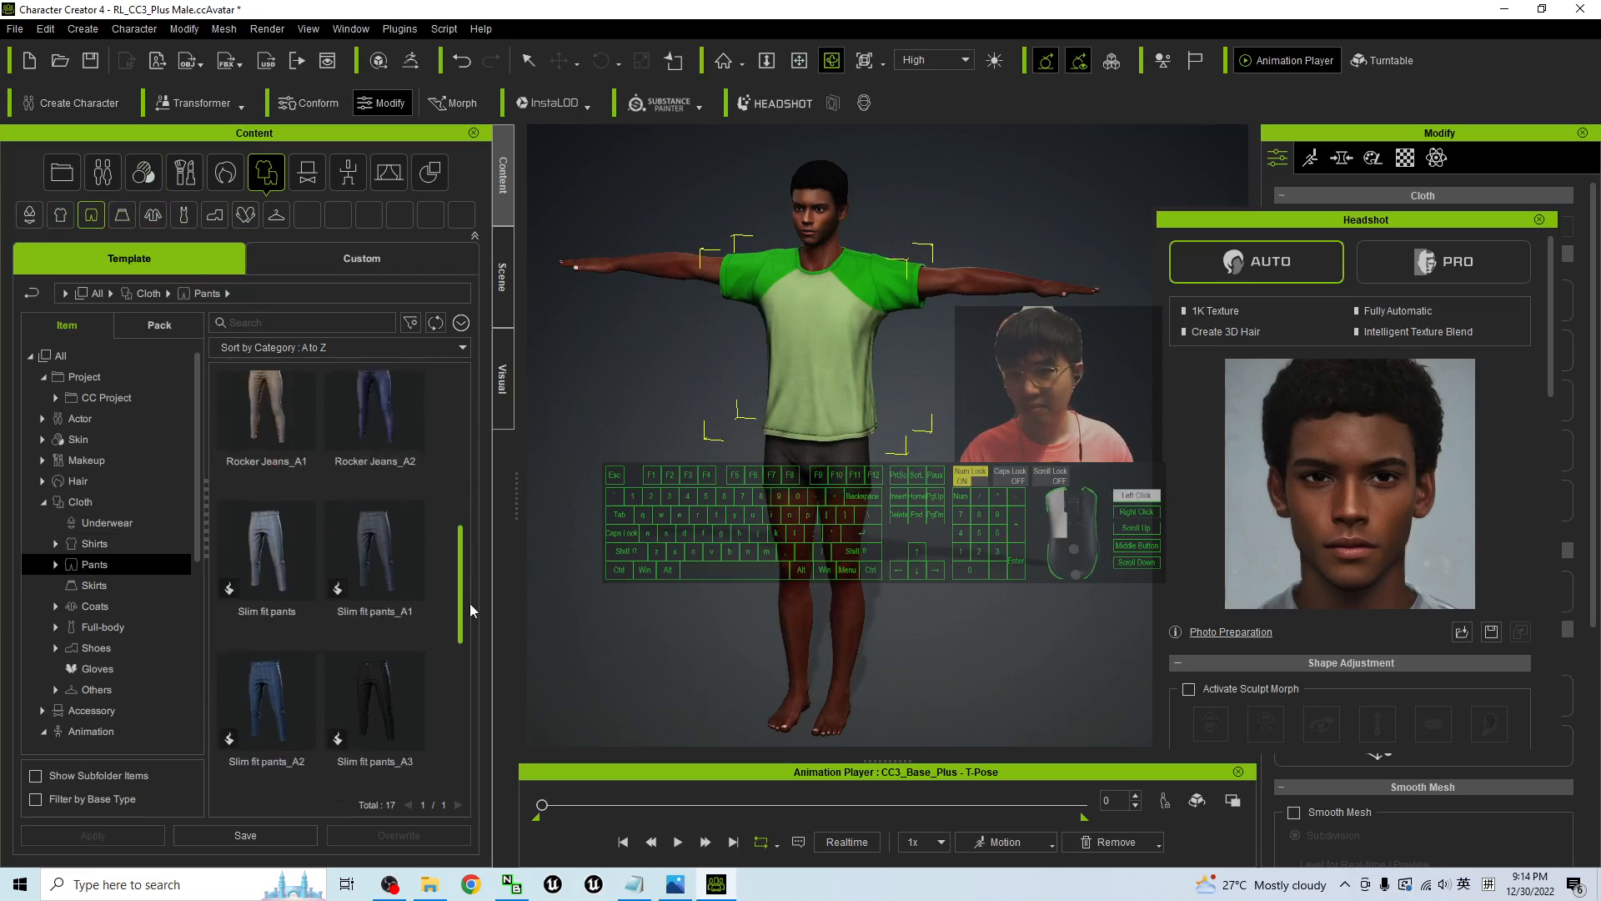
left_click(373, 560)
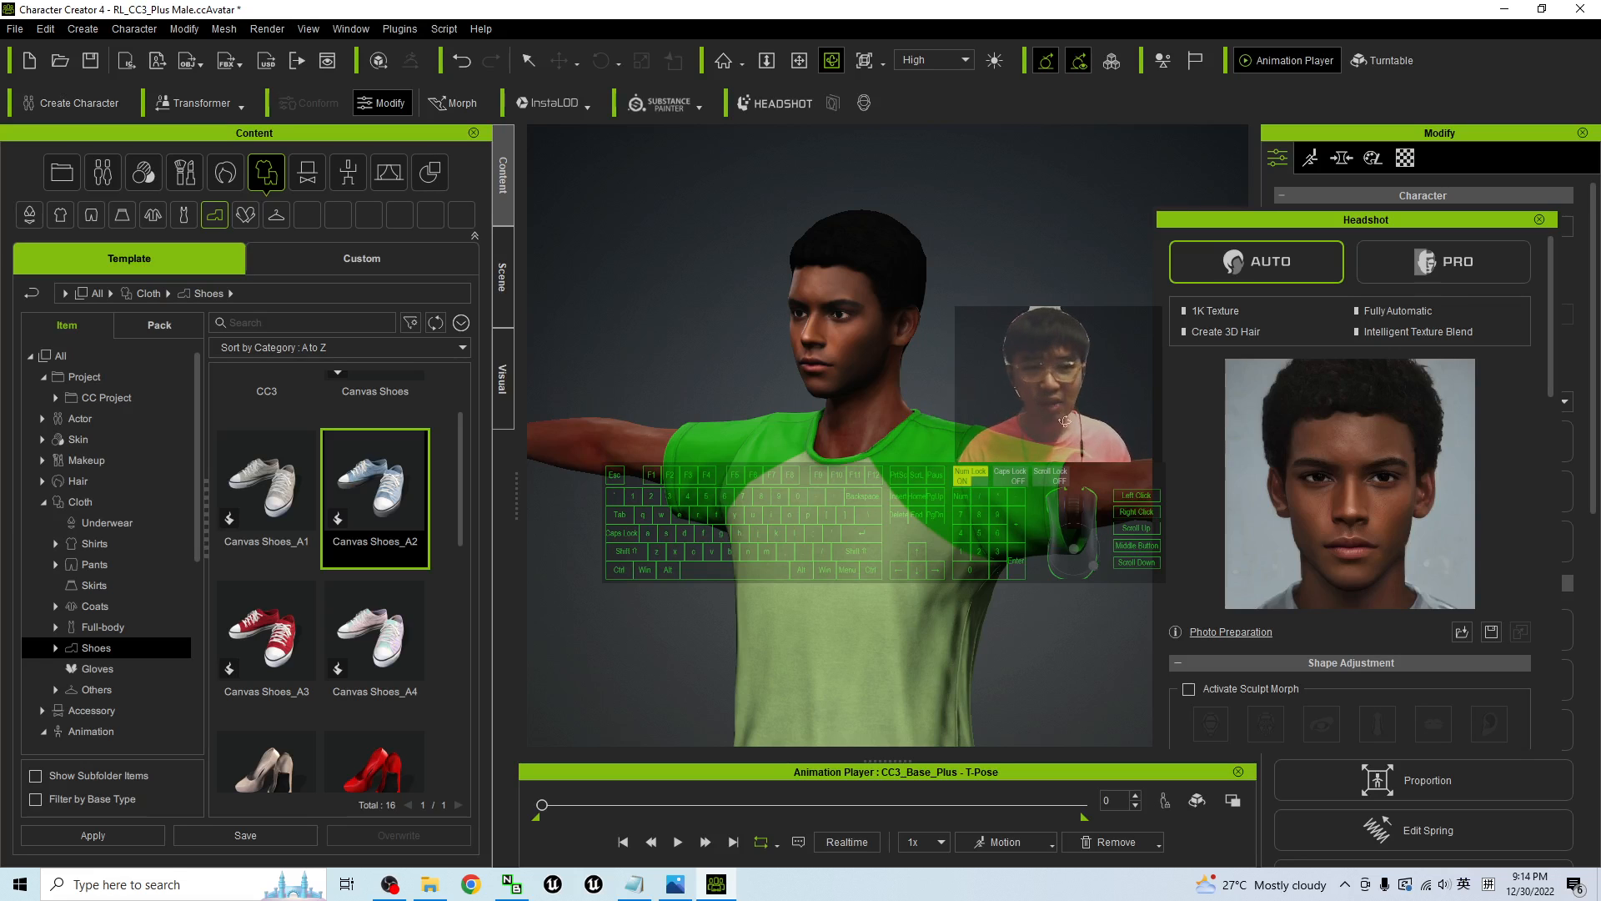
mouse_move(817, 8)
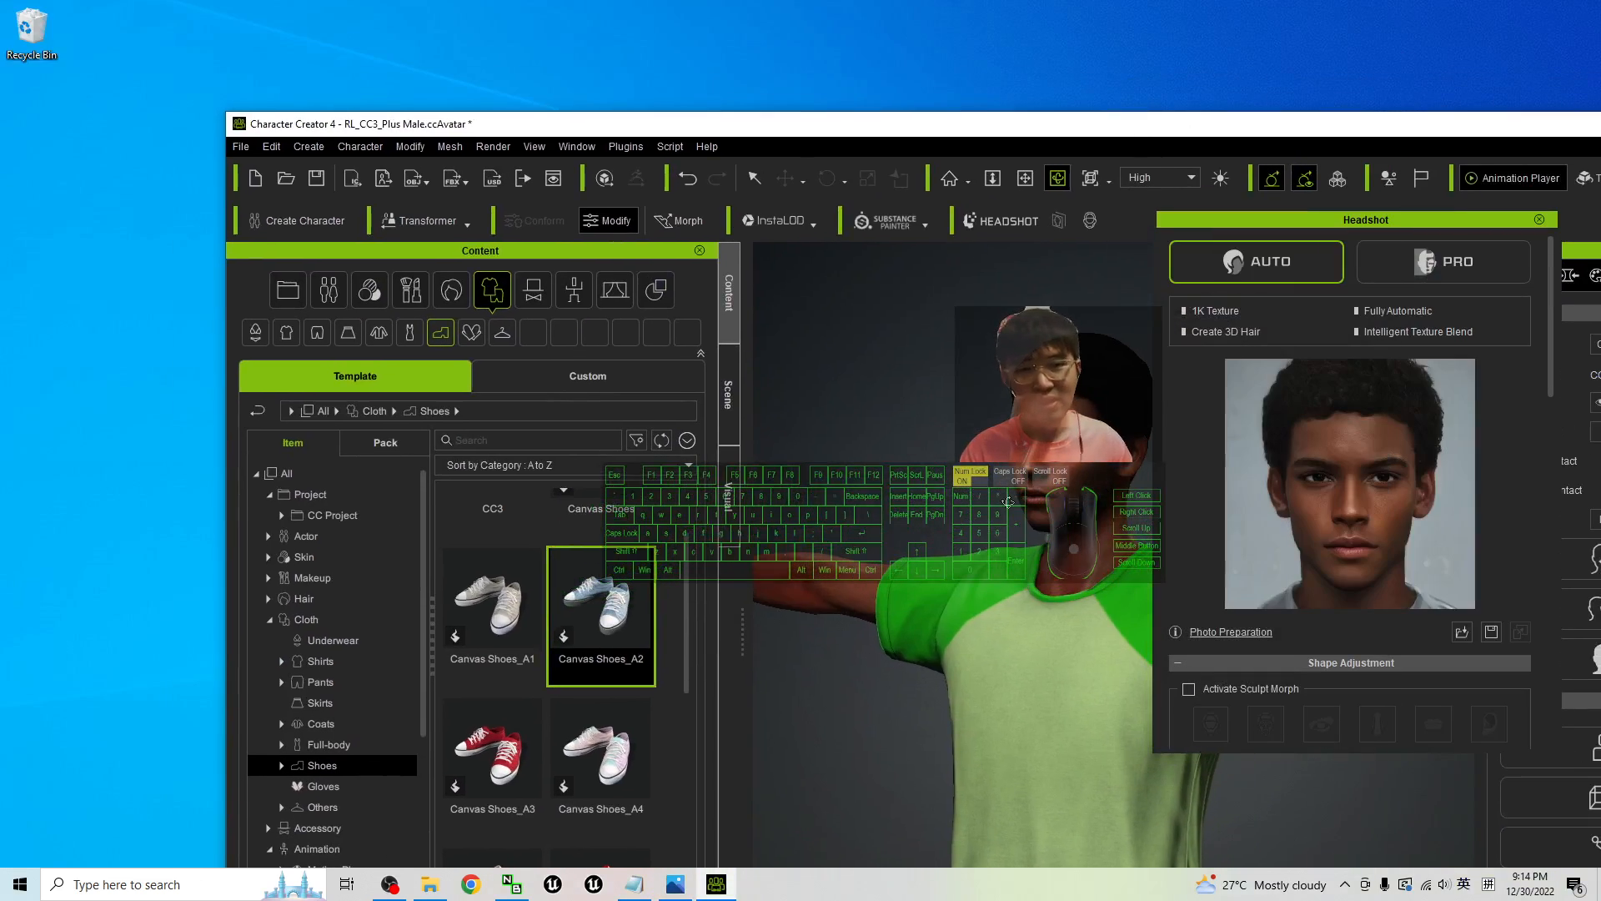
- Save the project as RL_CC3_Plus Male on the Desktop
left_click(240, 146)
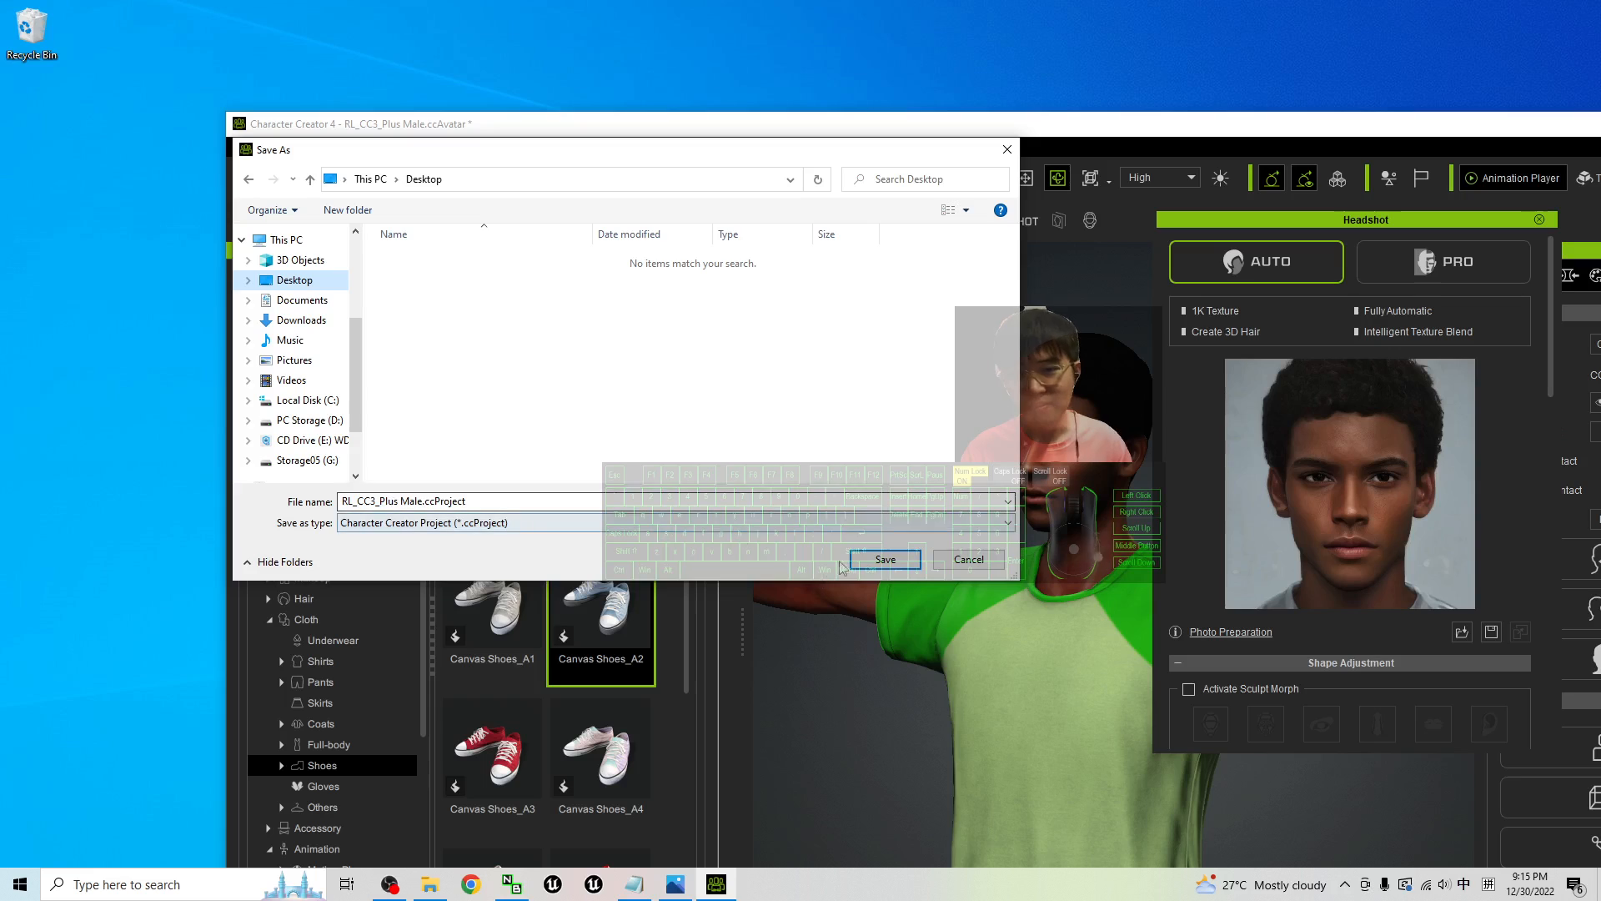
left_click(883, 558)
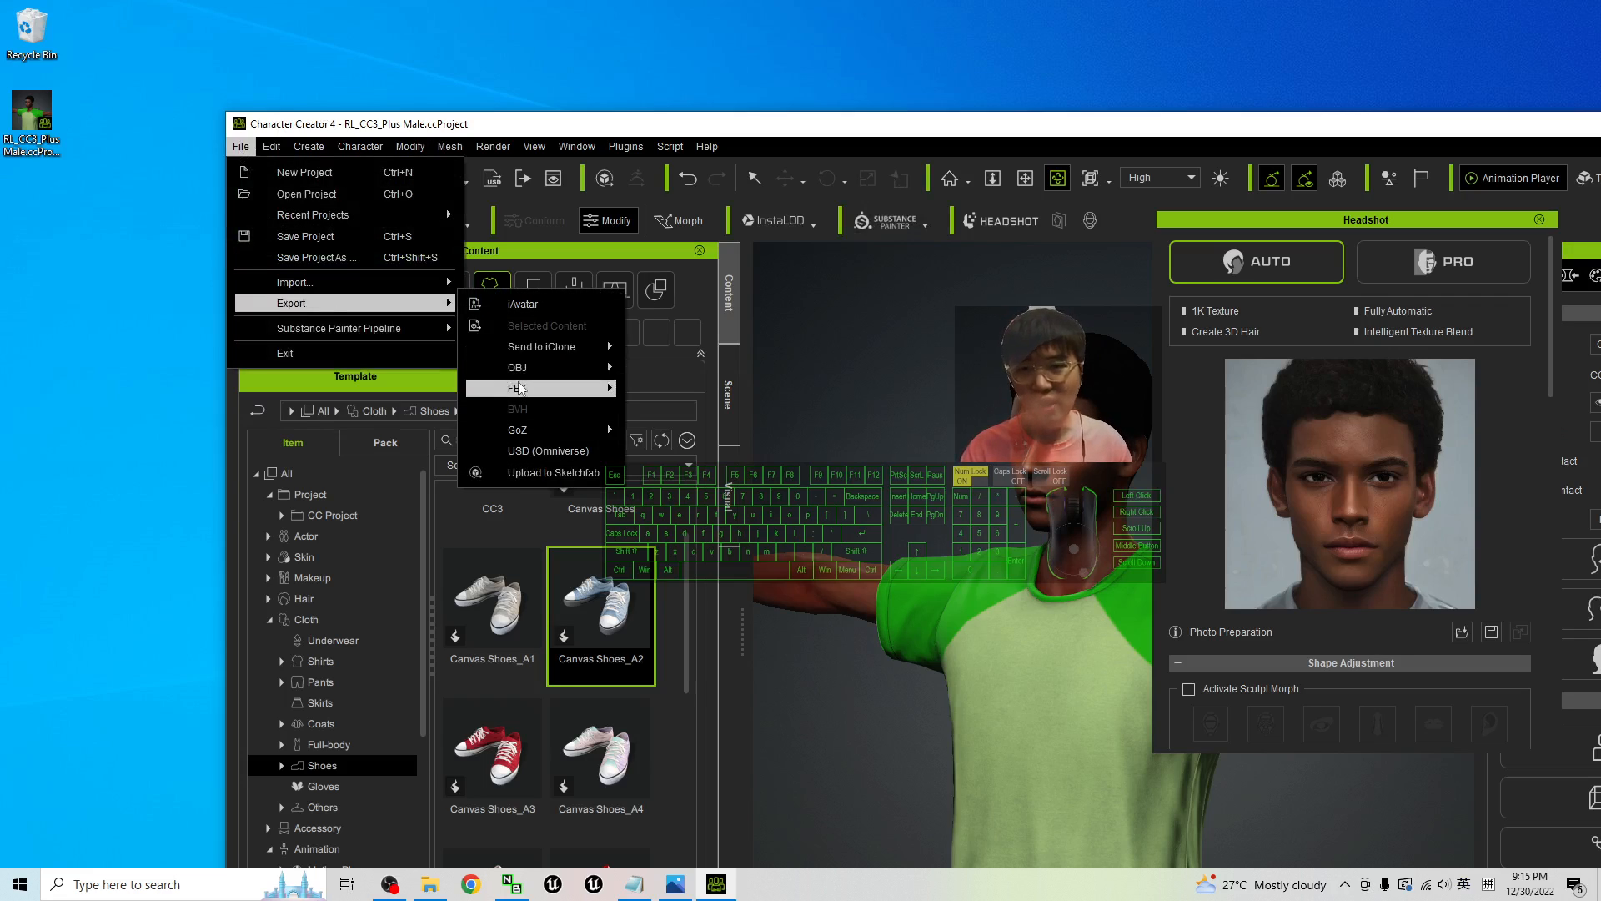
- Export the clothed character as FBX with Unreal preset, Mesh only, and embedded textures
left_click(519, 387)
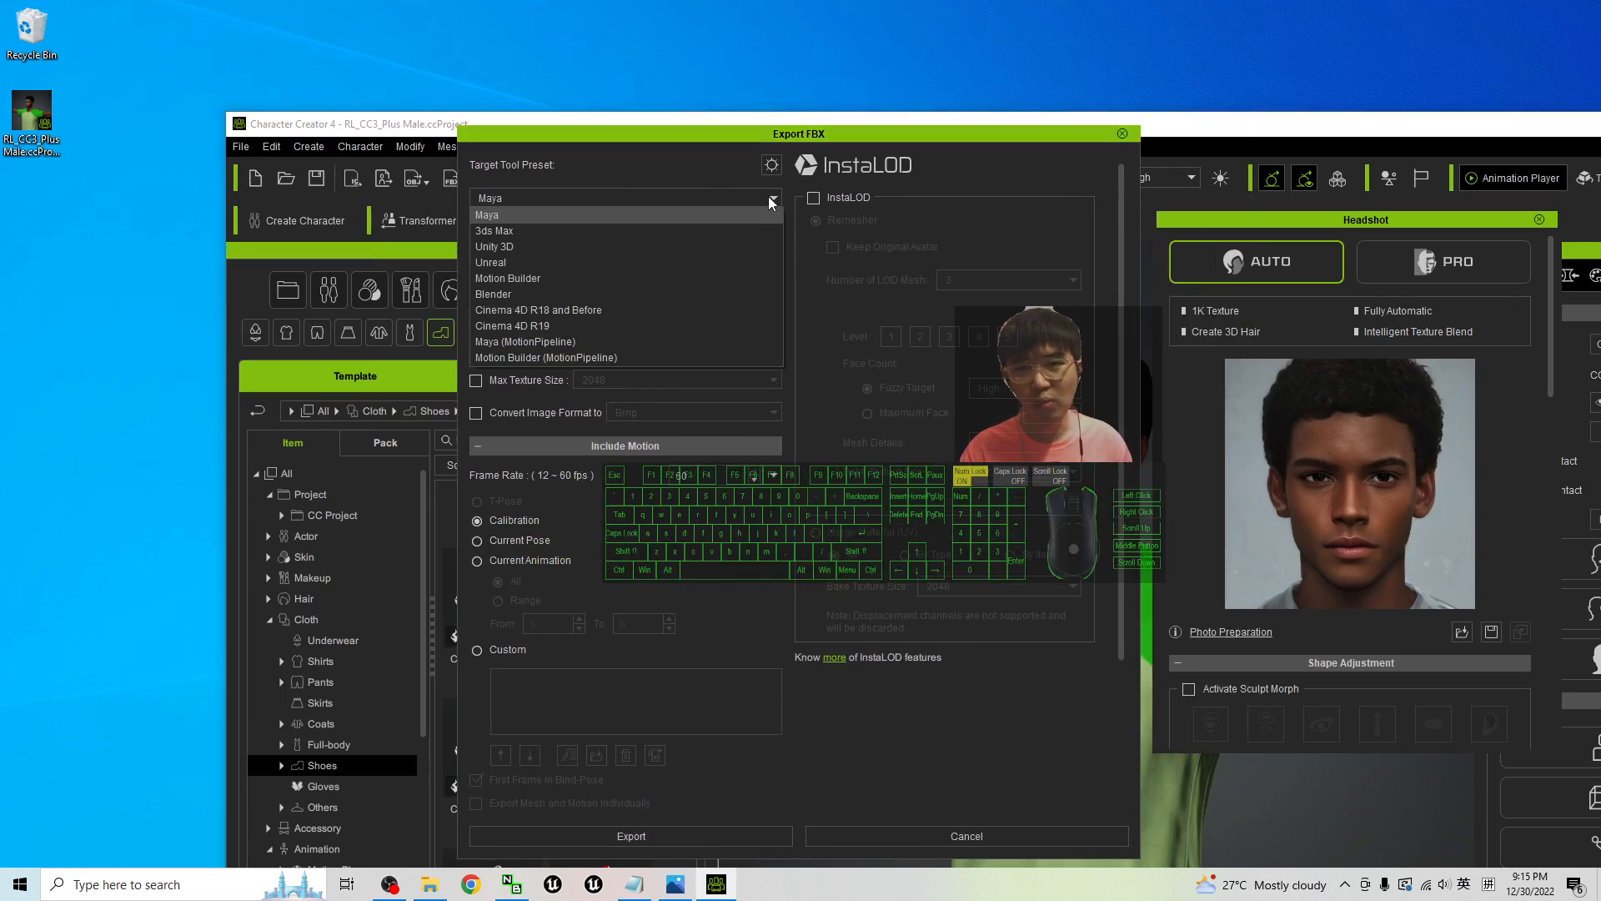
mouse_move(514, 263)
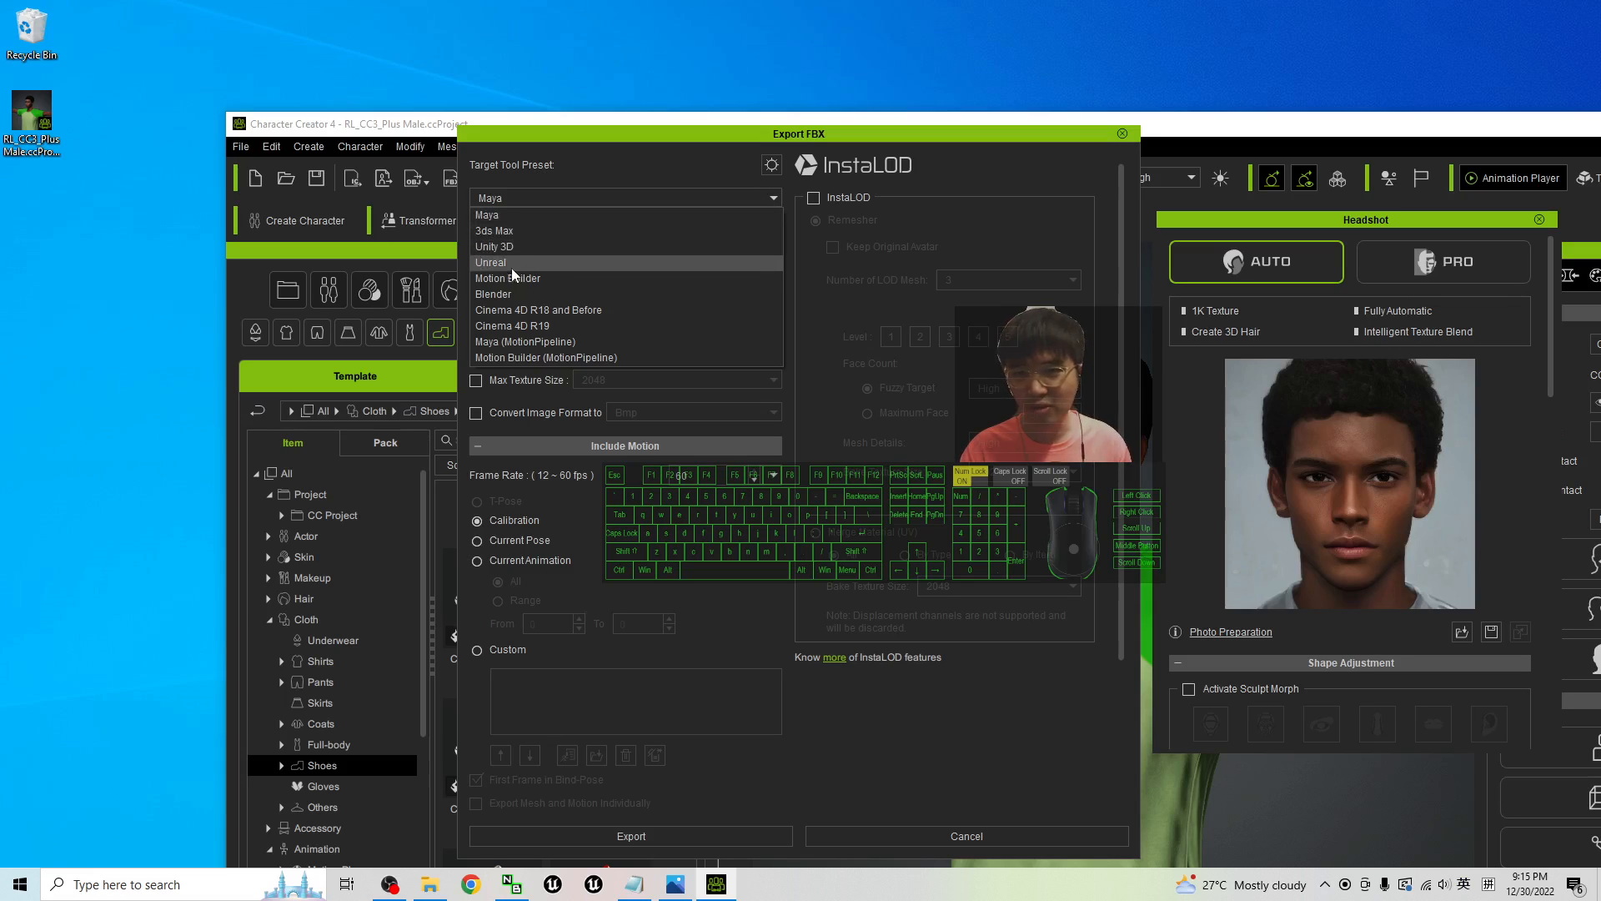
left_click(491, 261)
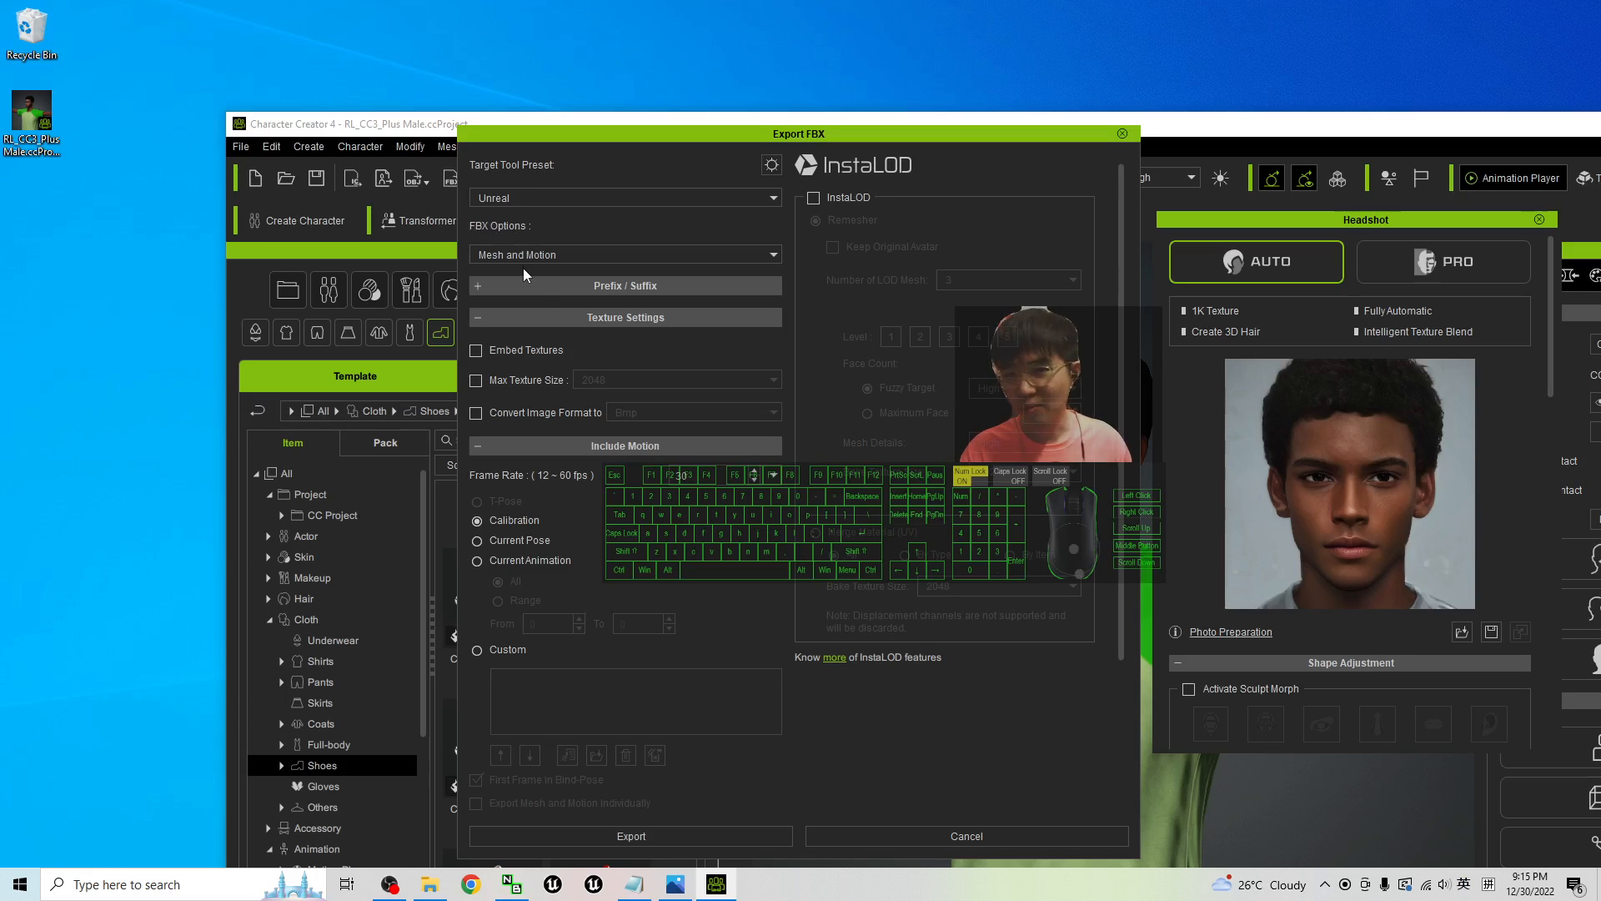
left_click(623, 255)
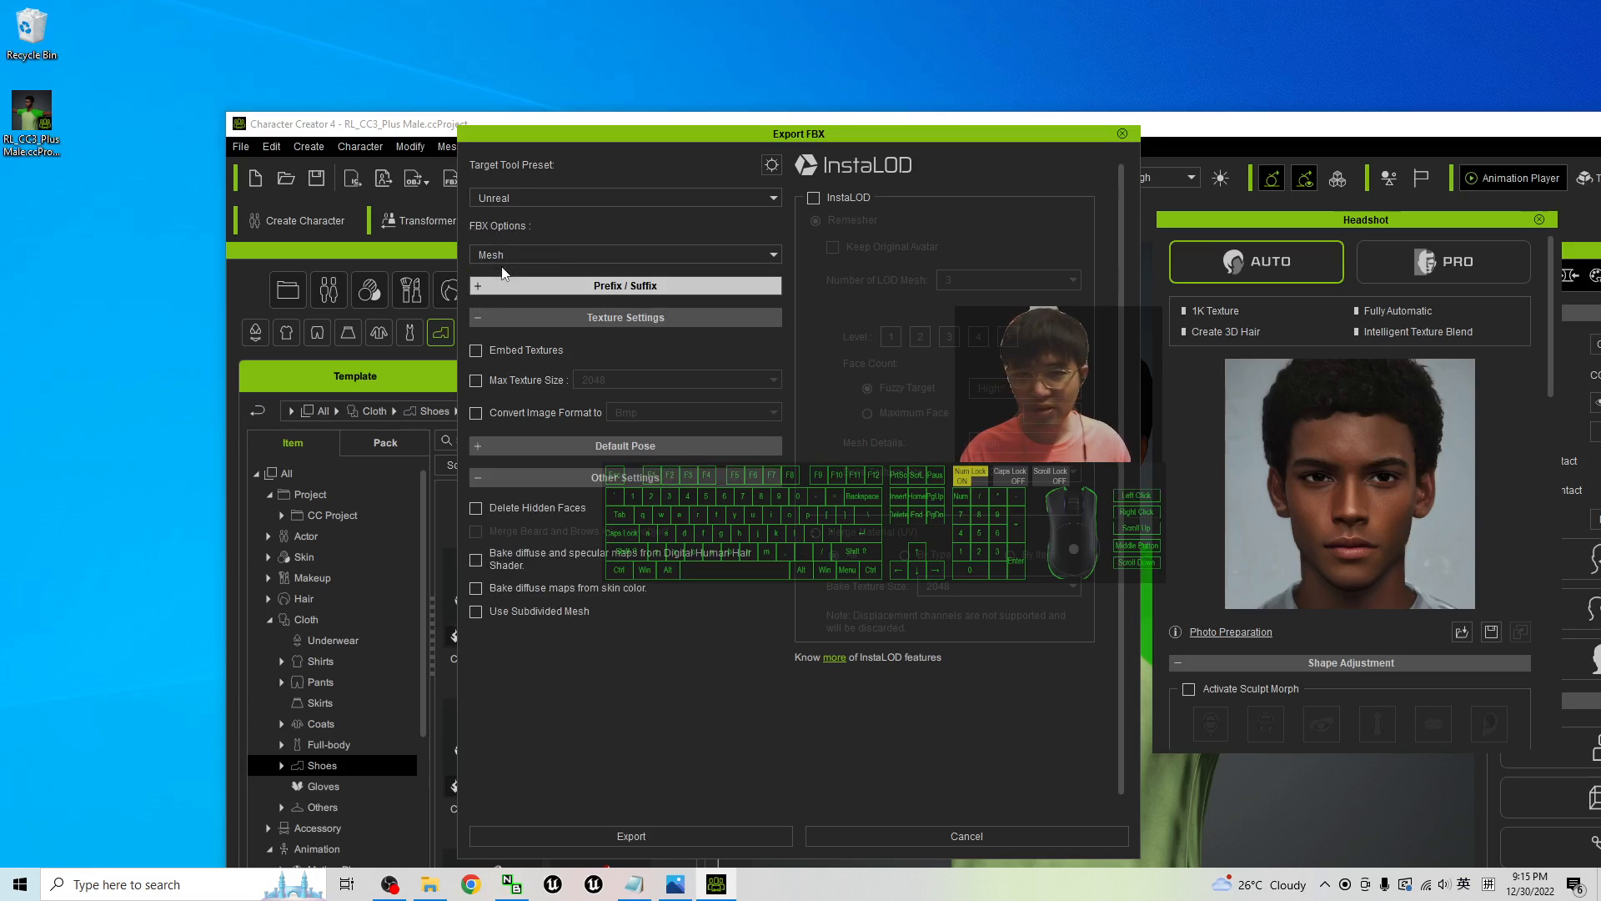
left_click(475, 349)
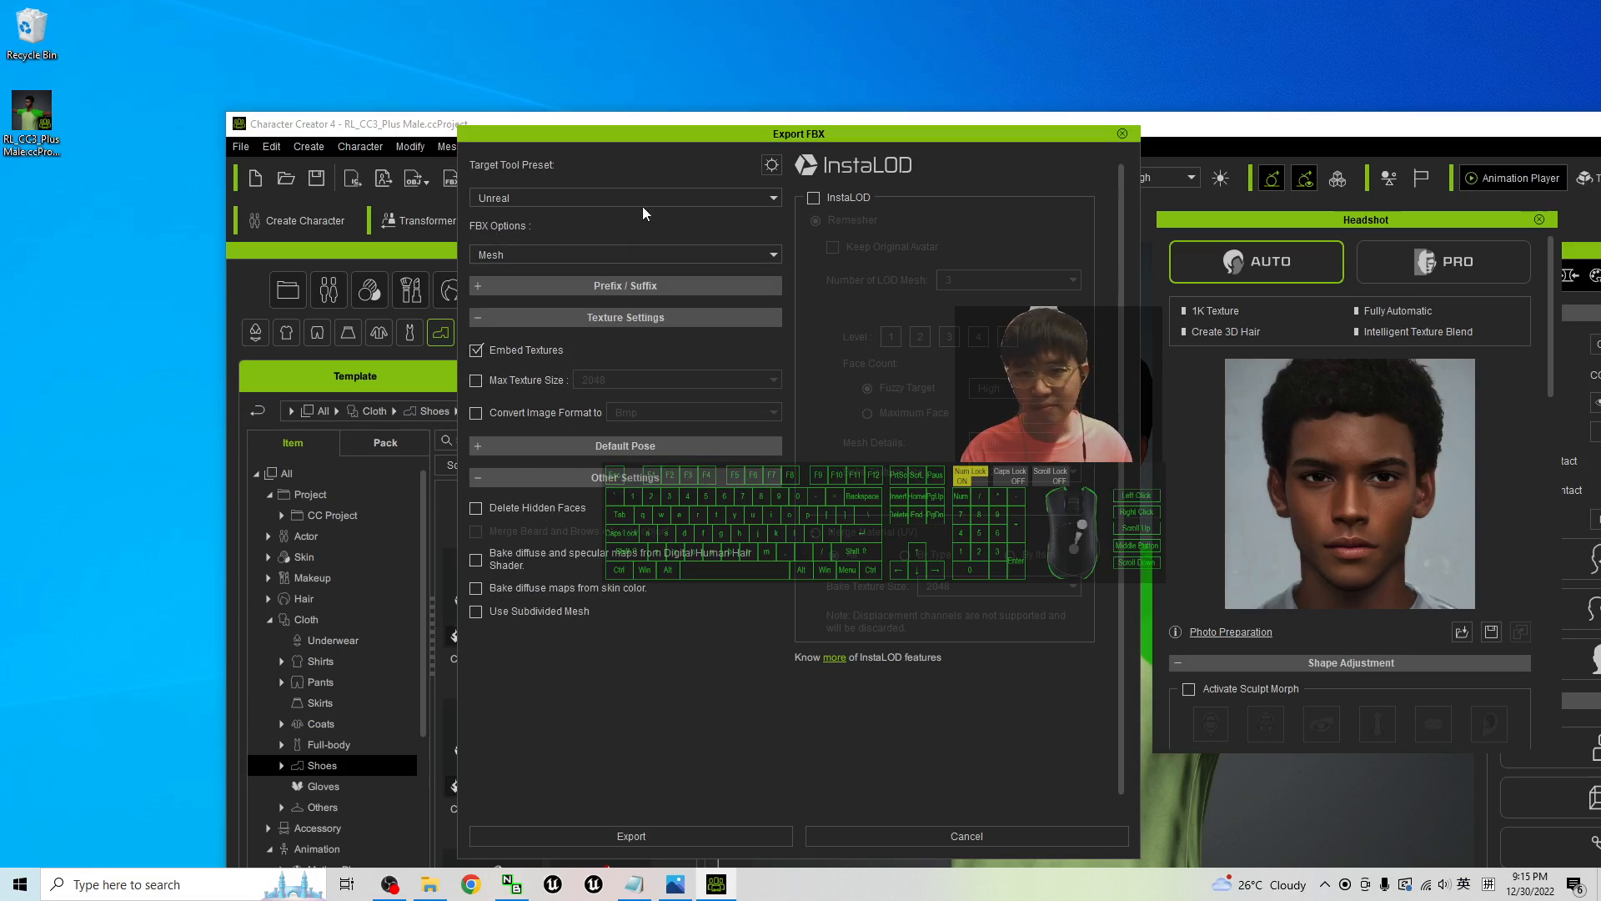
left_click(631, 835)
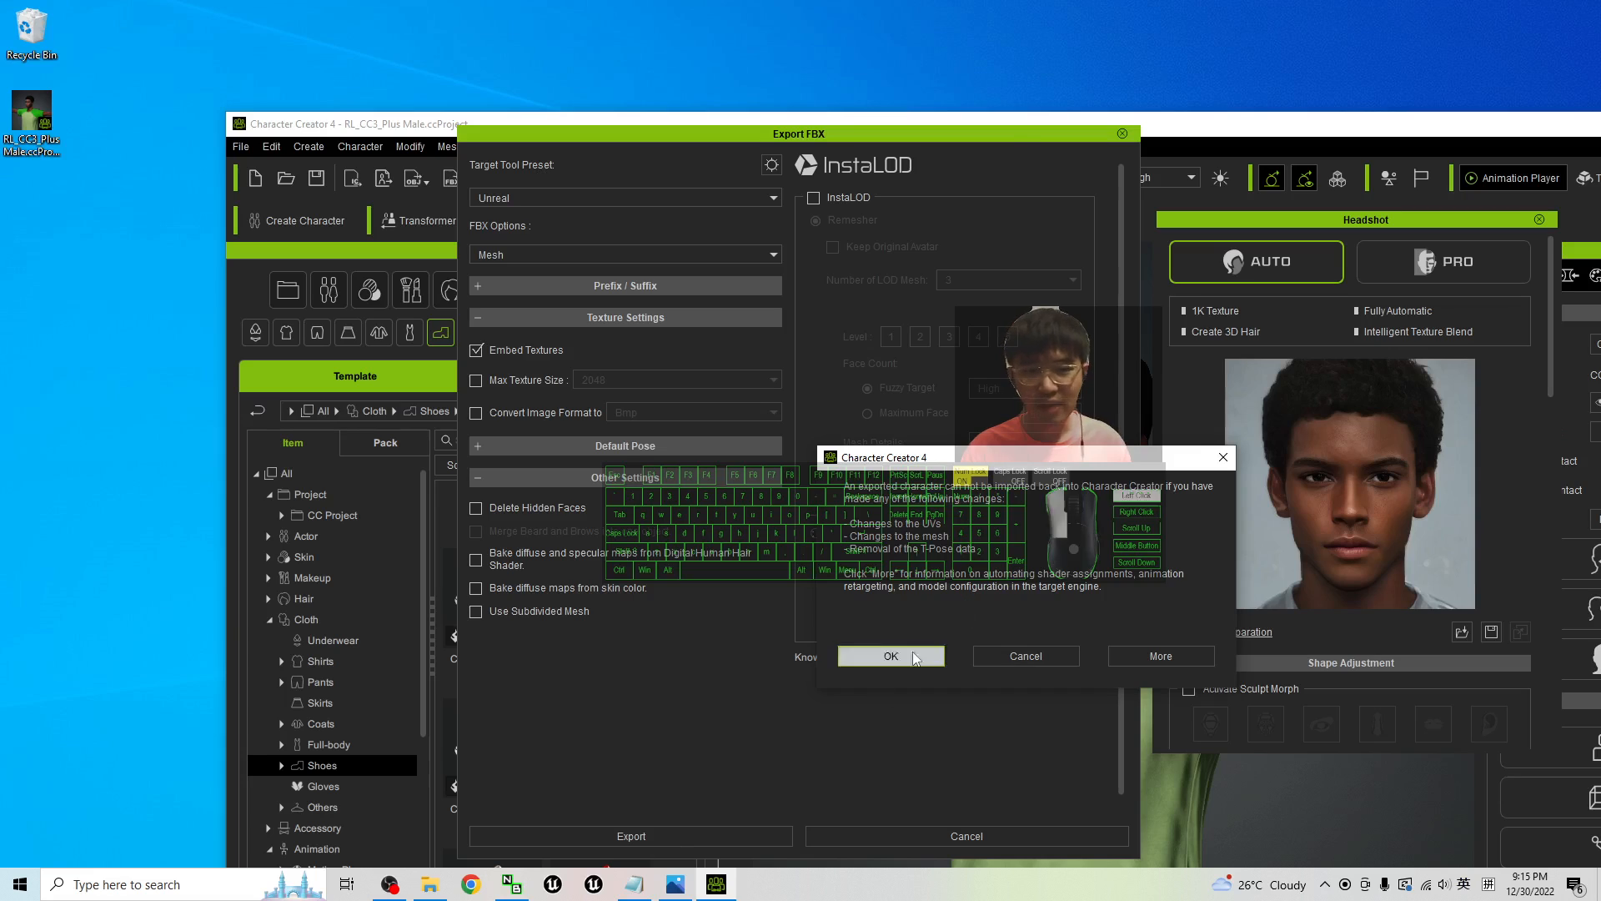
left_click(890, 655)
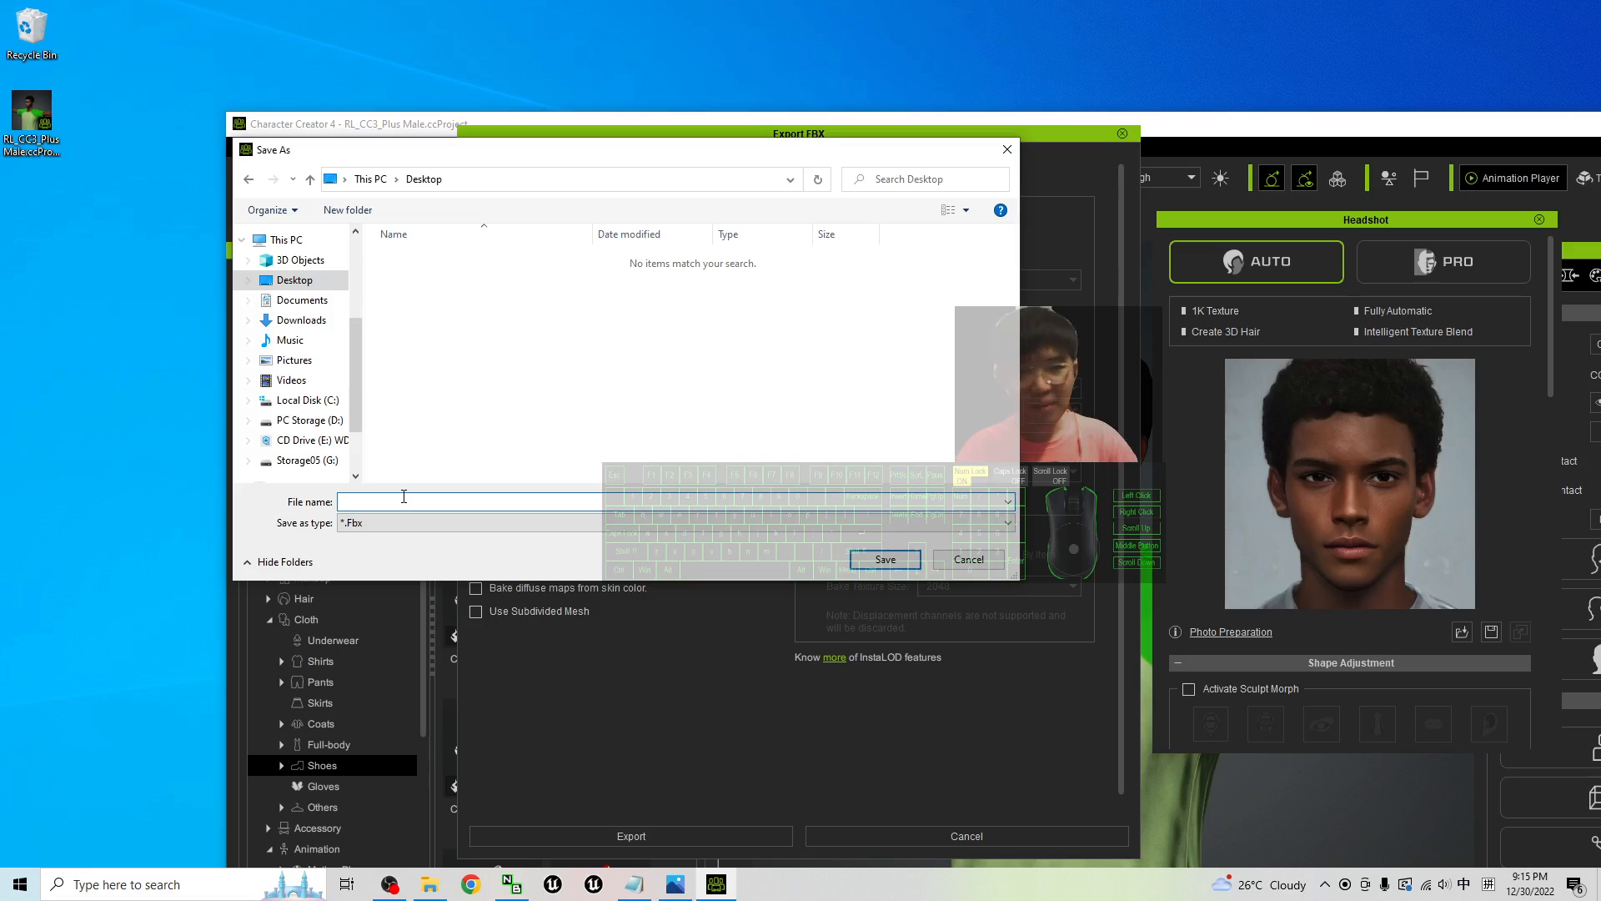
- Name the FBX file 'african handsome man 01' and save it to the Desktop
type("a")
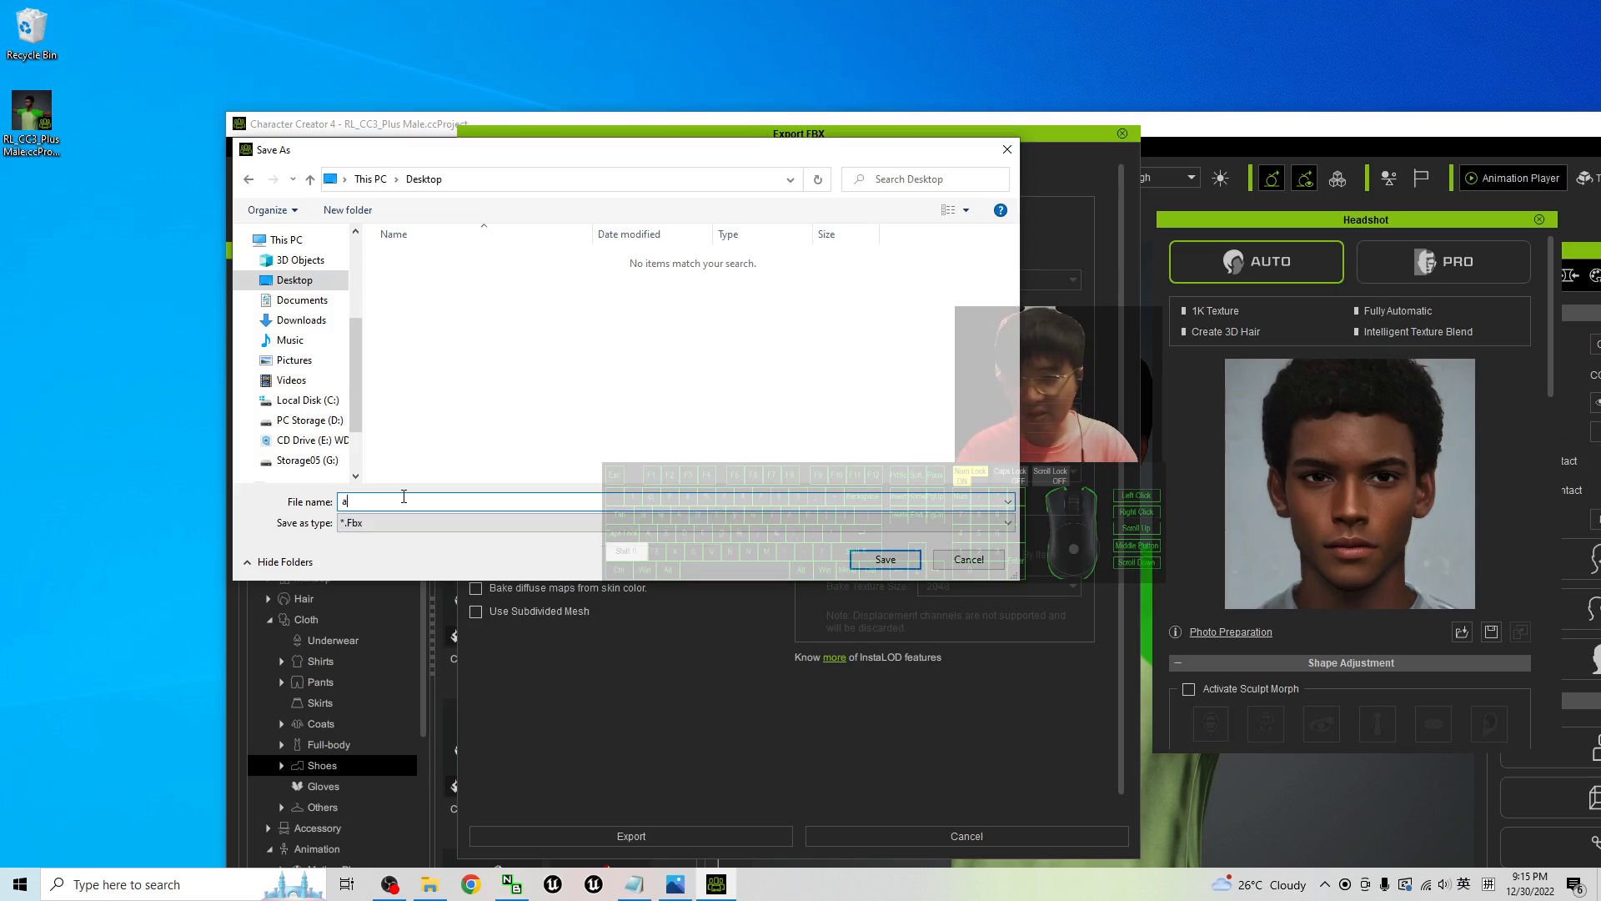
type("frican handsome")
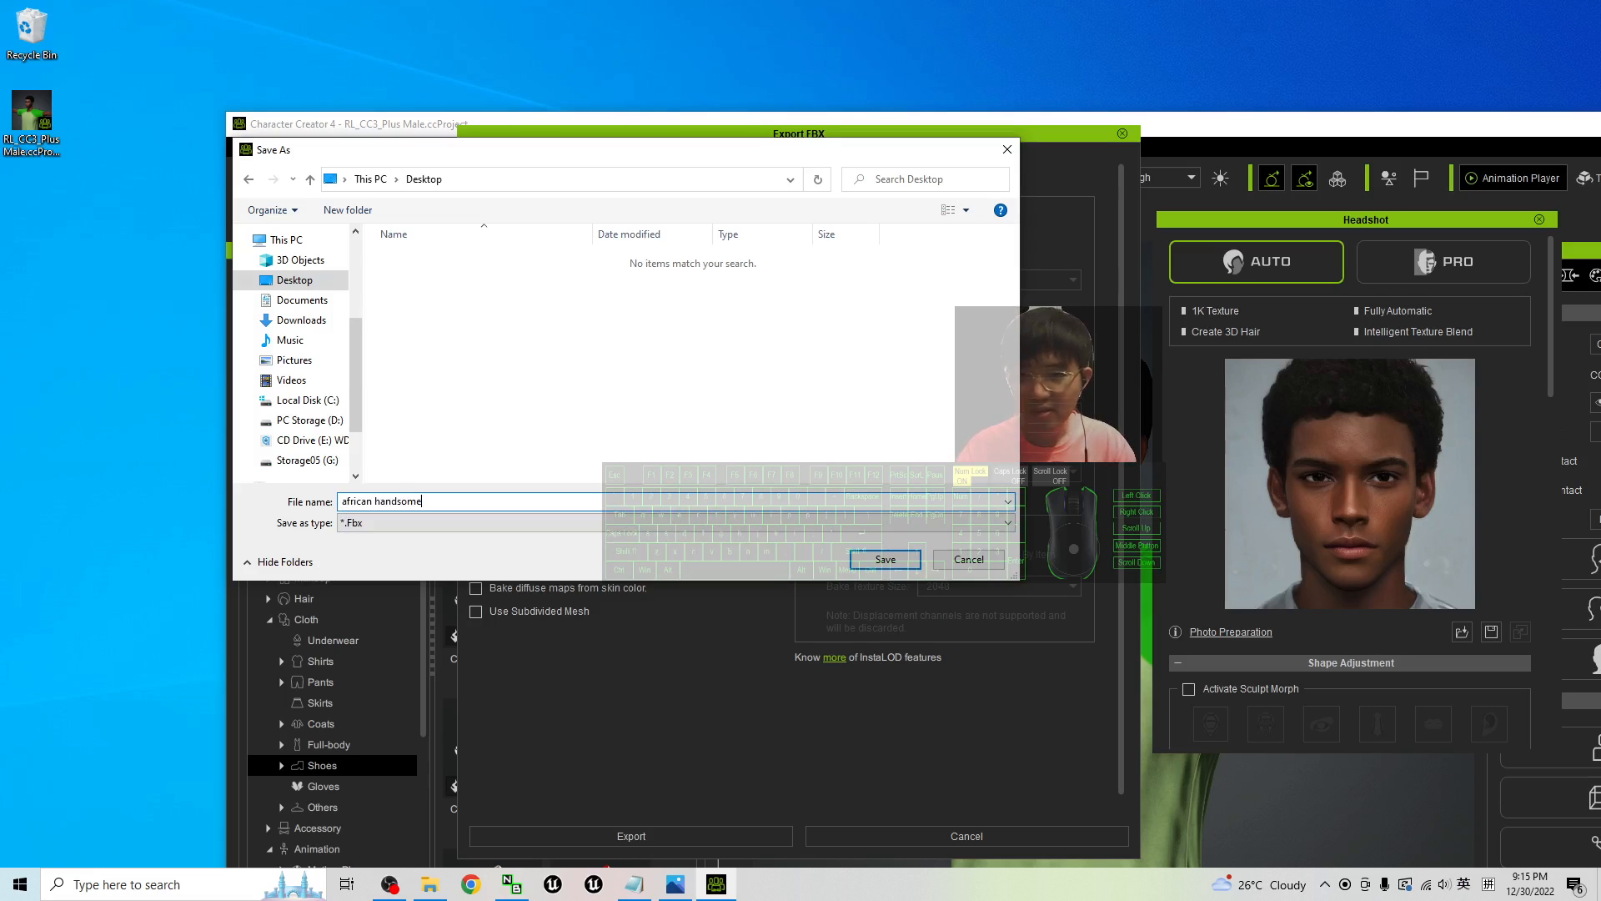
type("m")
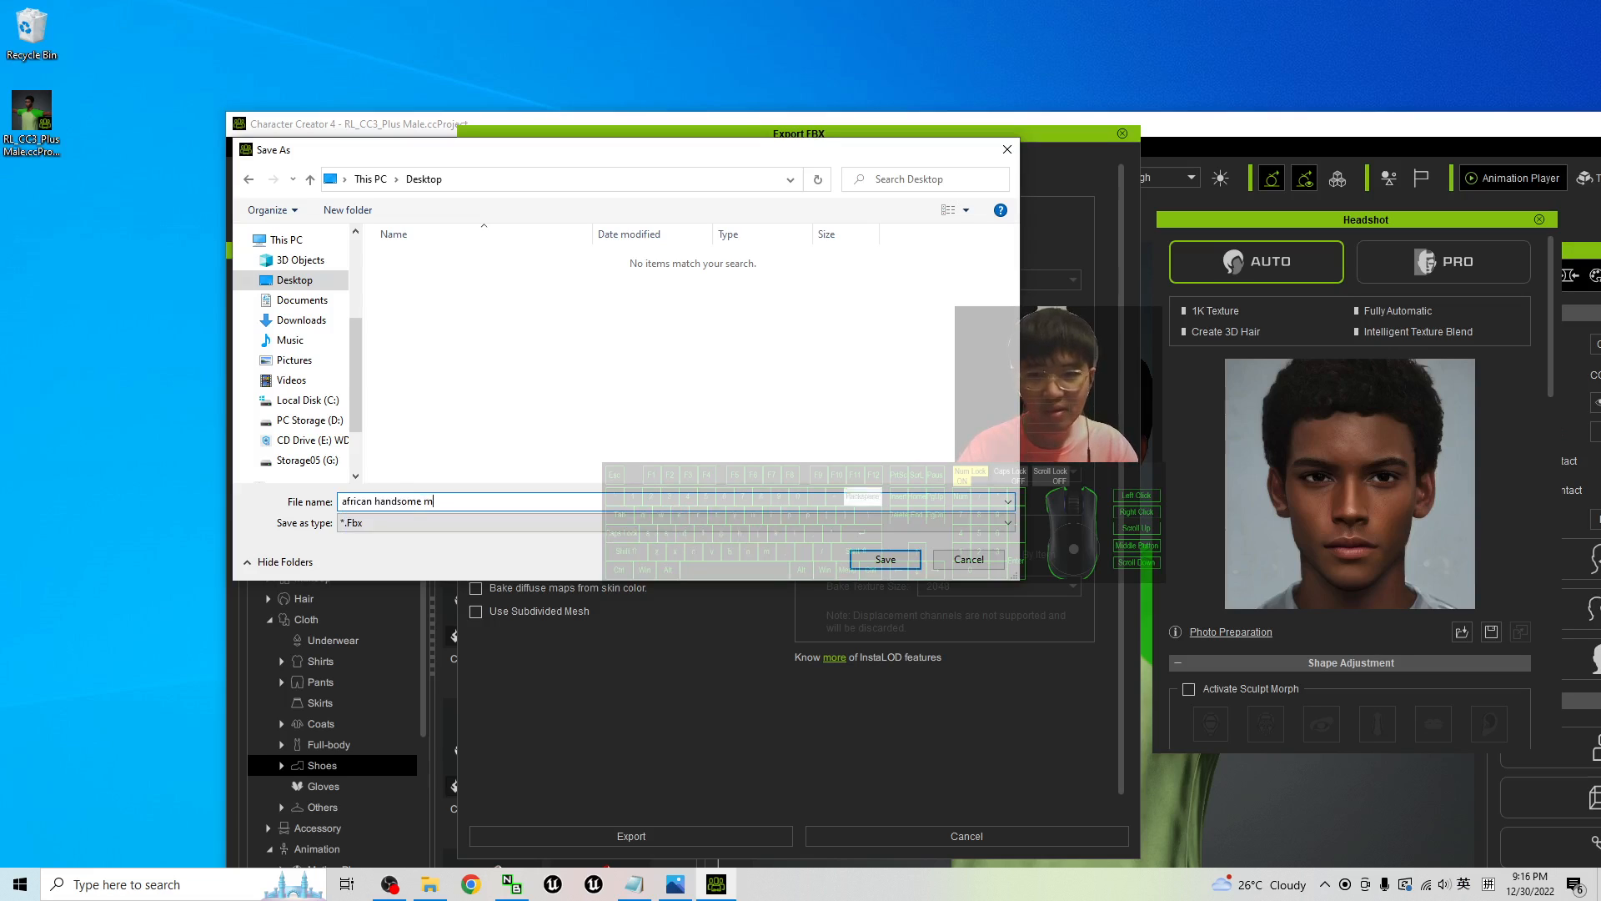
type("an 01")
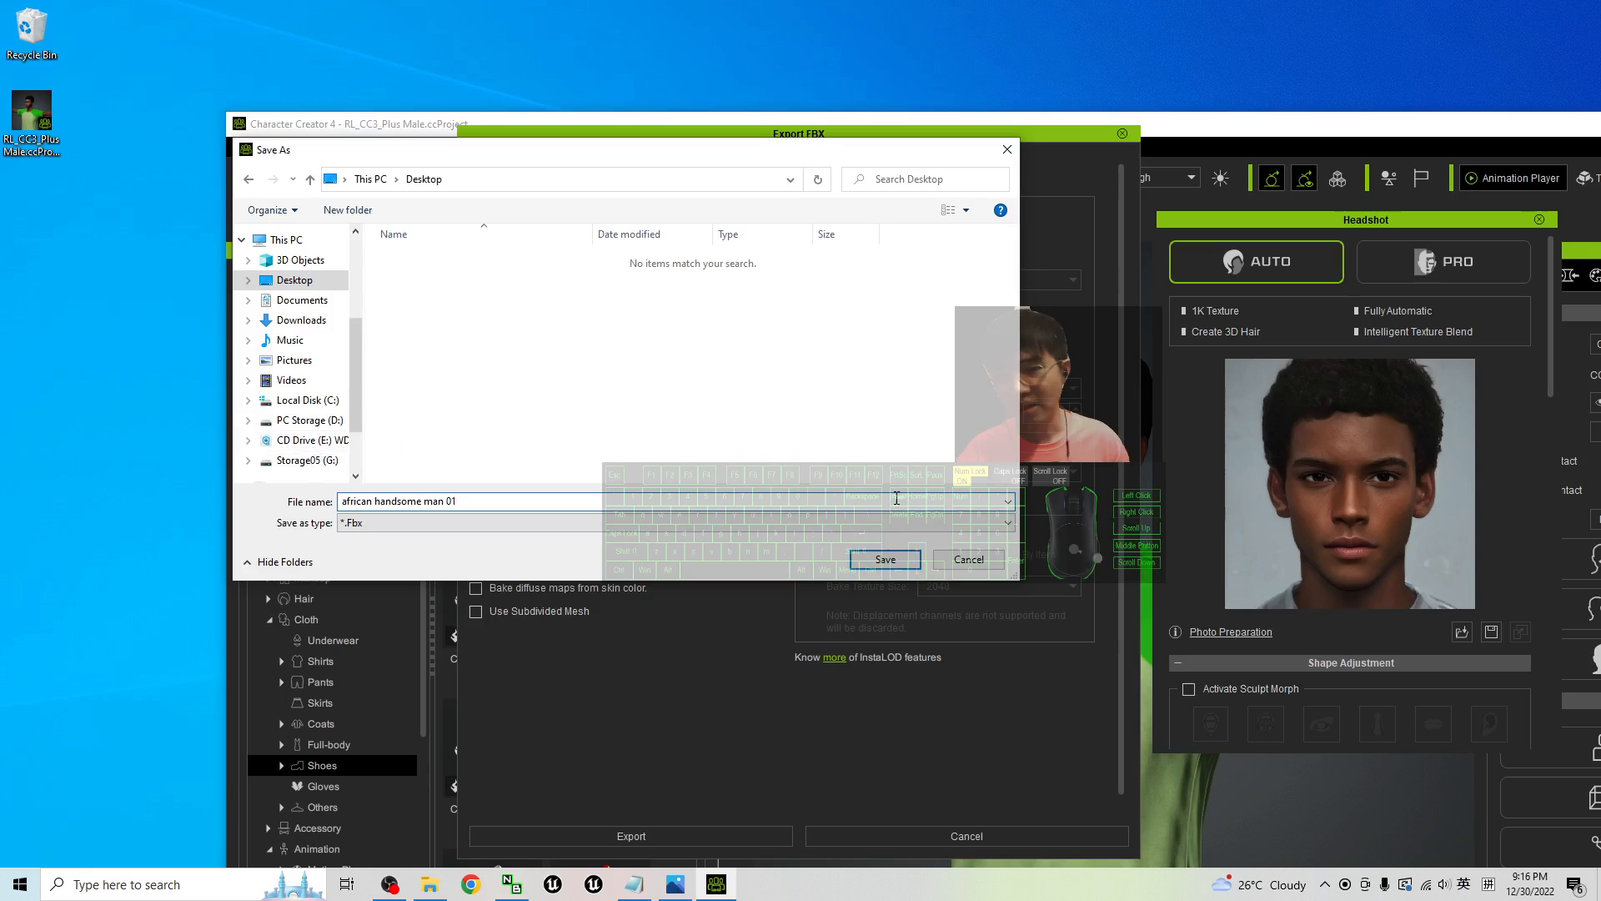
left_click(884, 559)
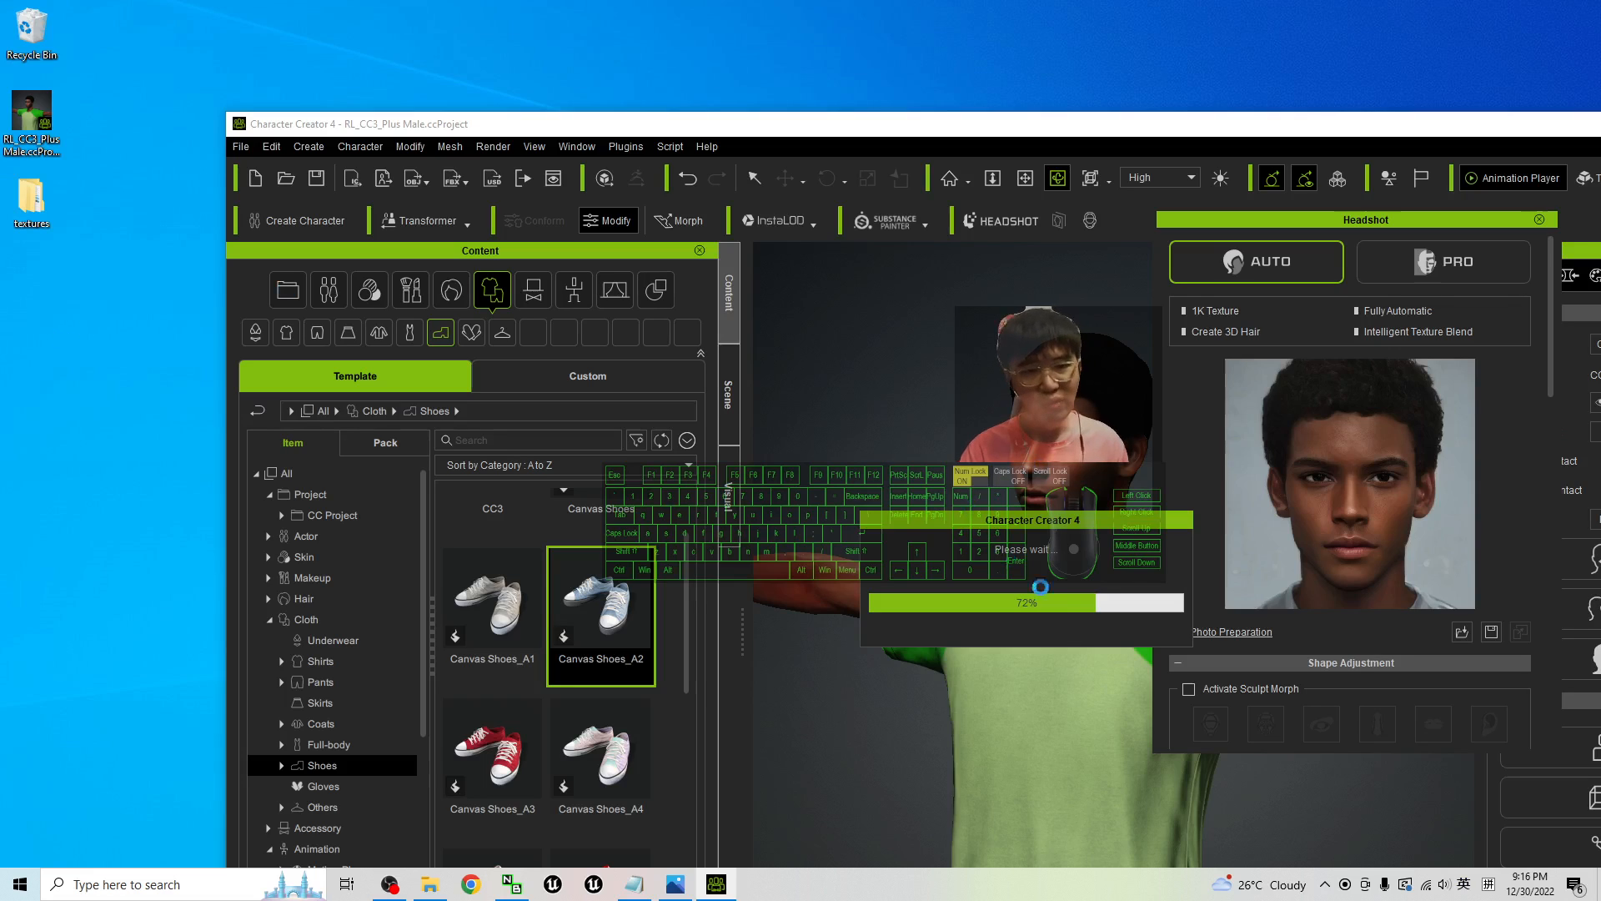
mouse_move(45, 317)
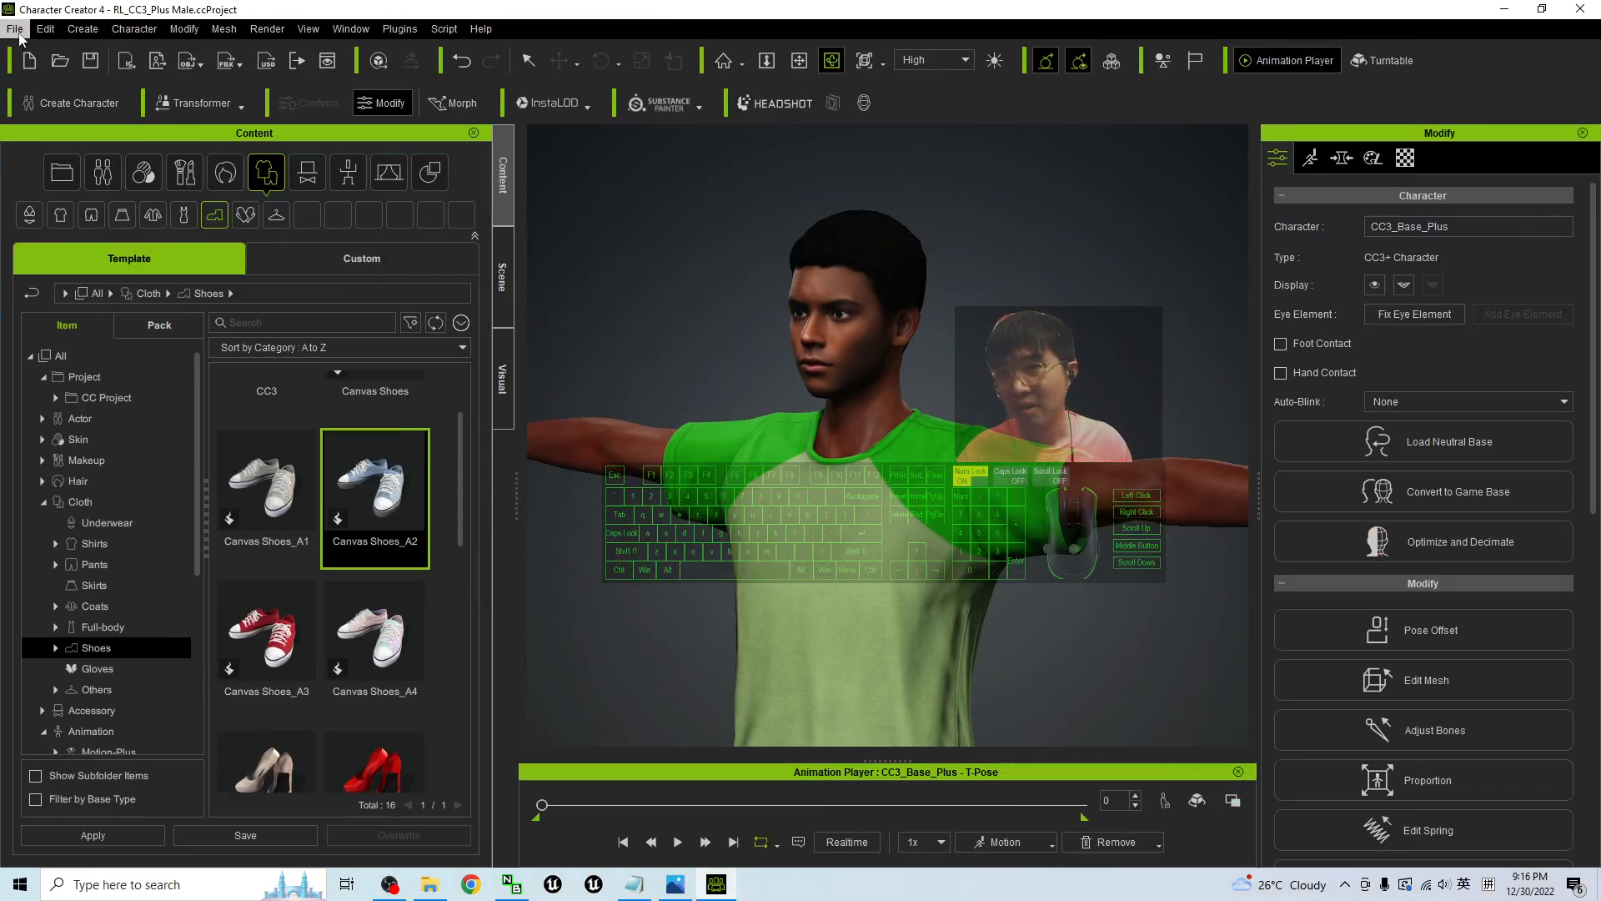
- Open the File menu to reach Export > Send to iClone
left_click(14, 28)
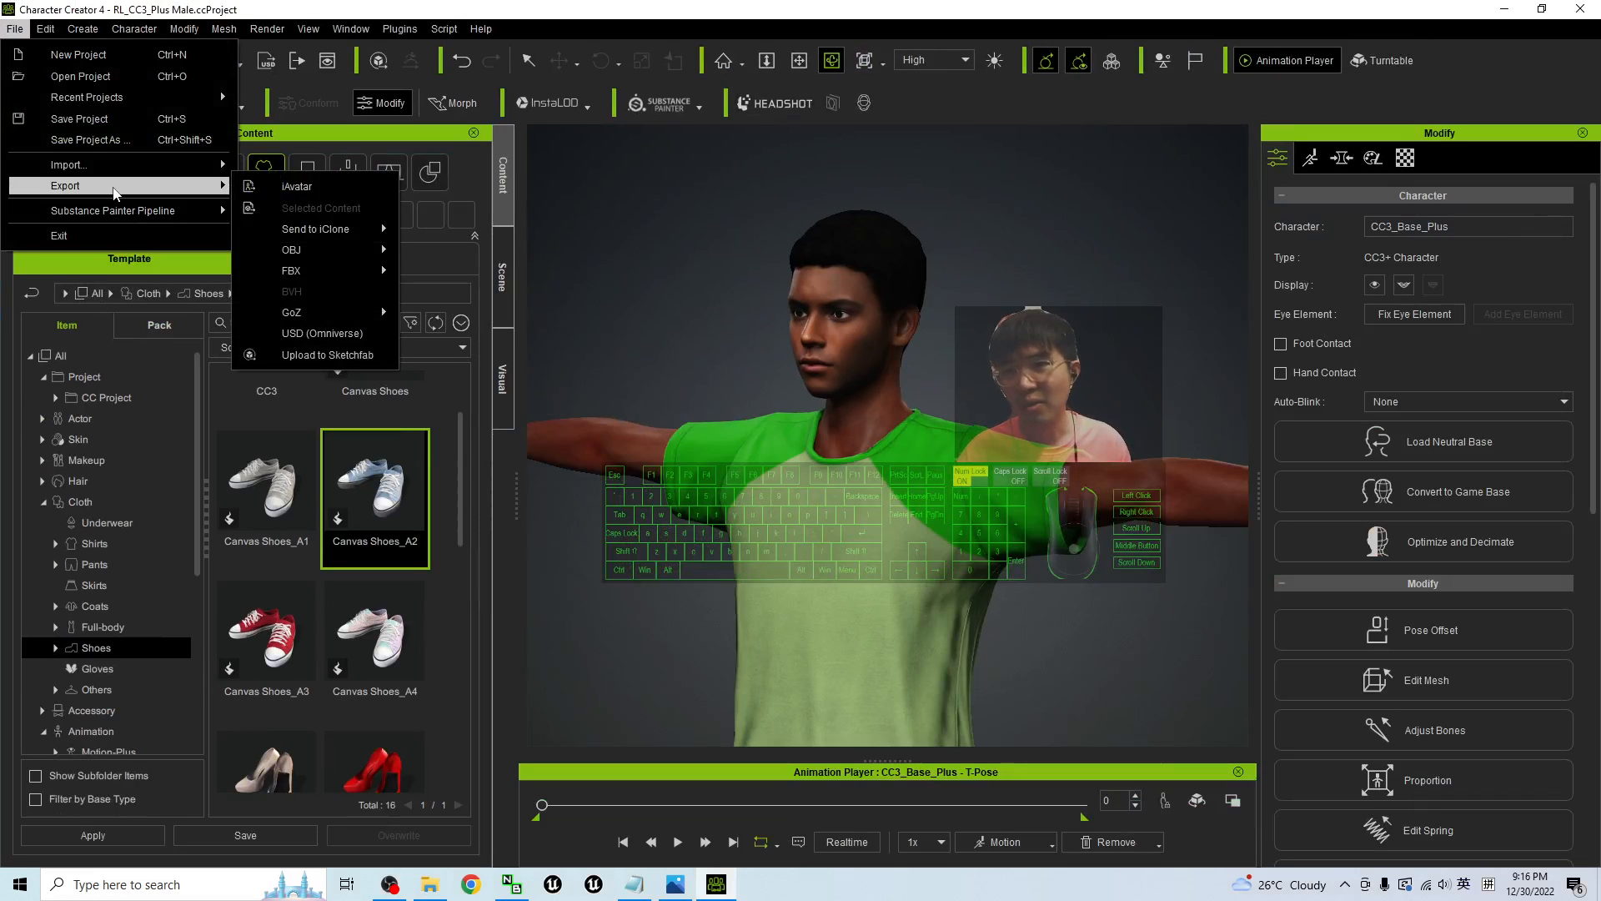
mouse_move(315, 229)
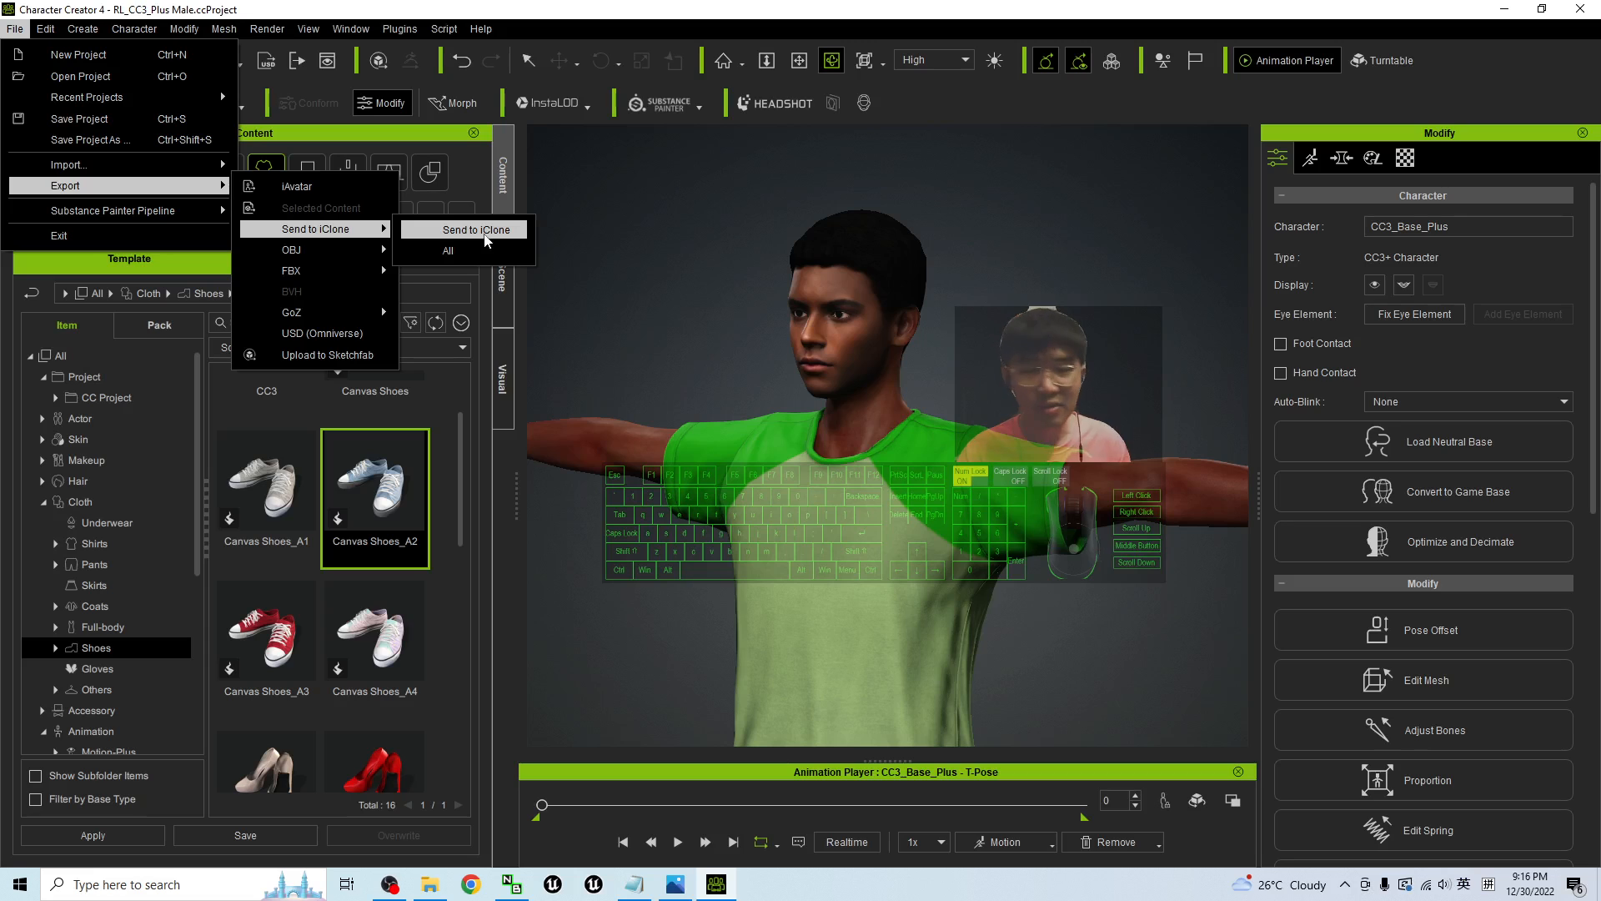
mouse_move(542, 236)
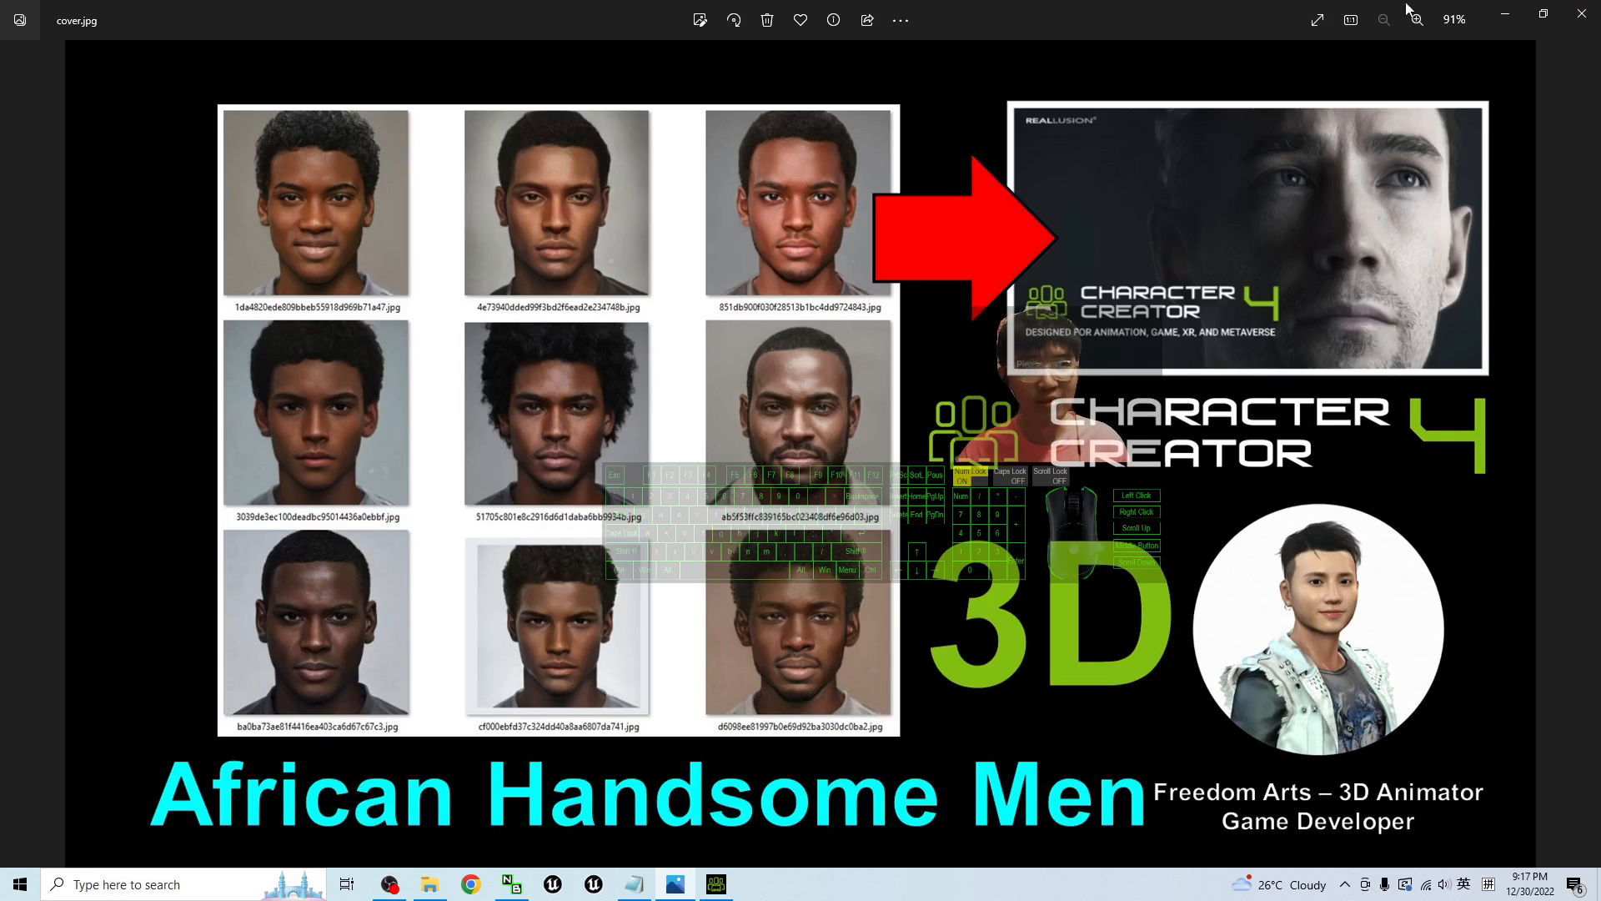
left_click(714, 884)
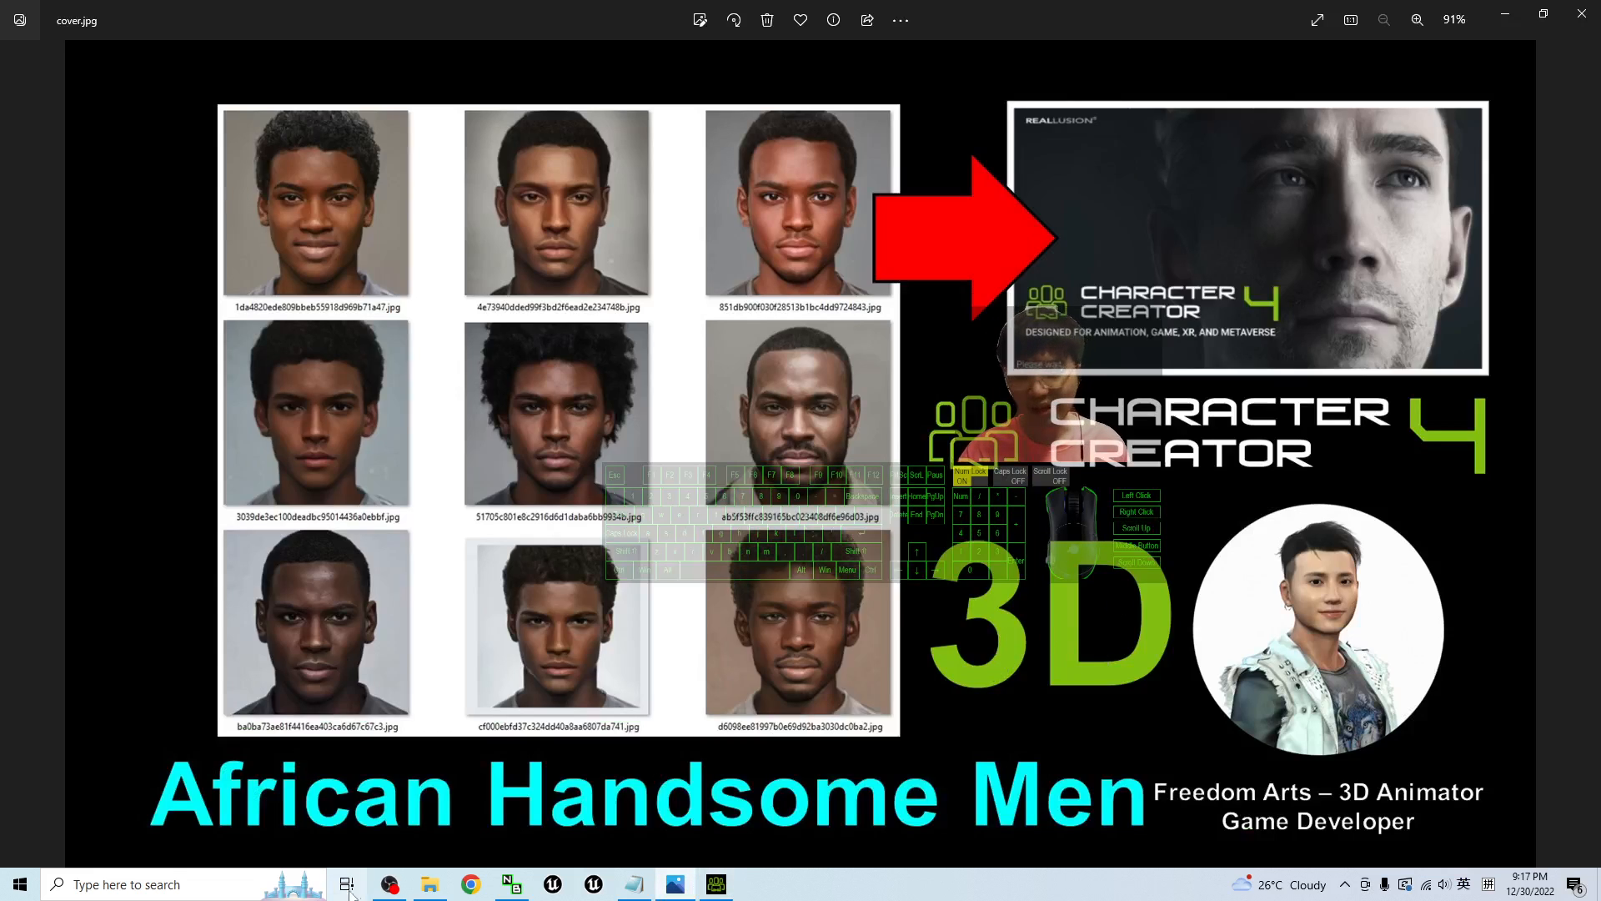
left_click(387, 884)
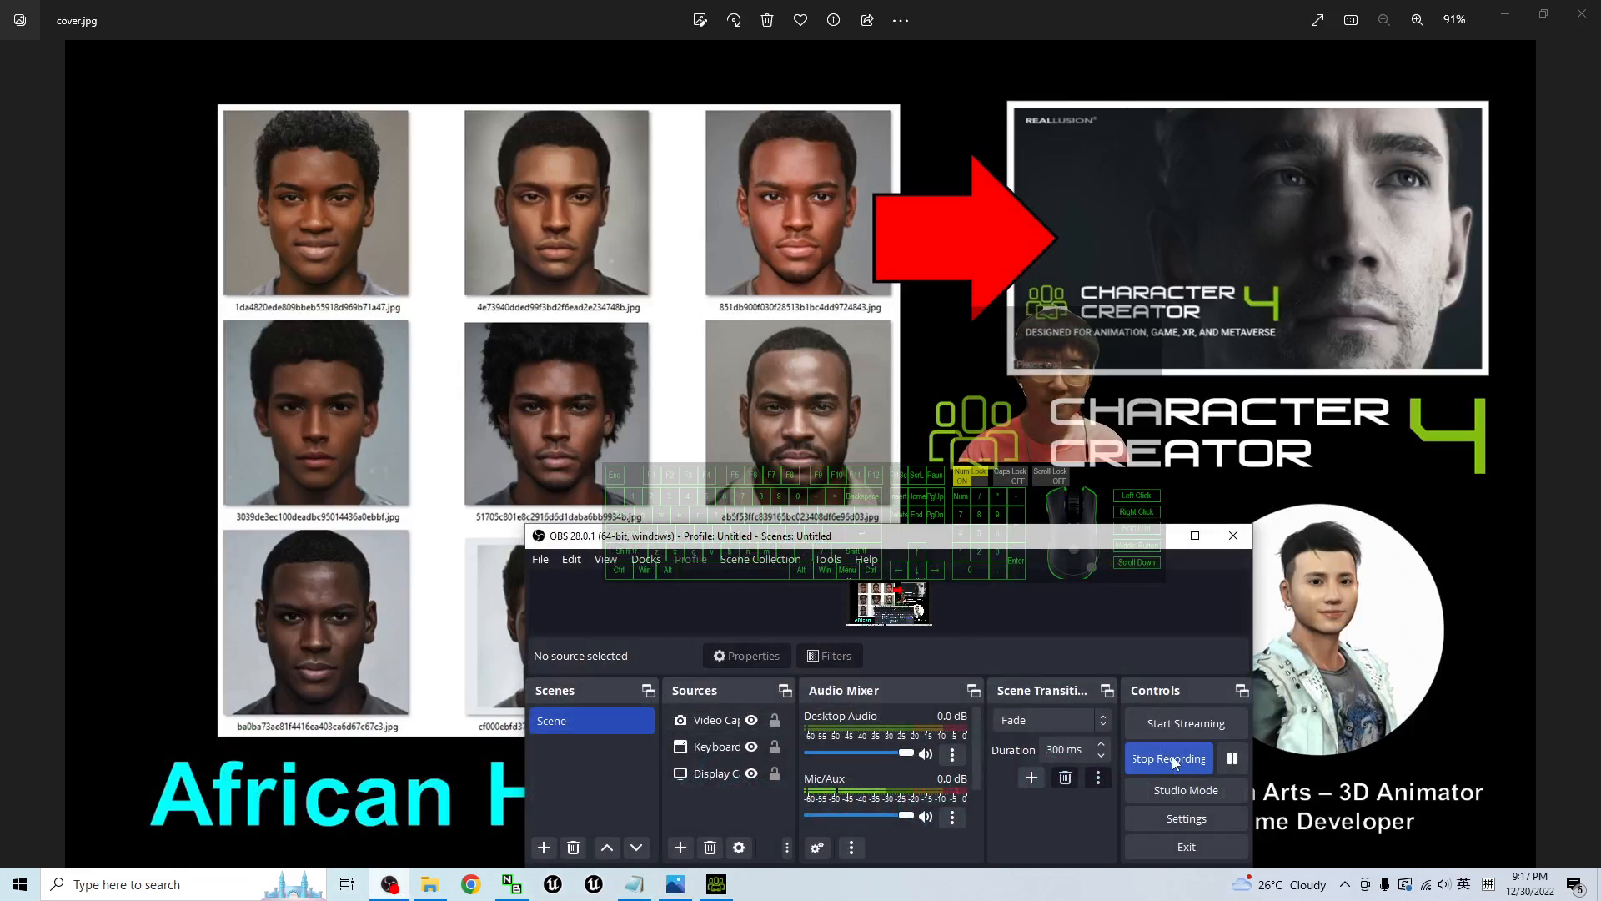